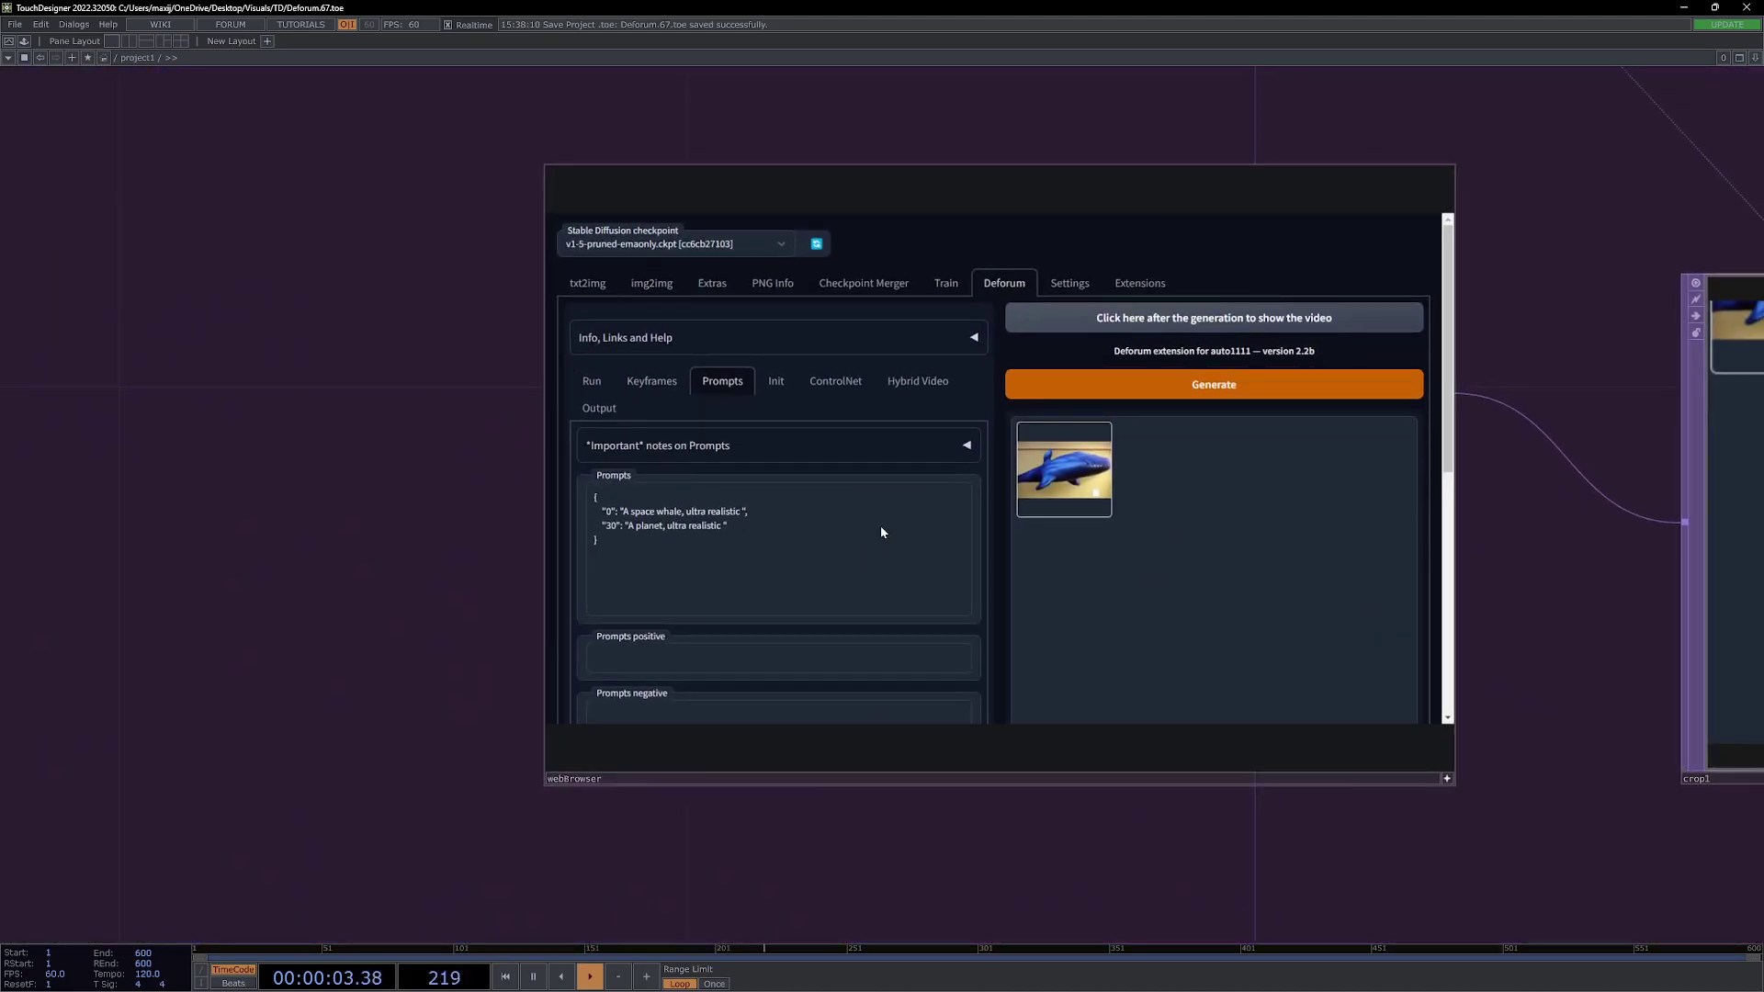
{"action": "mouse_move", "coordinate": [1348, 483]}
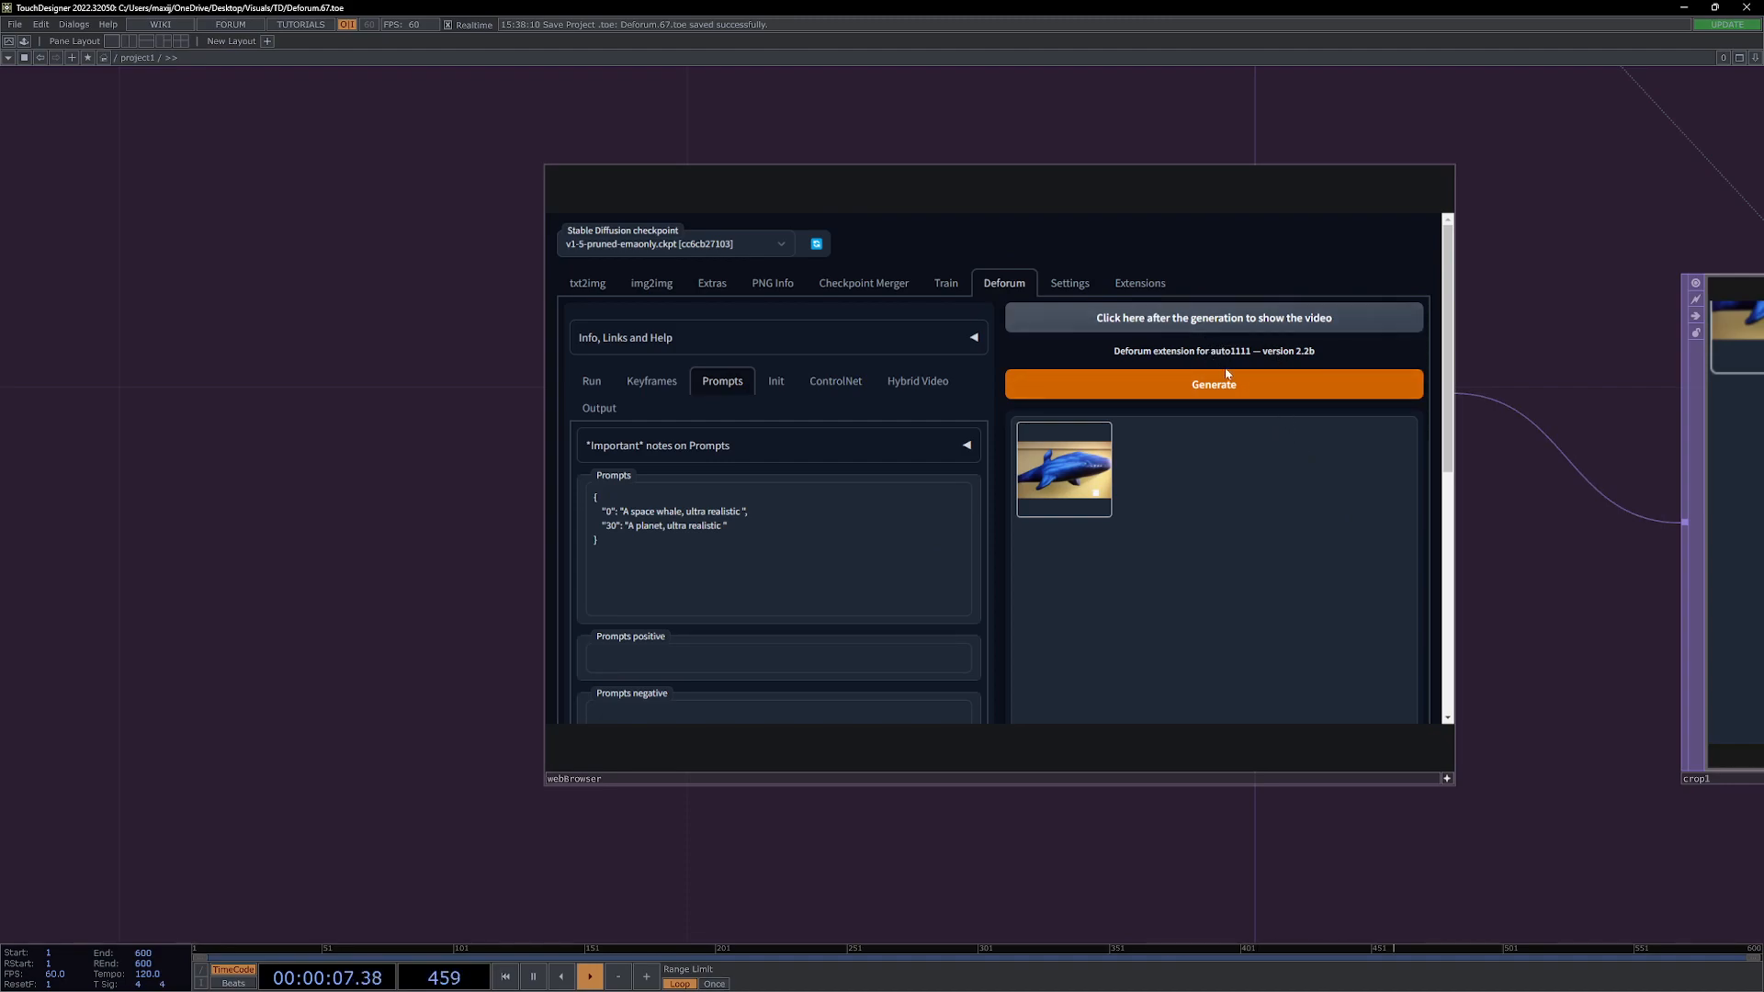
{"action": "mouse_move", "coordinate": [582, 854]}
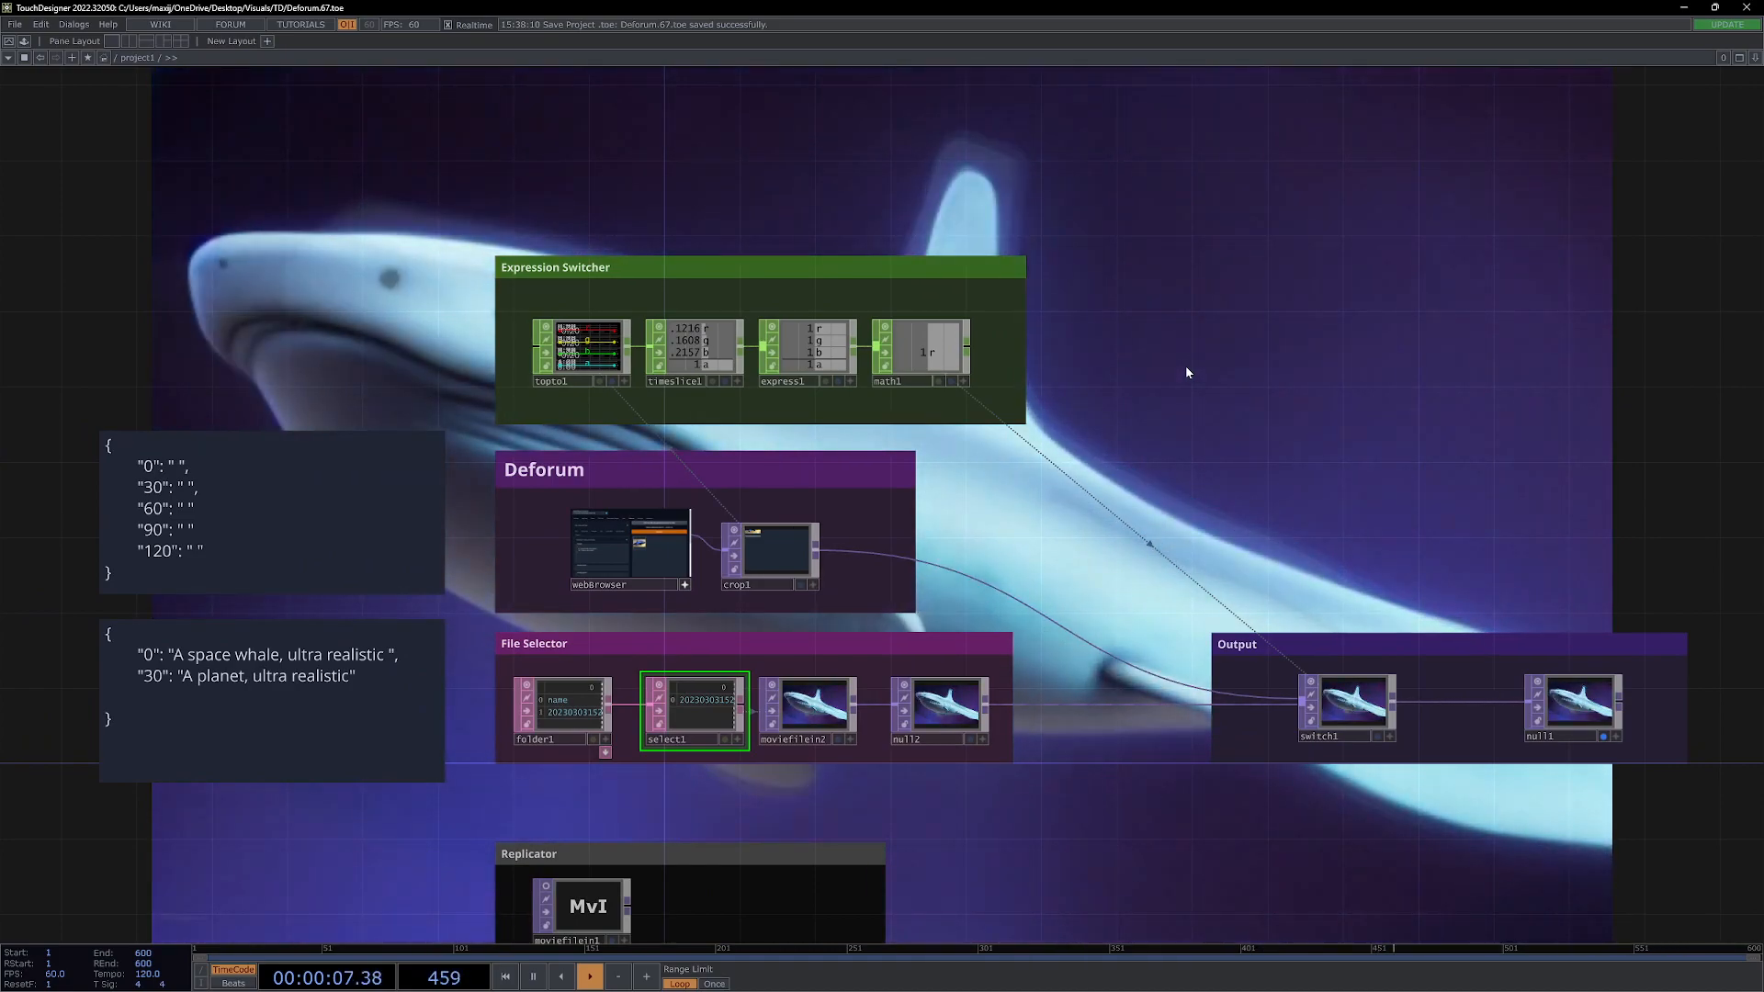
{"action": "mouse_move", "coordinate": [1147, 345]}
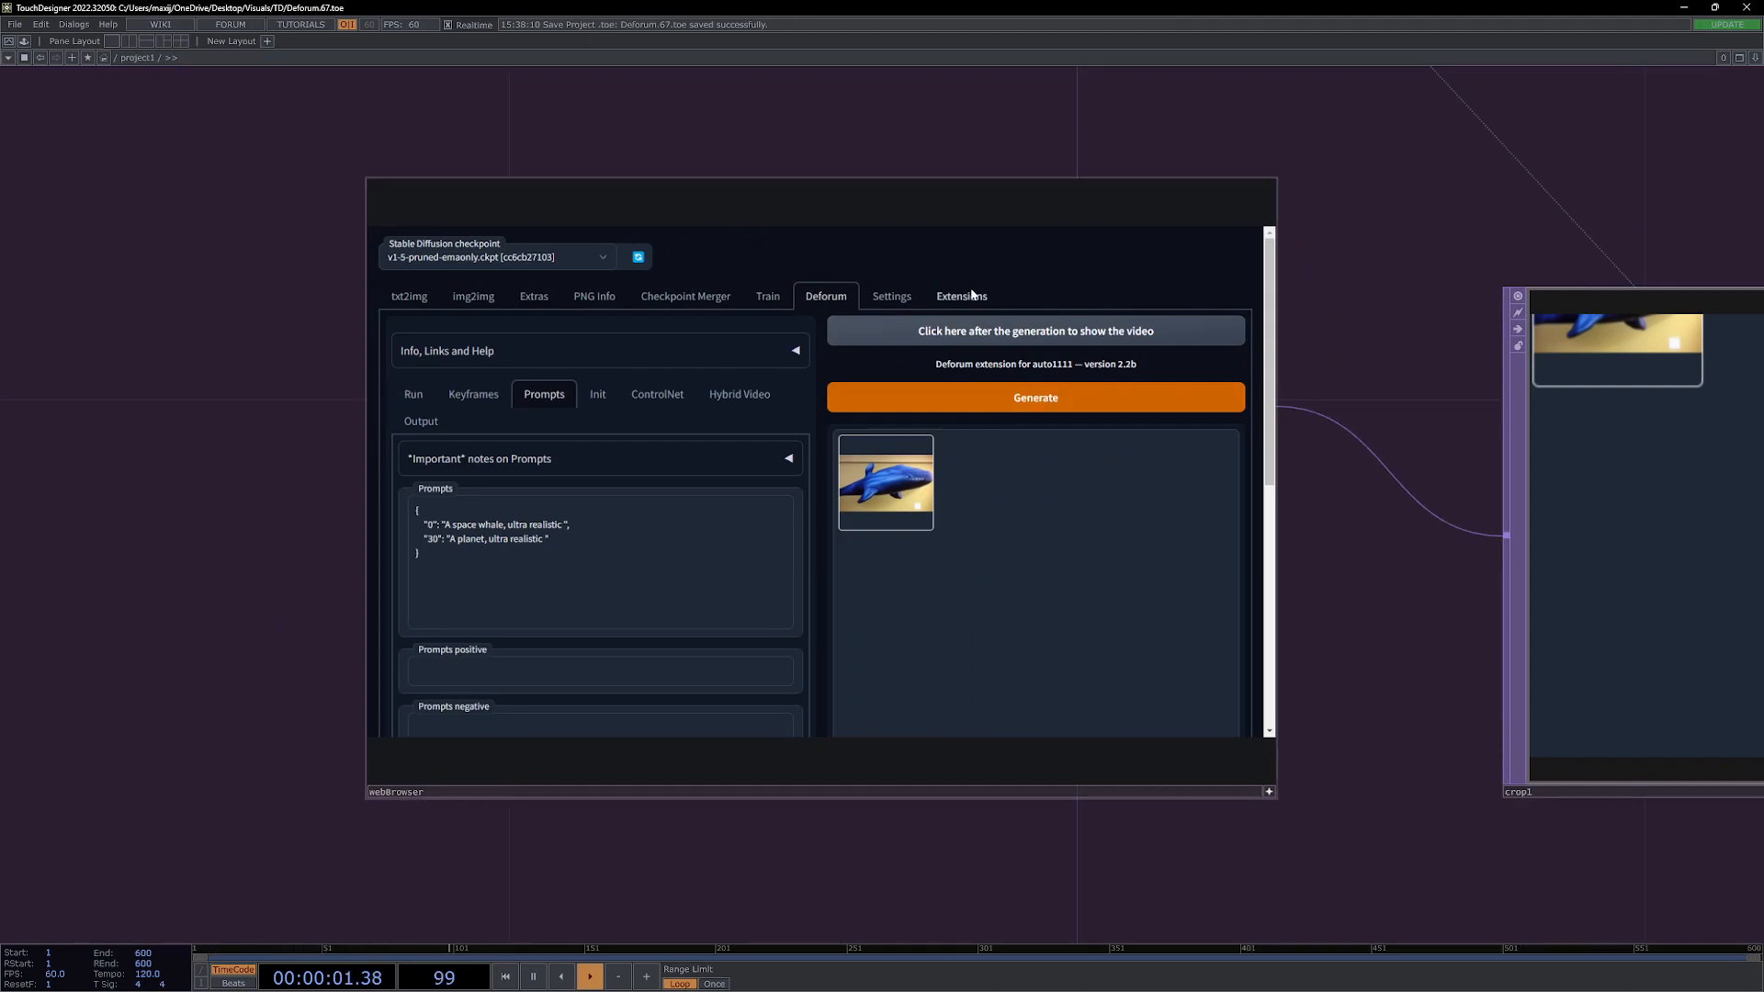
- Look through the web UI extensions and settings pages, then Deforum's Run settings
{"action": "left_click", "coordinate": [959, 296]}
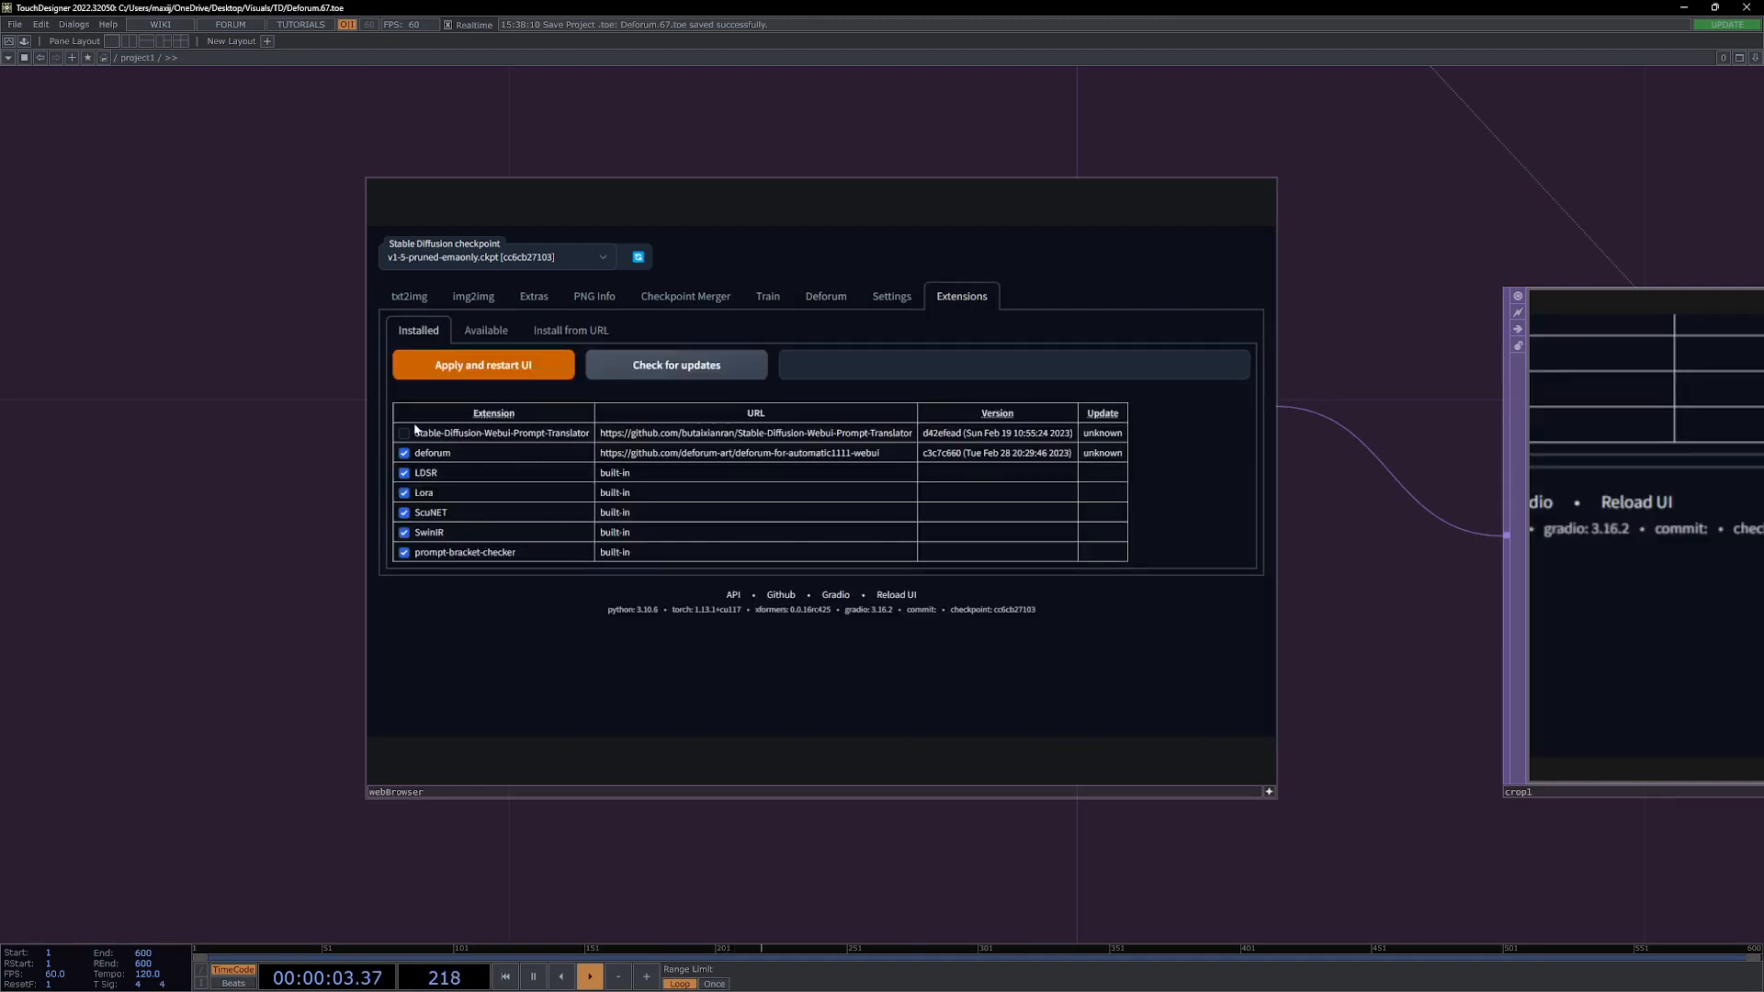
{"action": "mouse_move", "coordinate": [504, 463]}
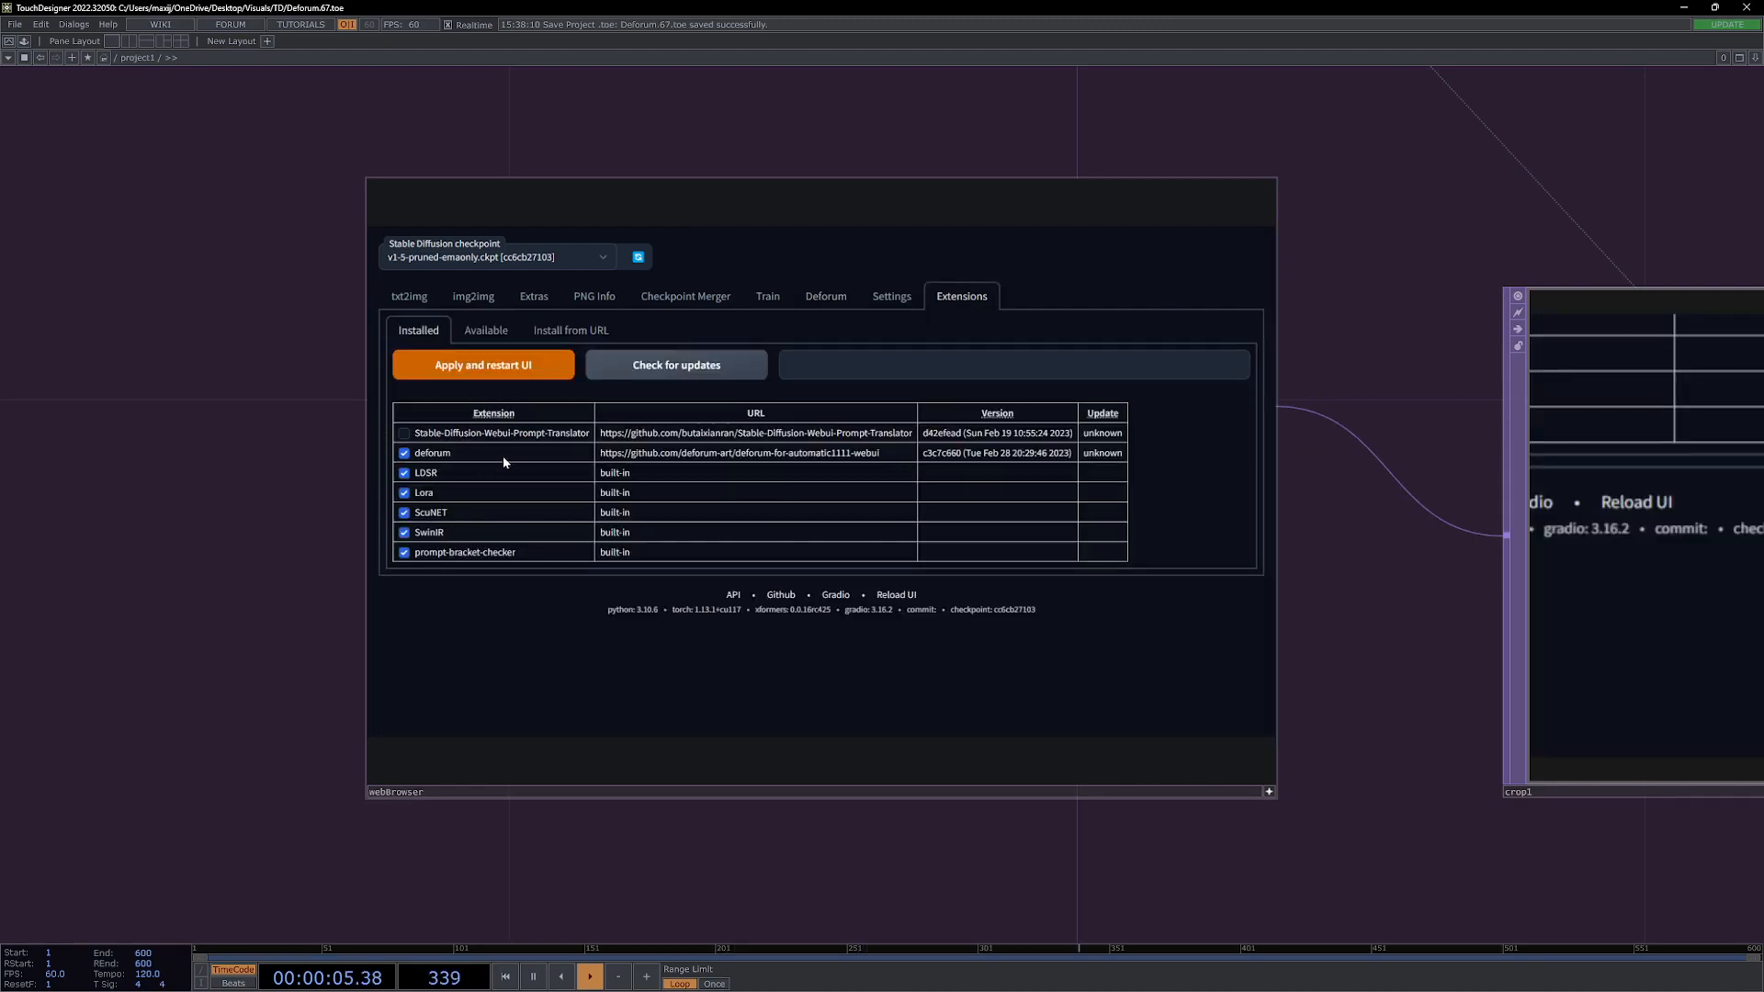
{"action": "mouse_move", "coordinate": [857, 320]}
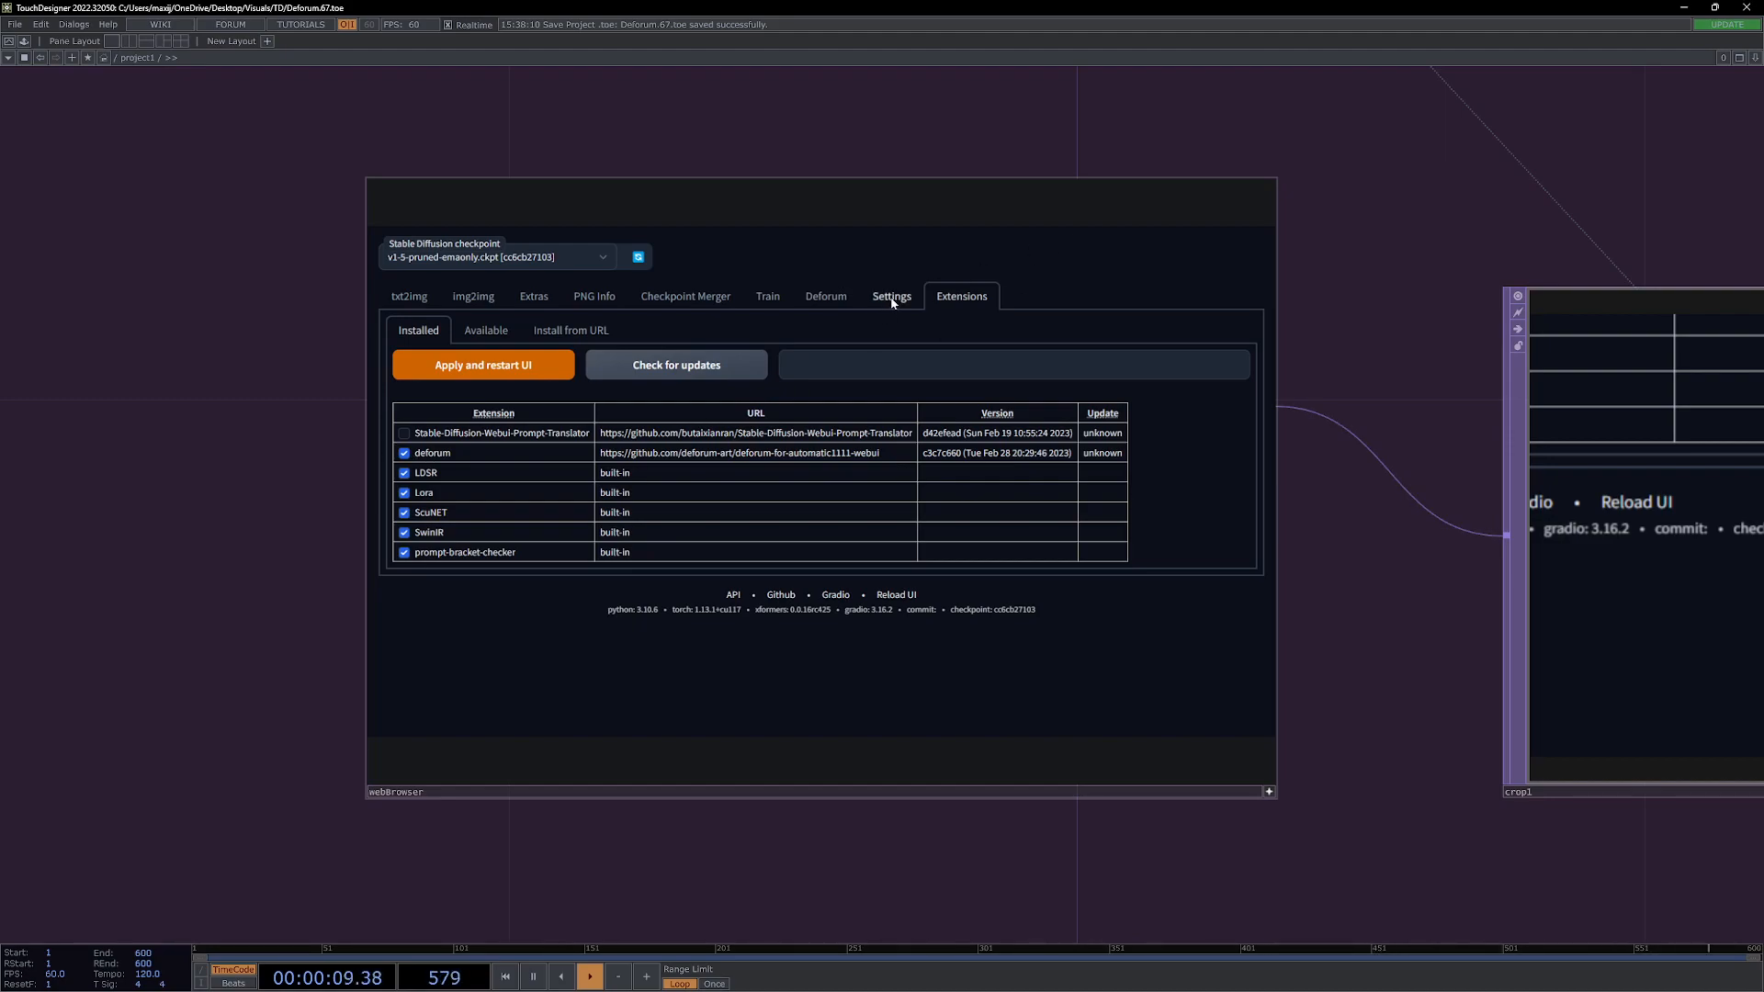
{"action": "left_click", "coordinate": [825, 296]}
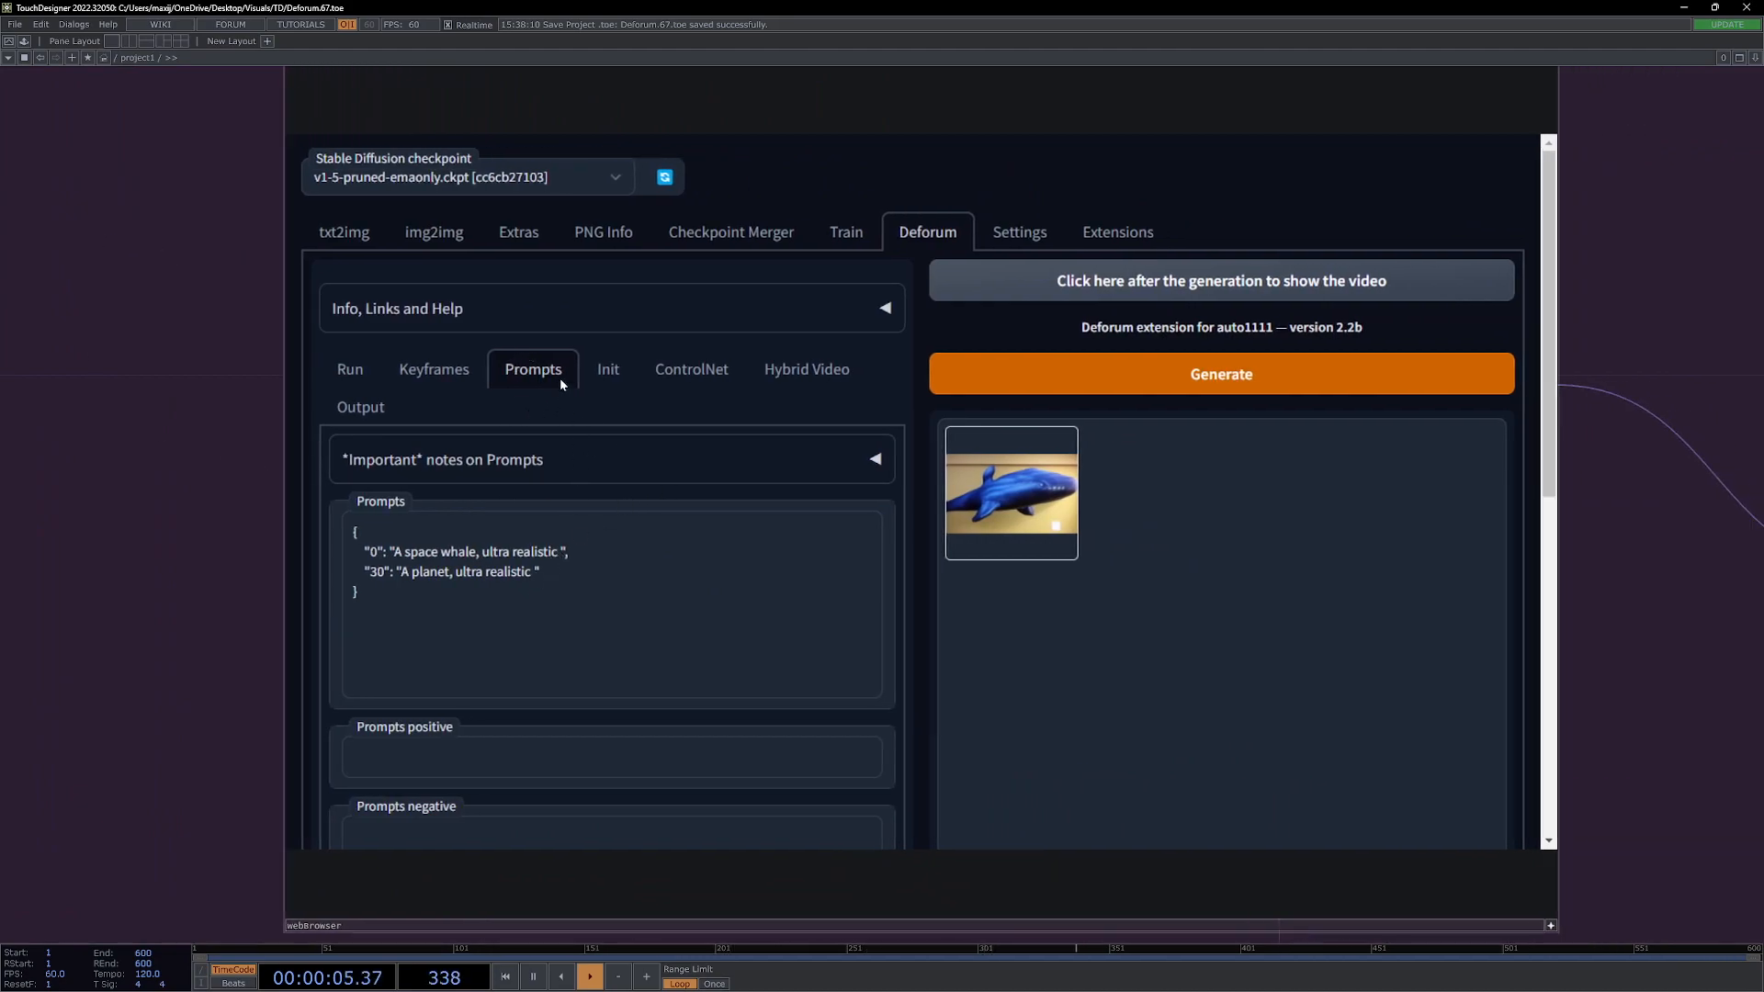
{"action": "left_click", "coordinate": [349, 369]}
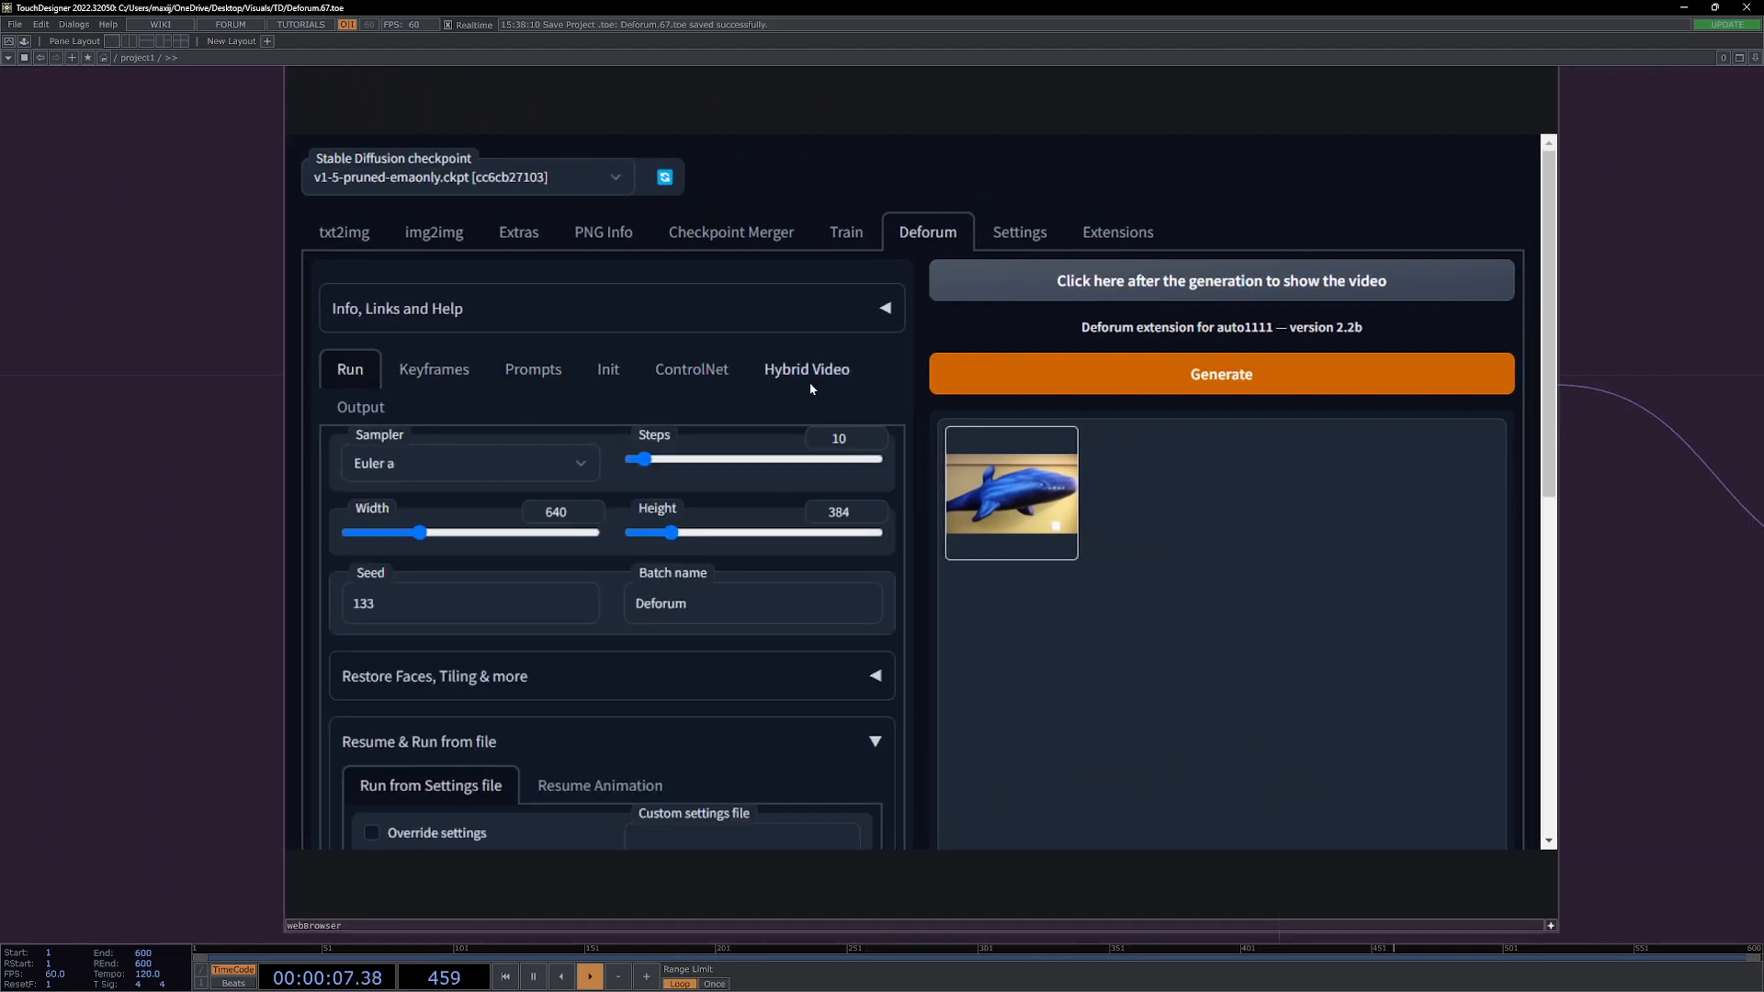
{"action": "scroll", "scroll_direction": "down", "scroll_amount": 3}
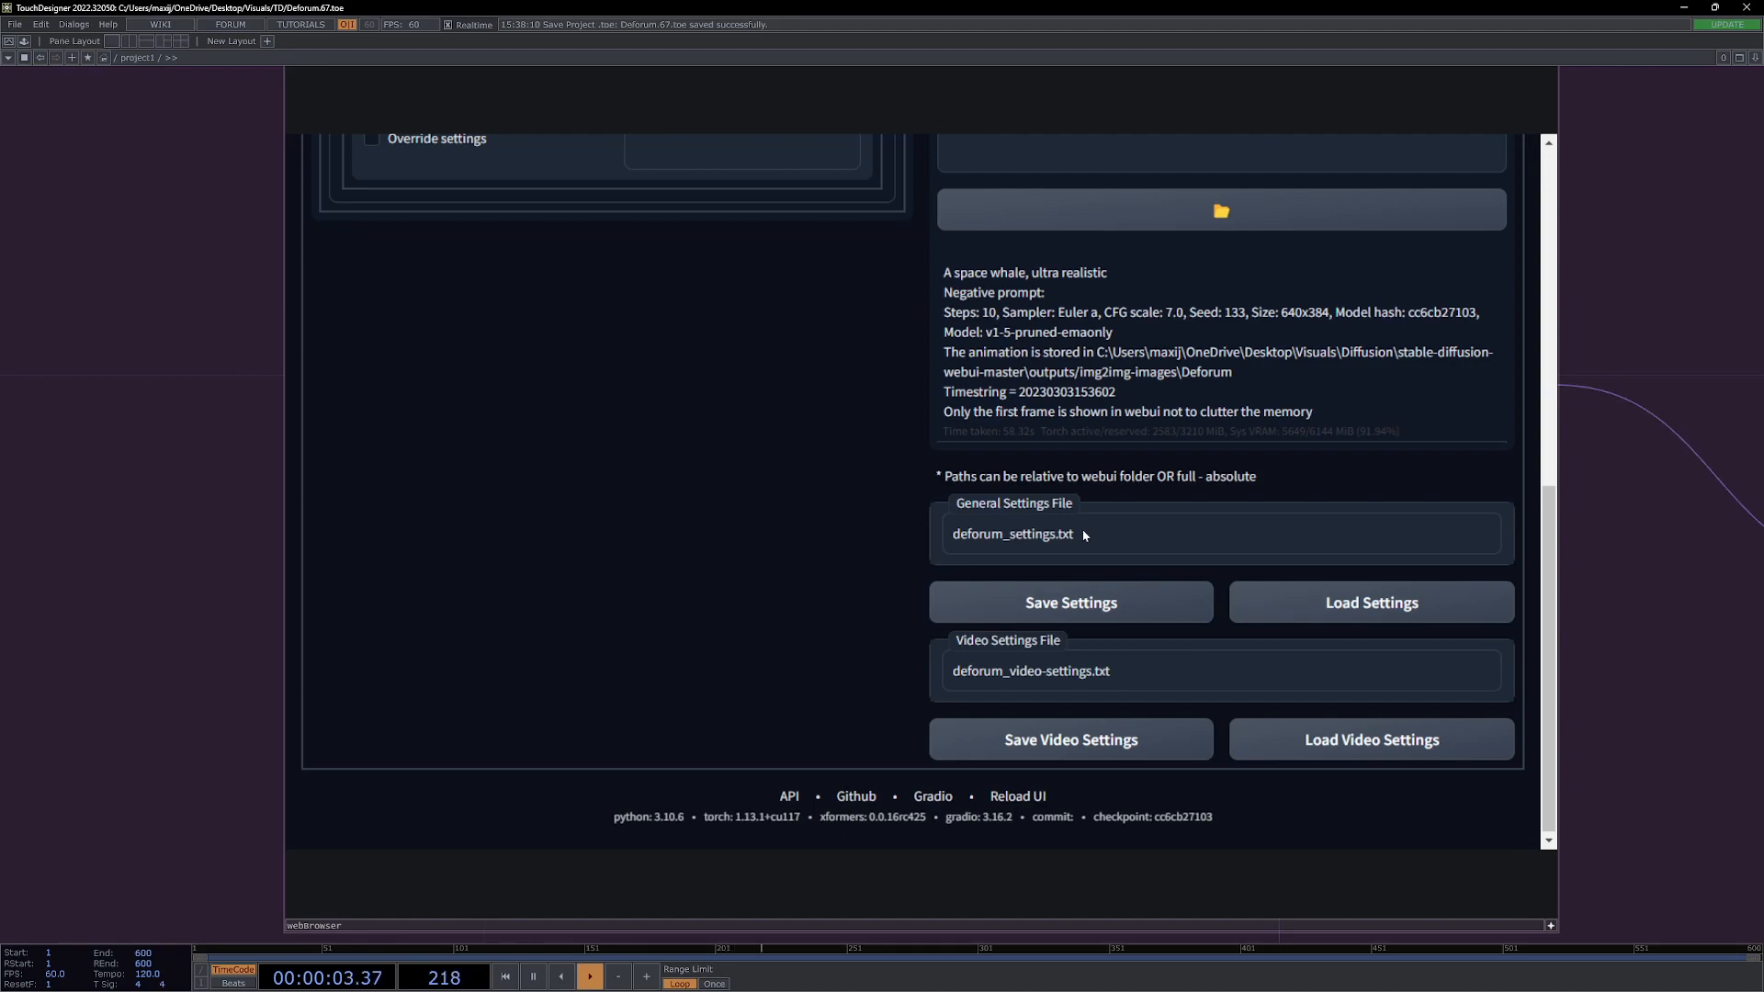
{"action": "mouse_move", "coordinate": [1082, 540]}
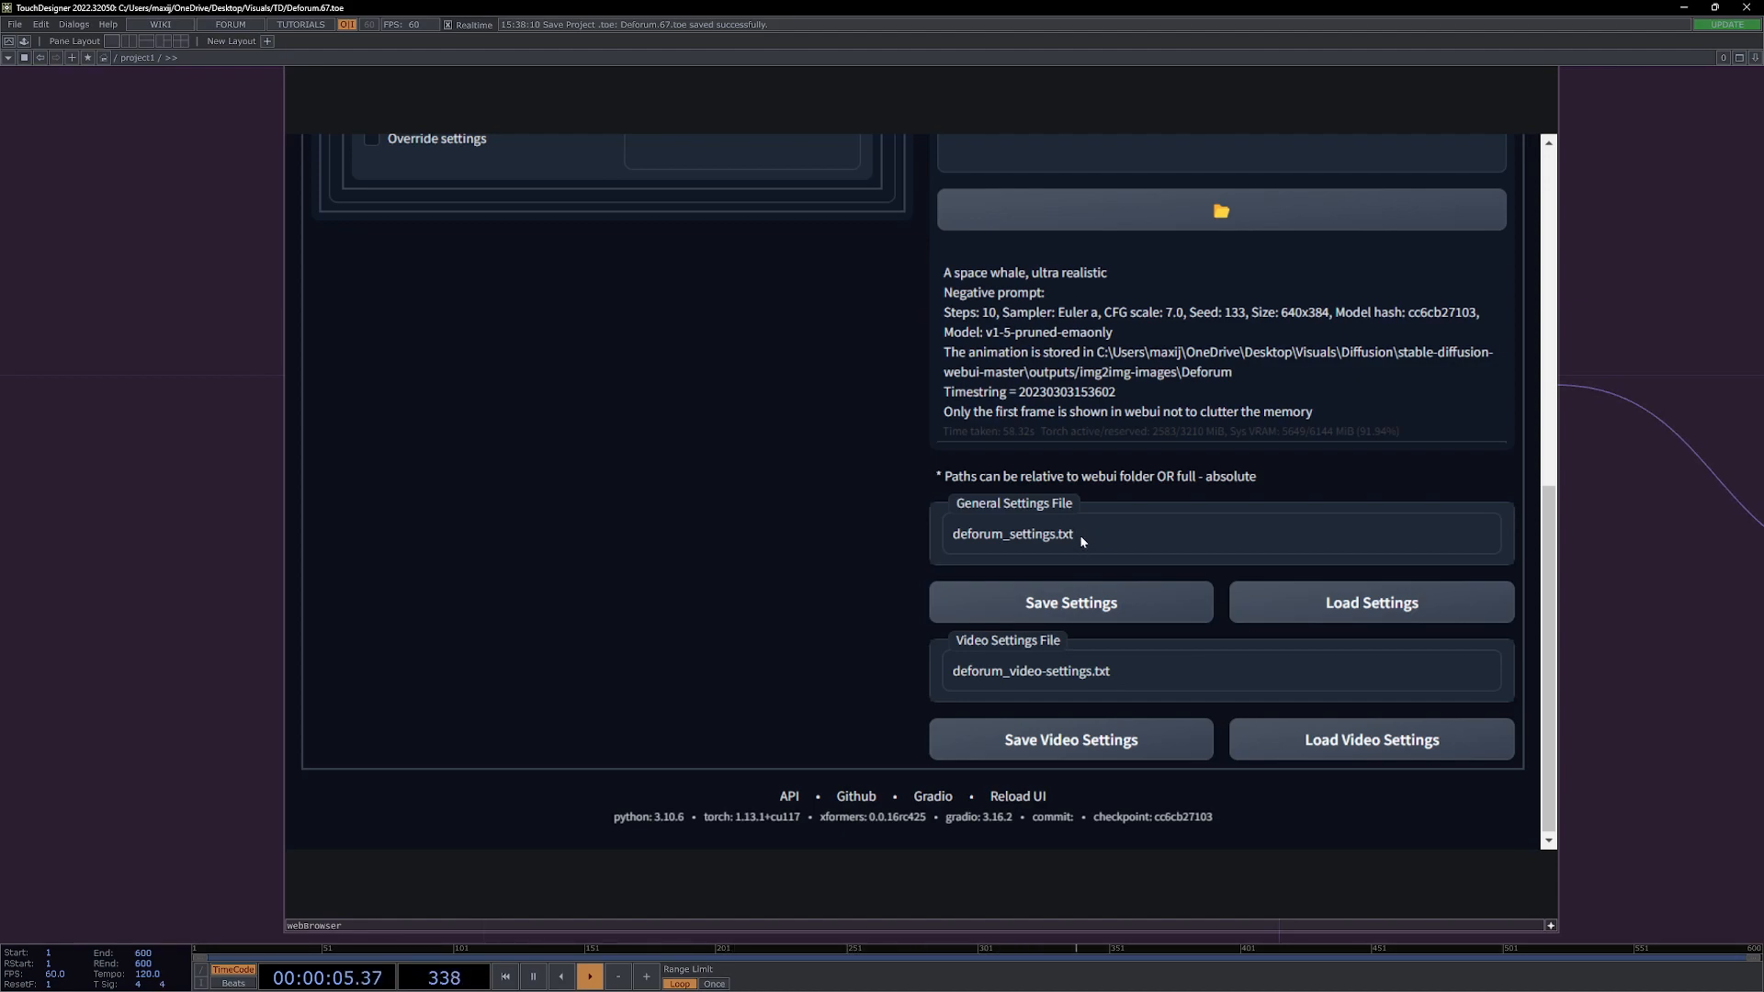
{"action": "mouse_move", "coordinate": [731, 555]}
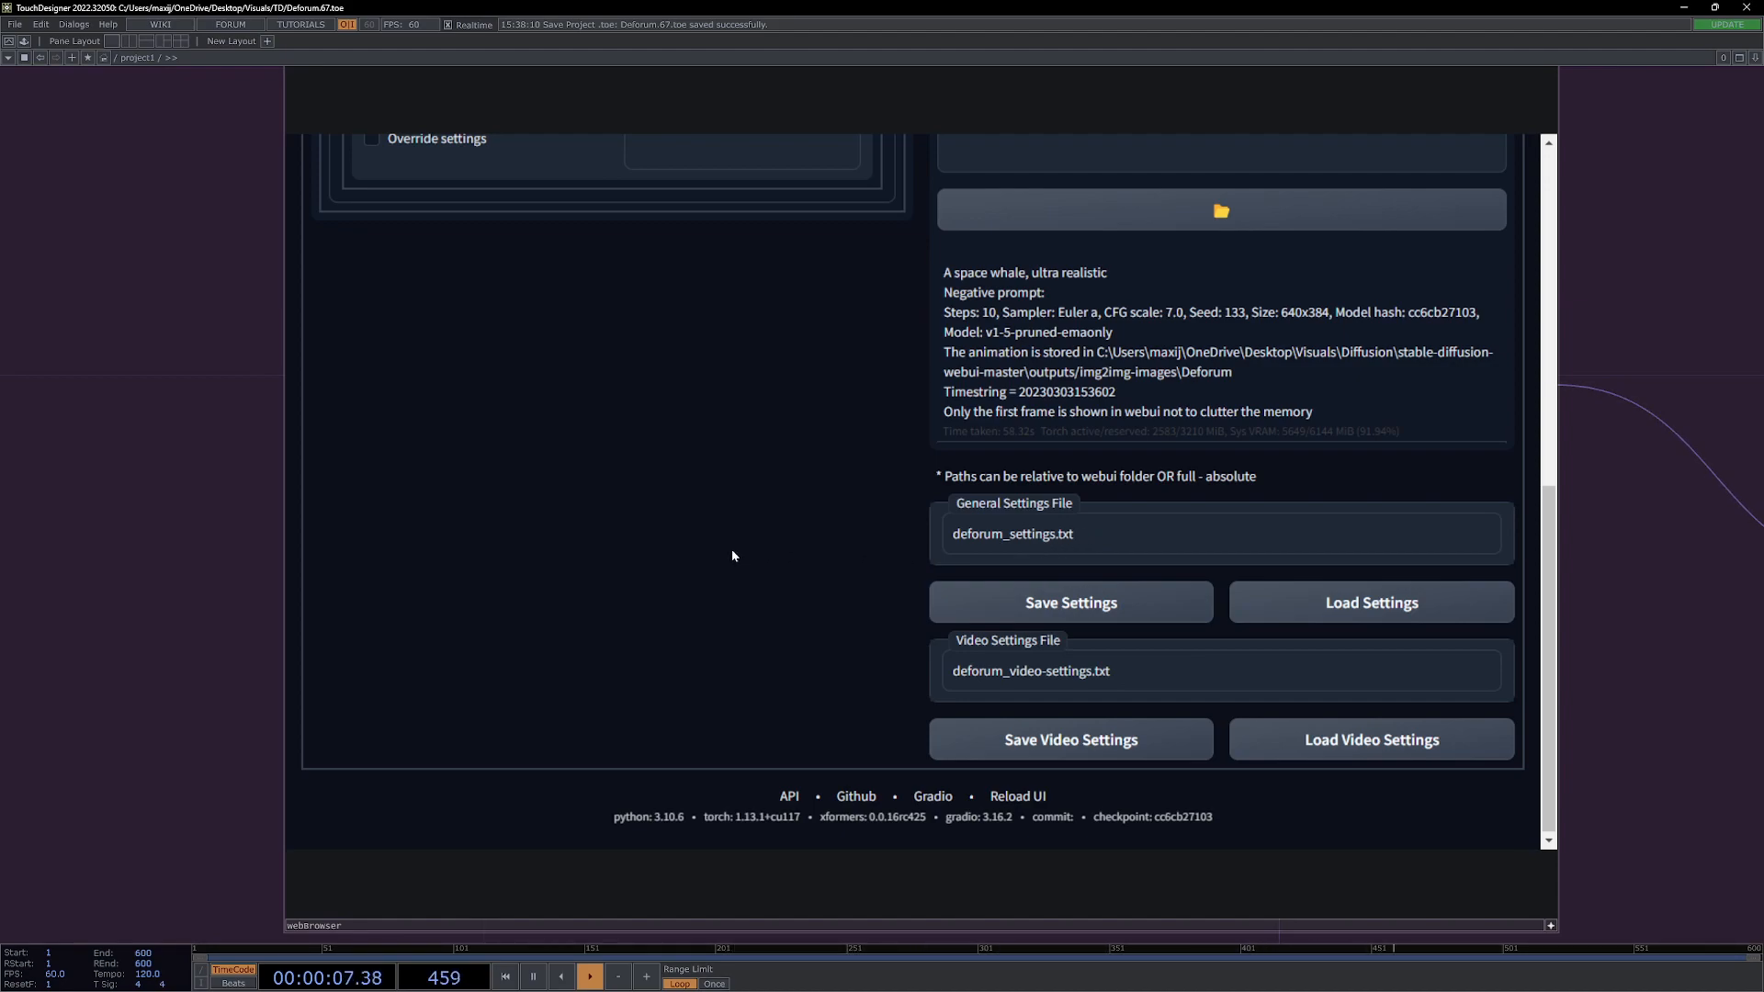
{"action": "scroll", "scroll_direction": "up", "scroll_amount": 3}
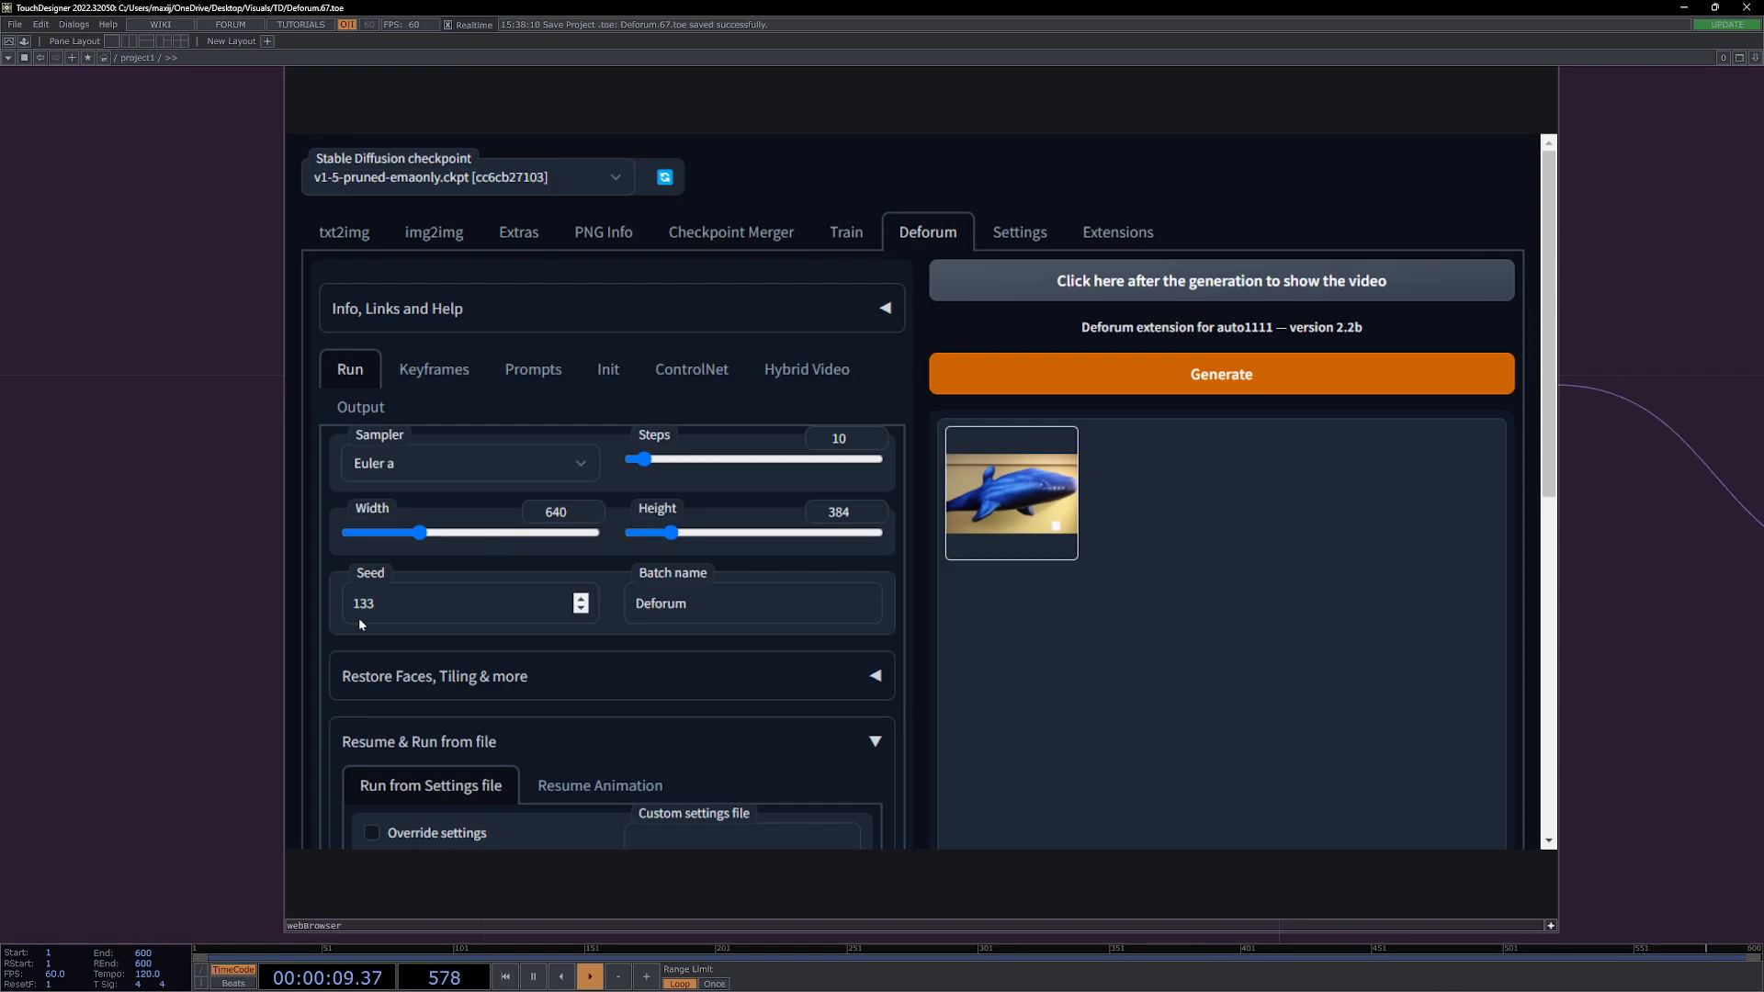
- Browse Deforum's video Output settings page without changing anything
{"action": "left_click", "coordinate": [360, 407]}
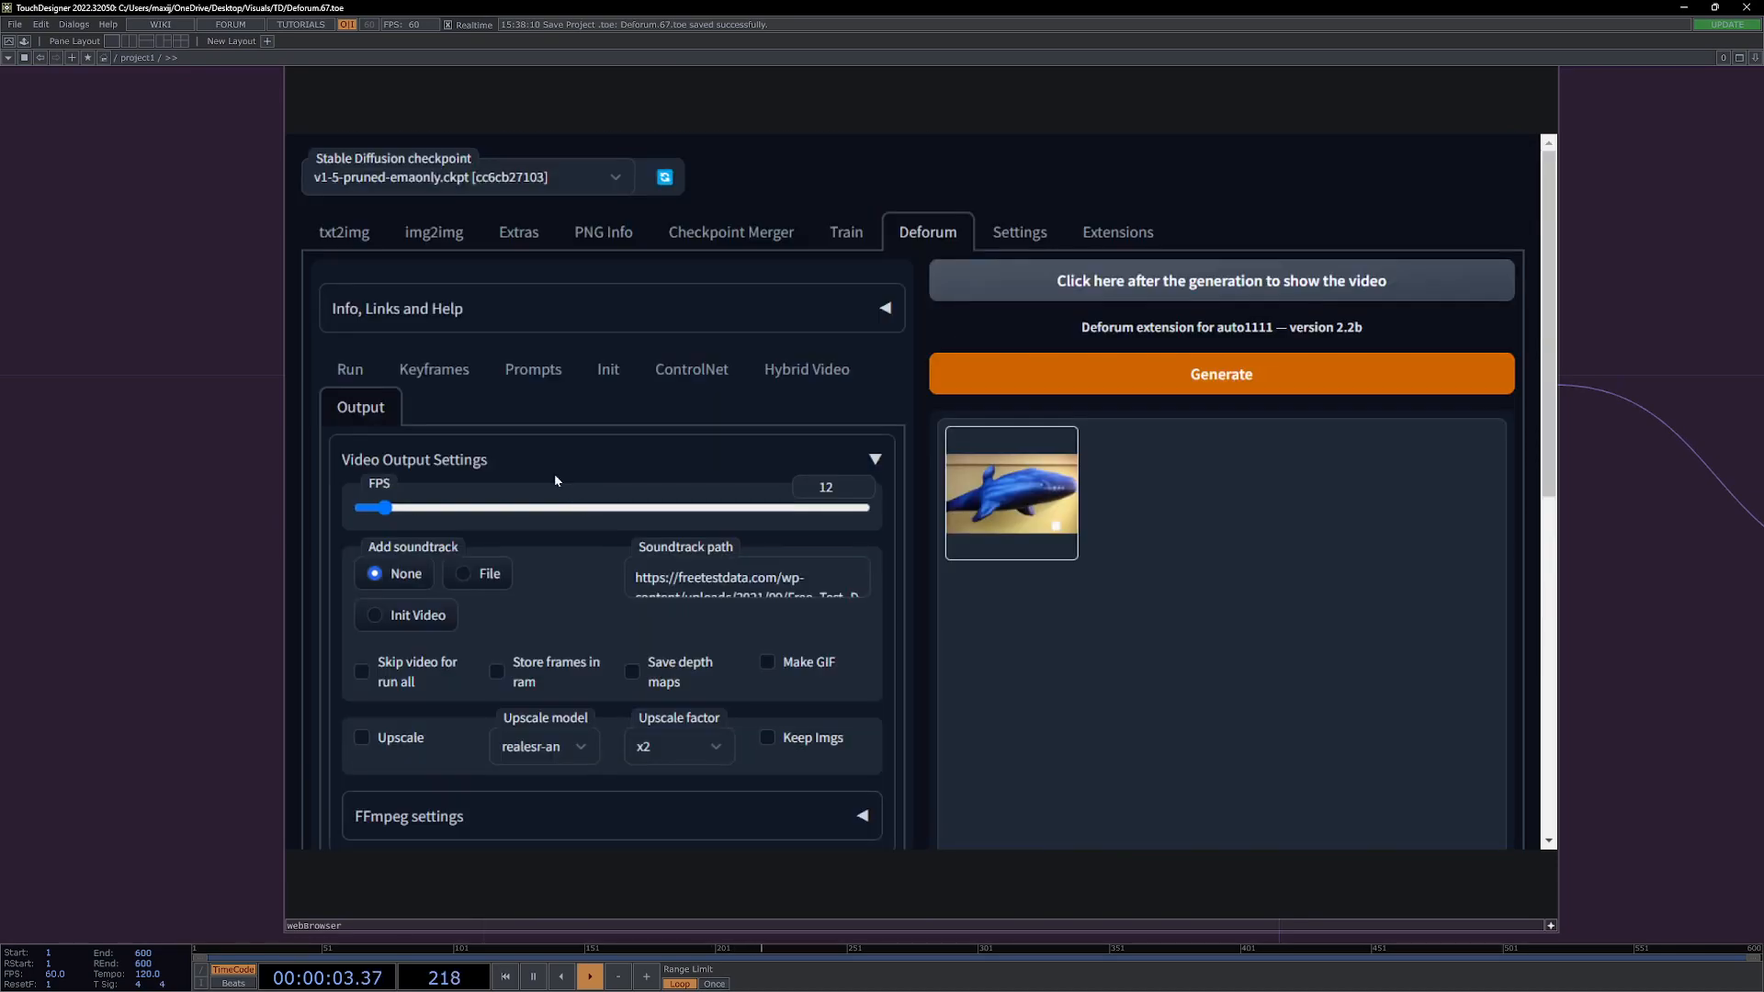
{"action": "scroll", "scroll_direction": "down", "scroll_amount": 3}
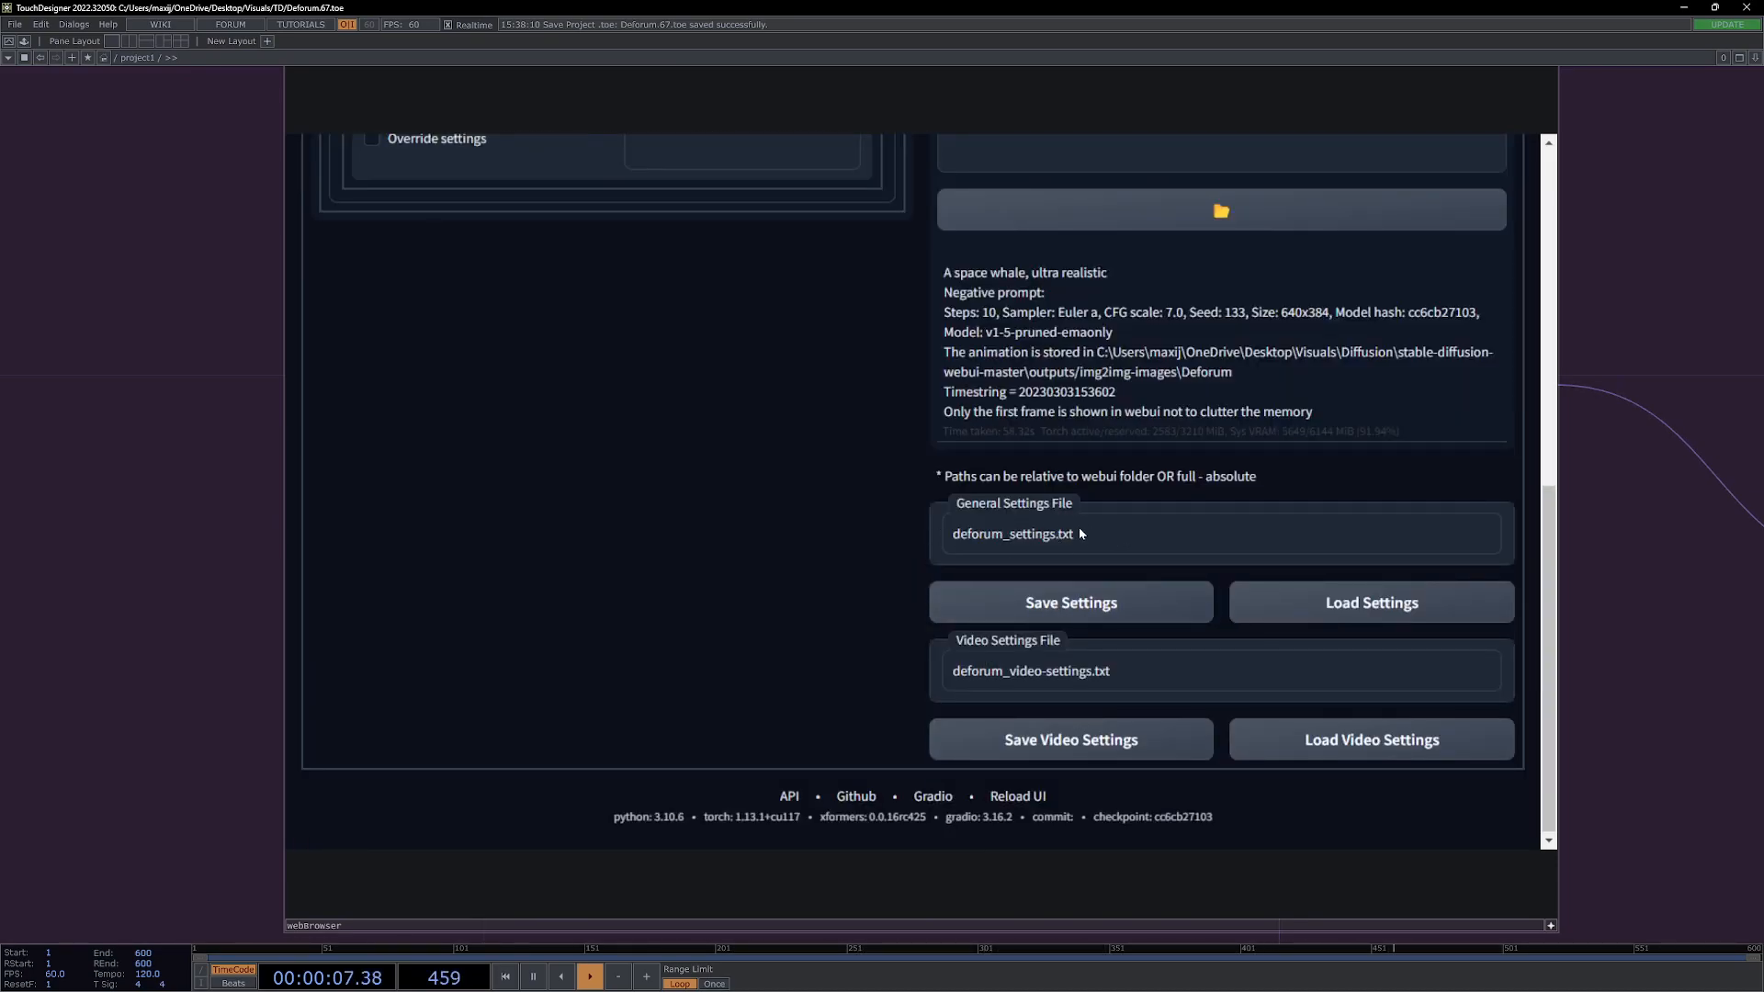
{"action": "scroll", "scroll_direction": "up", "scroll_amount": 3}
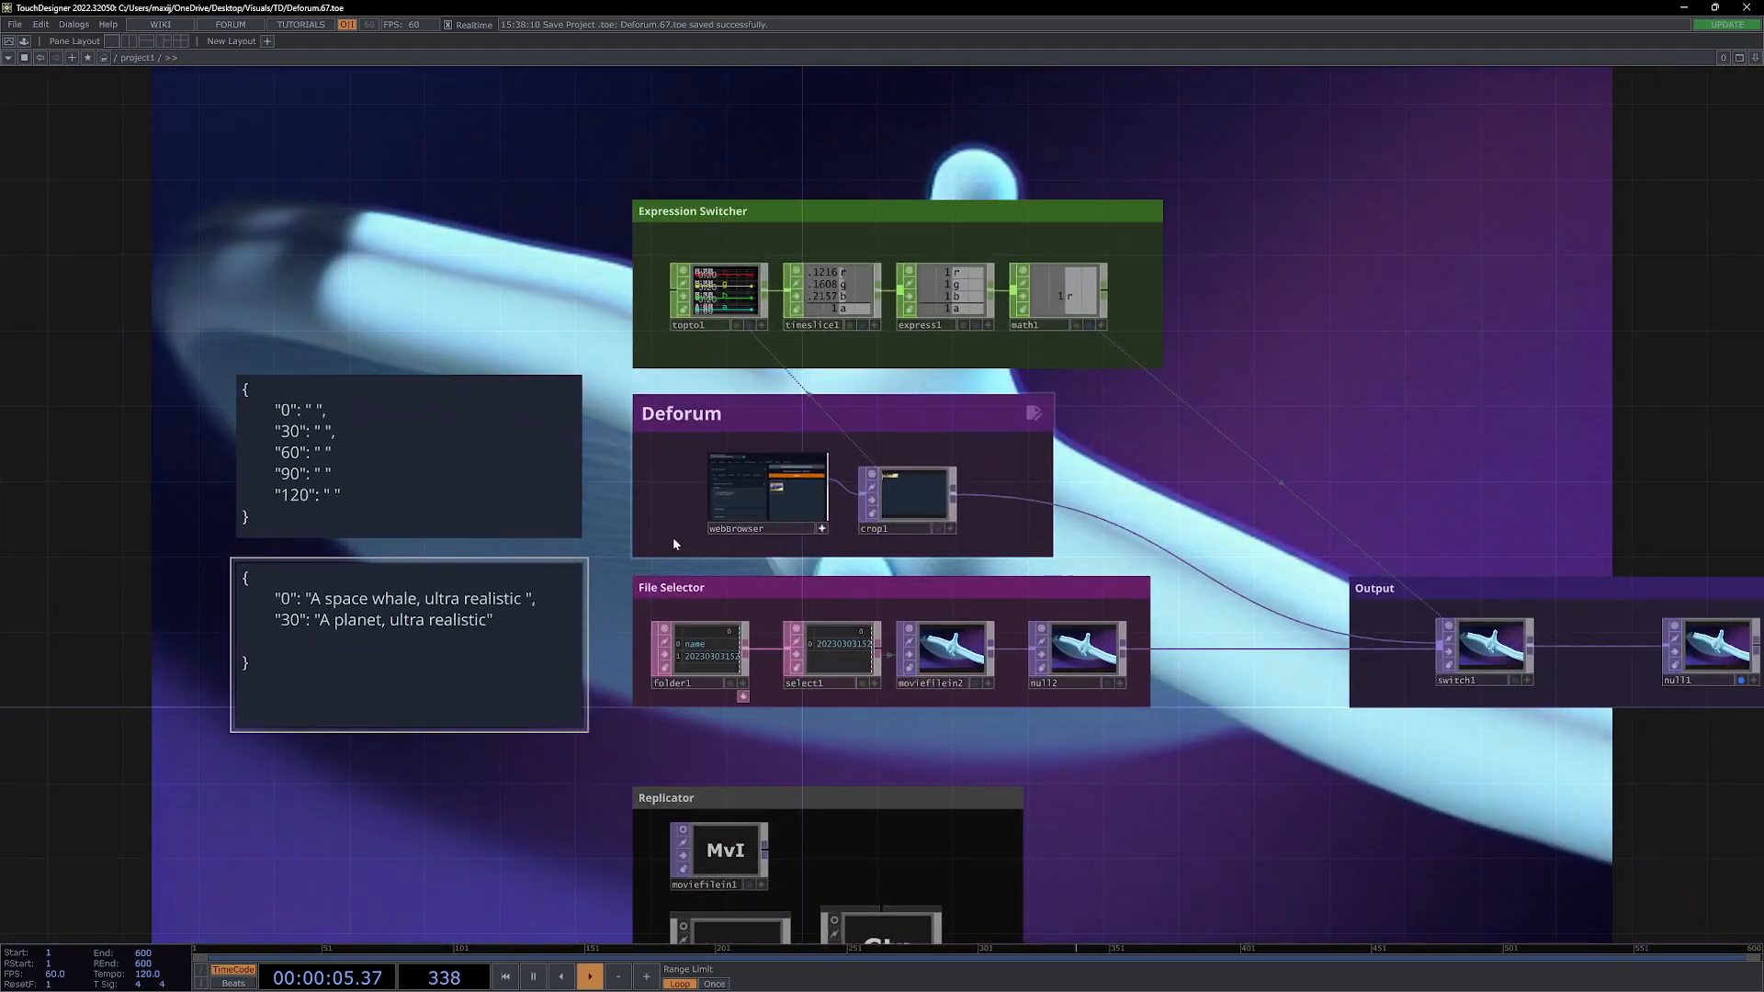
- Select the webBrowser COMP to show its parameters, toggle the Palette, and pan to the Replicator section
{"action": "left_click", "coordinate": [766, 488]}
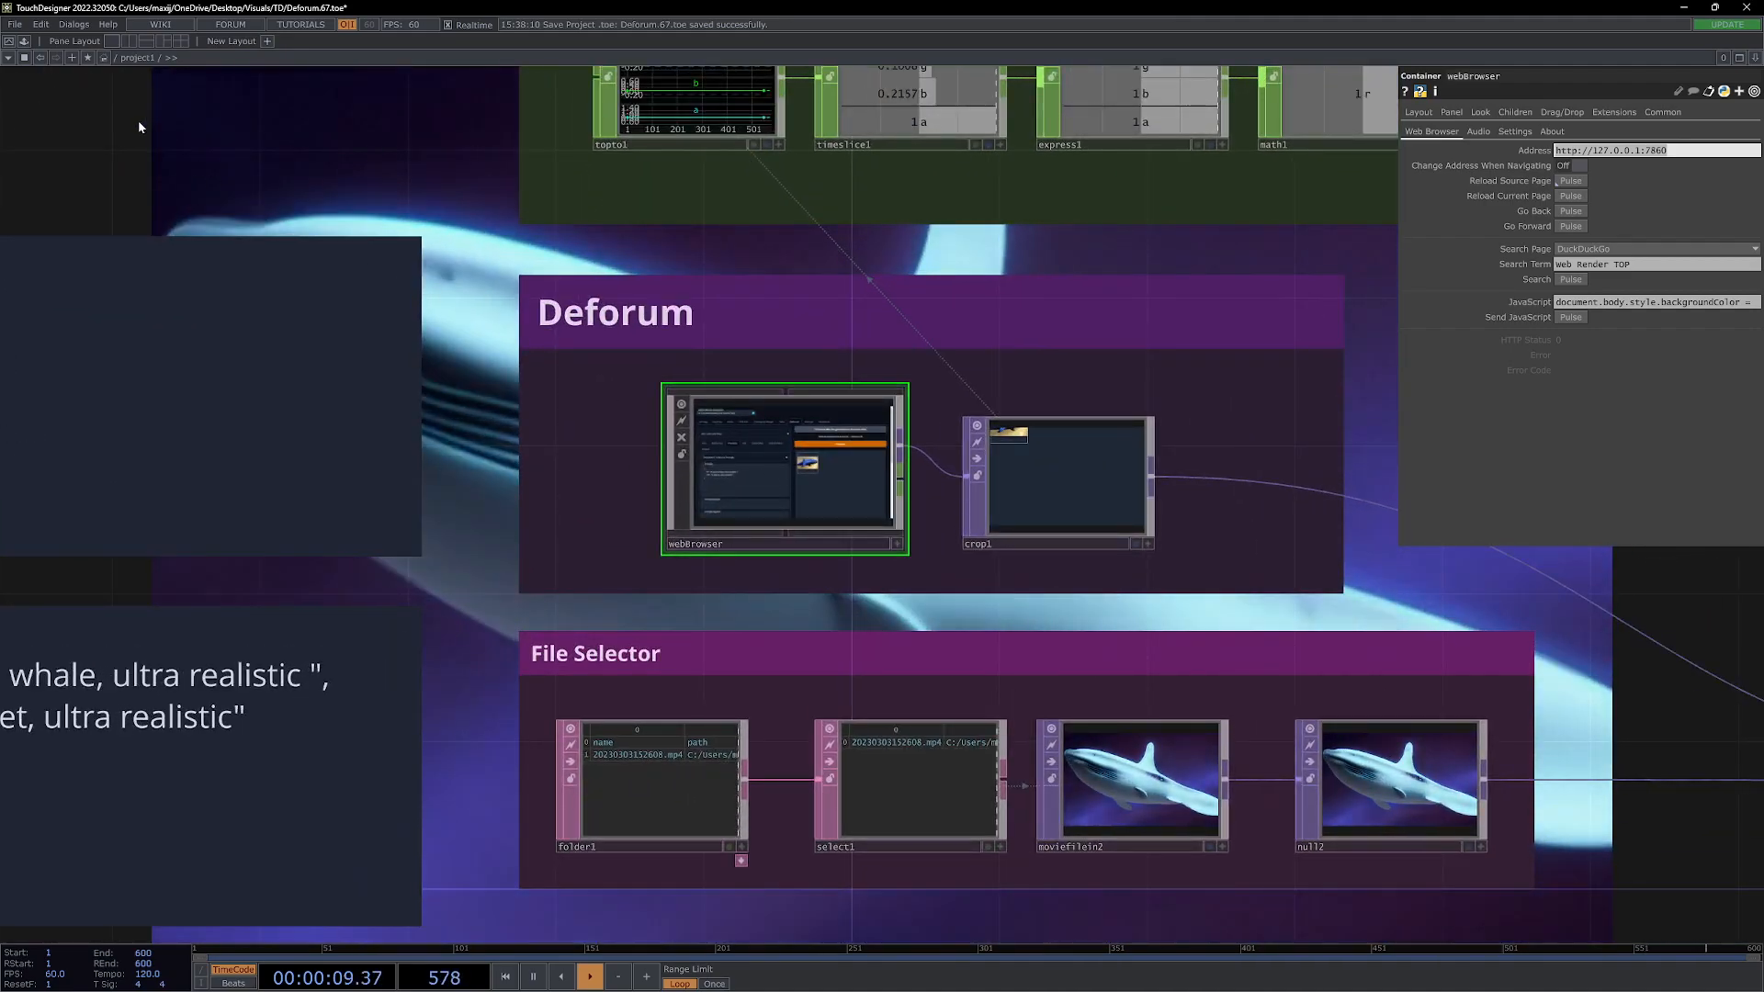
{"action": "left_click", "coordinate": [9, 43]}
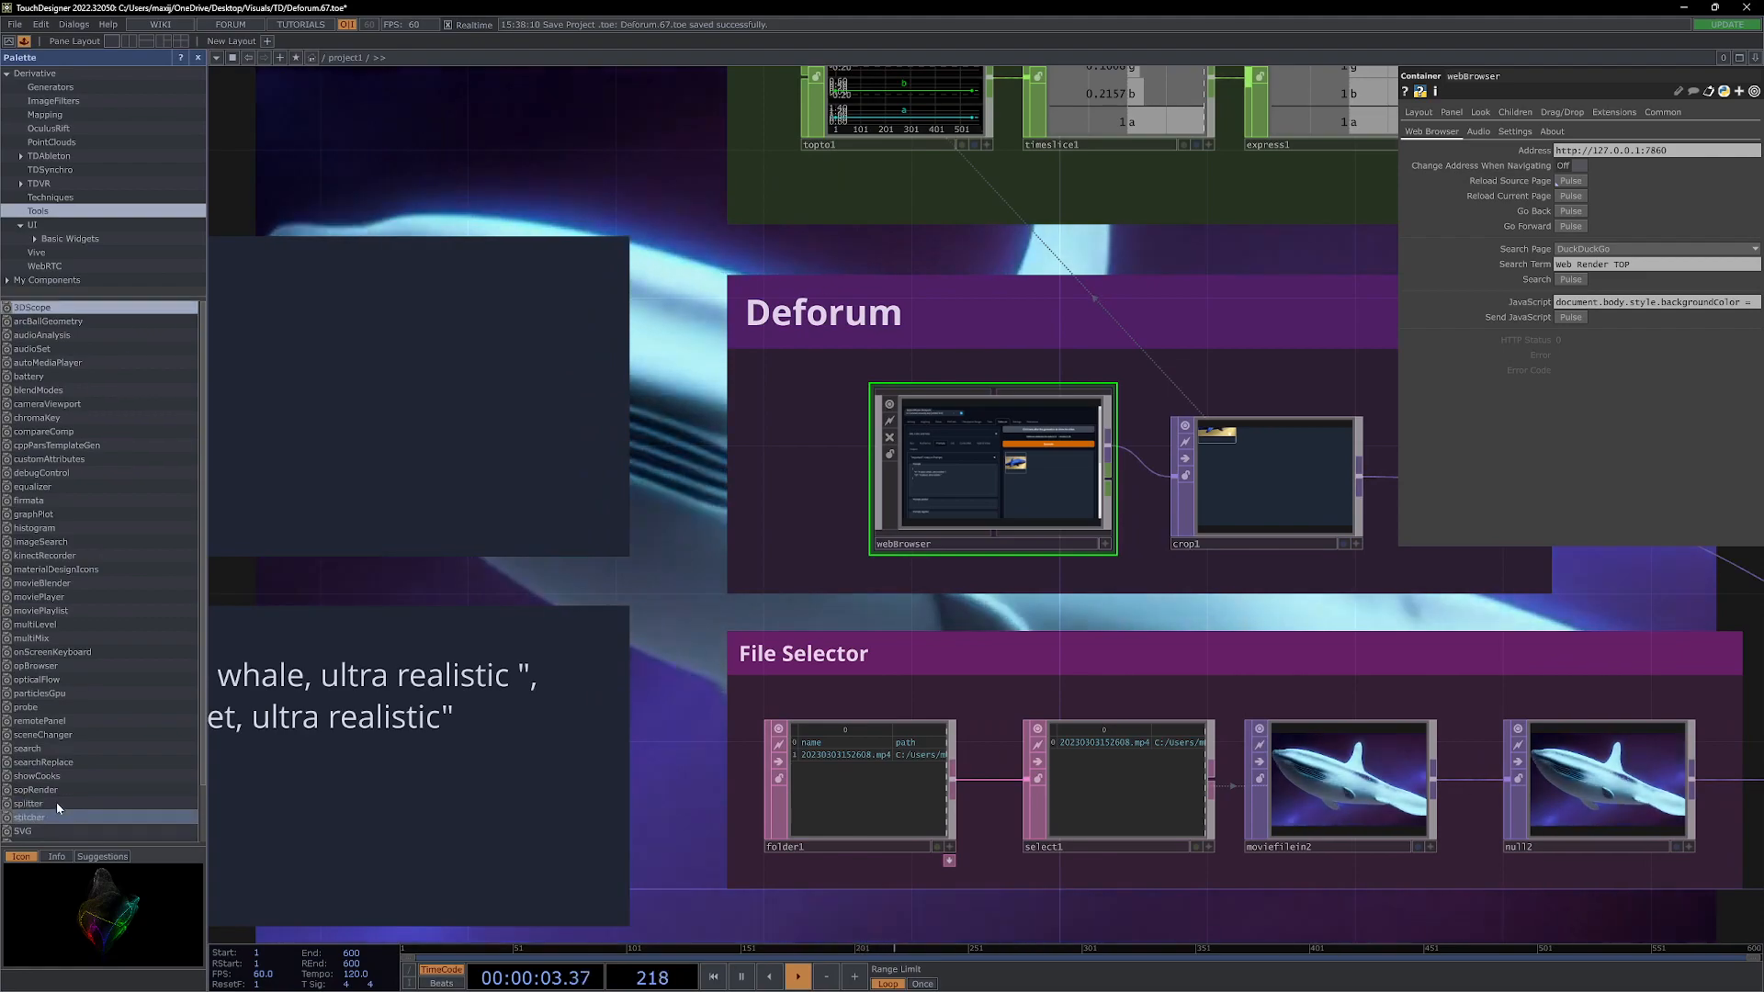
{"action": "scroll", "scroll_direction": "down", "scroll_amount": 3}
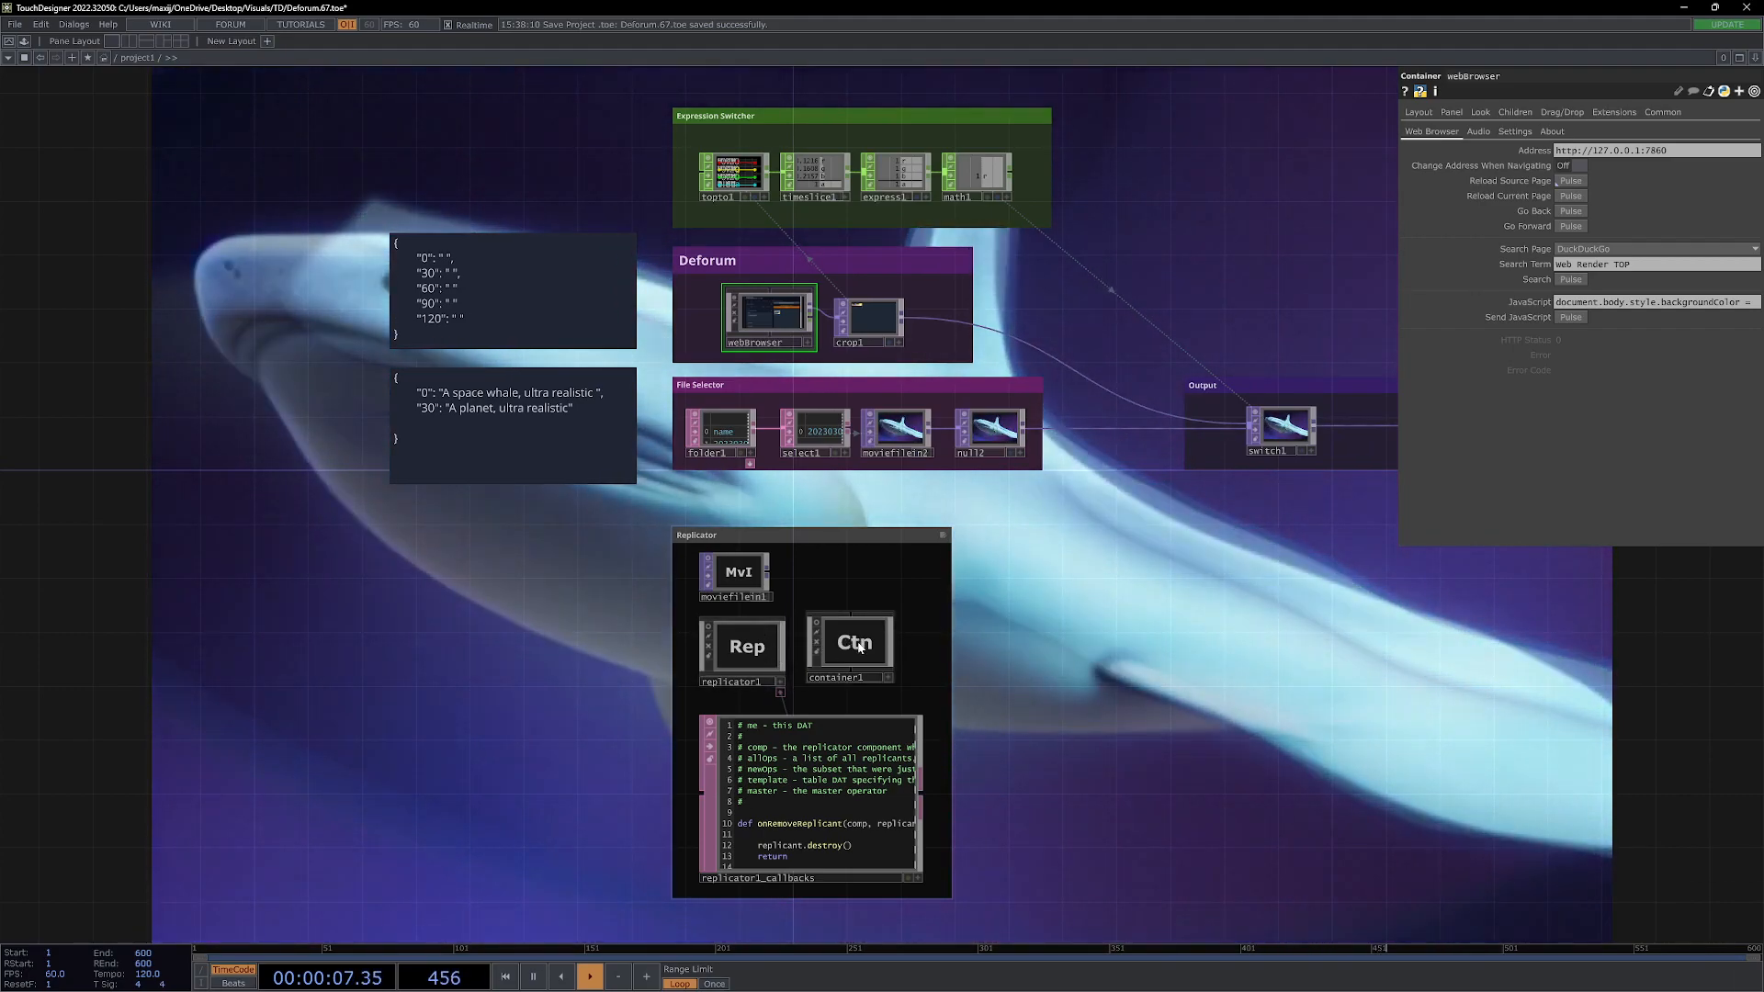
- Inspect container1 with its replicated movie-file operators, then the crop operator's values for the Deforum view
{"action": "left_click", "coordinate": [848, 643]}
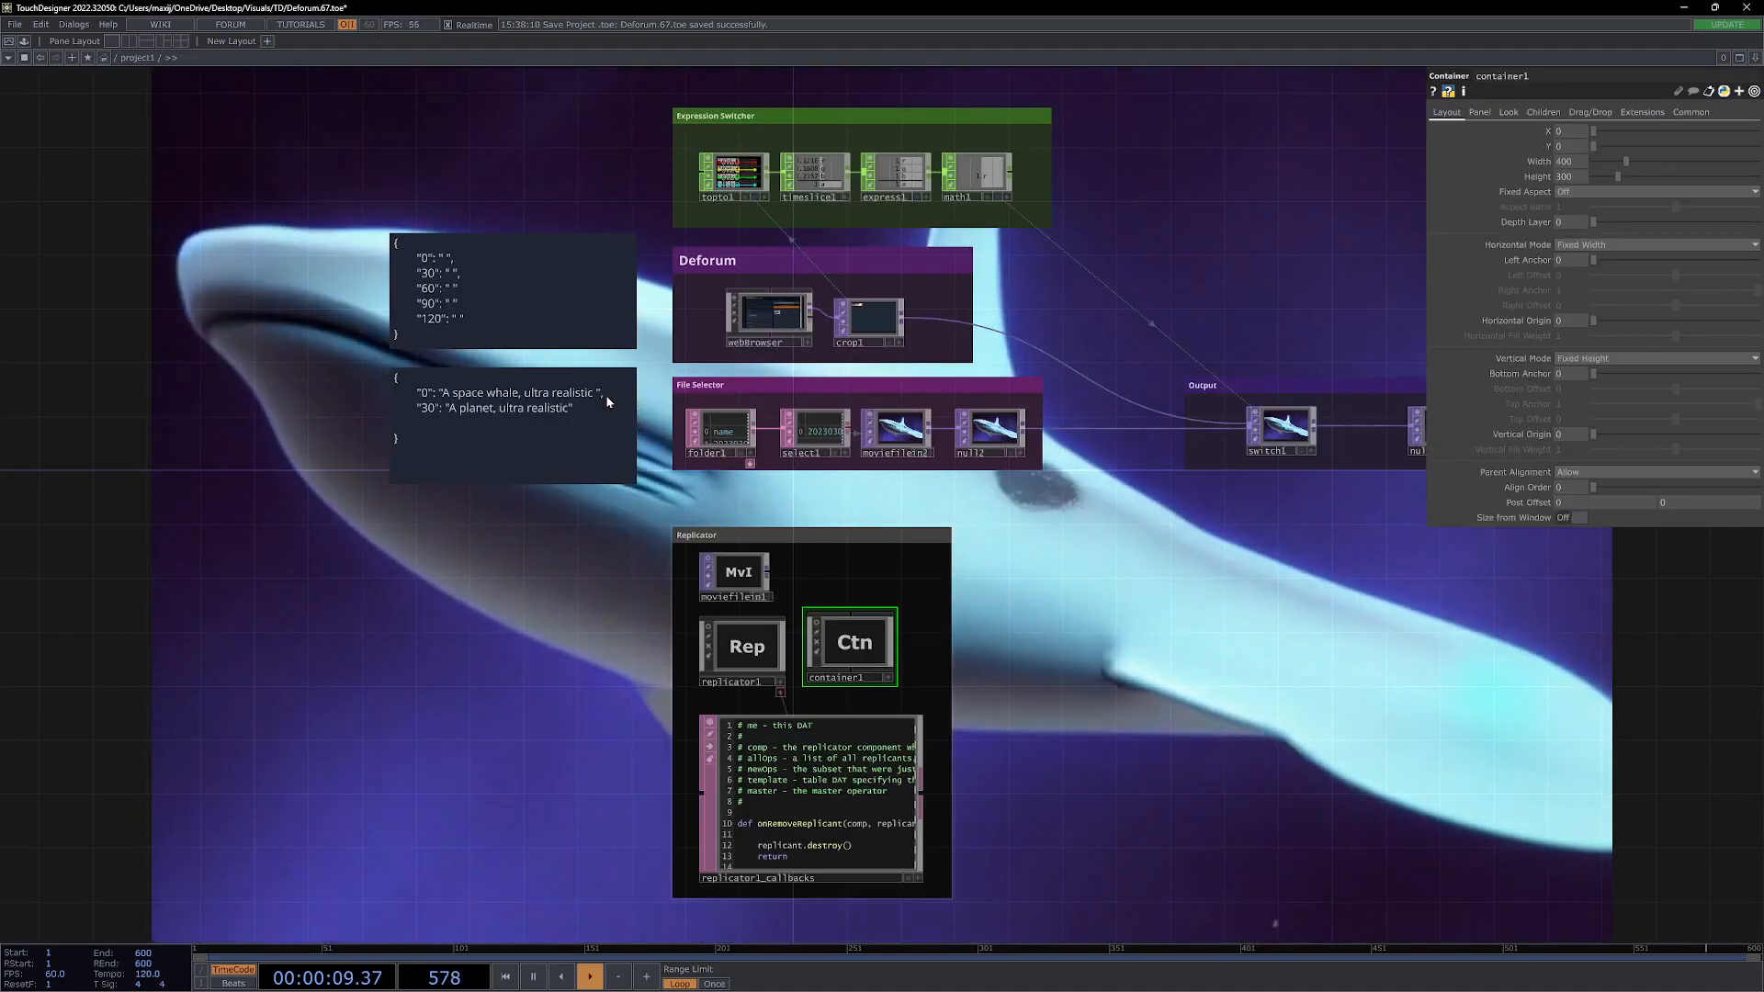
{"action": "double_click", "coordinate": [849, 642]}
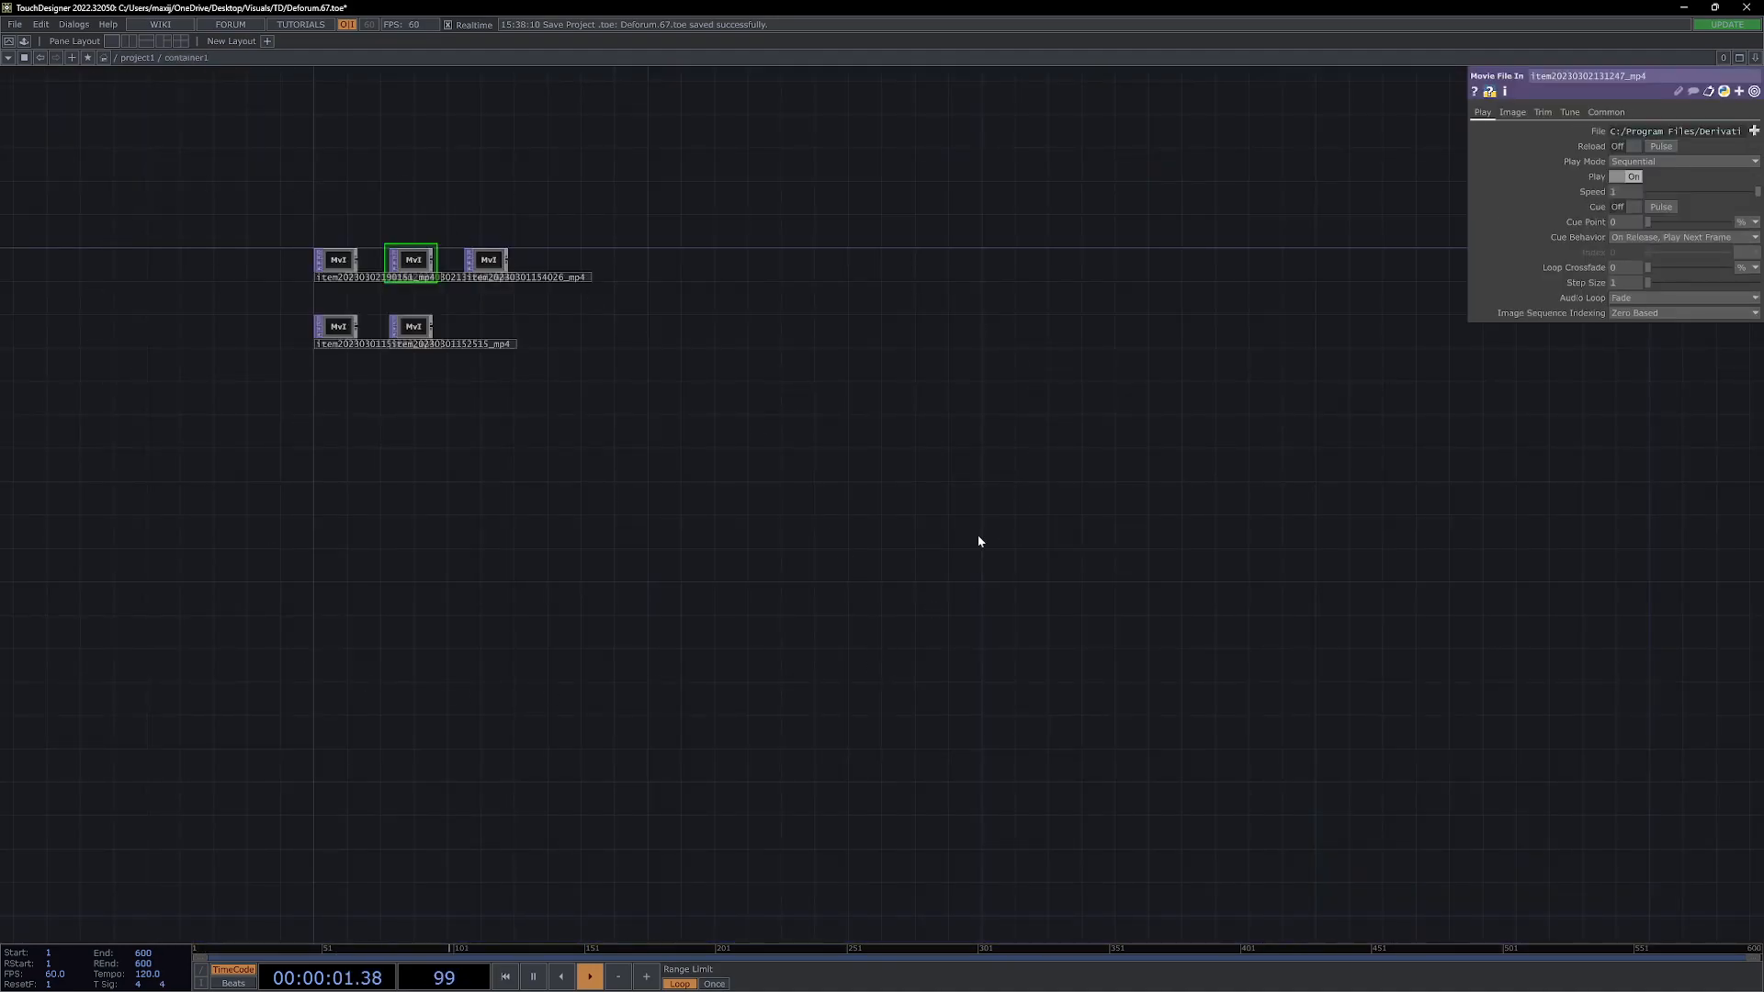
{"action": "mouse_move", "coordinate": [935, 484]}
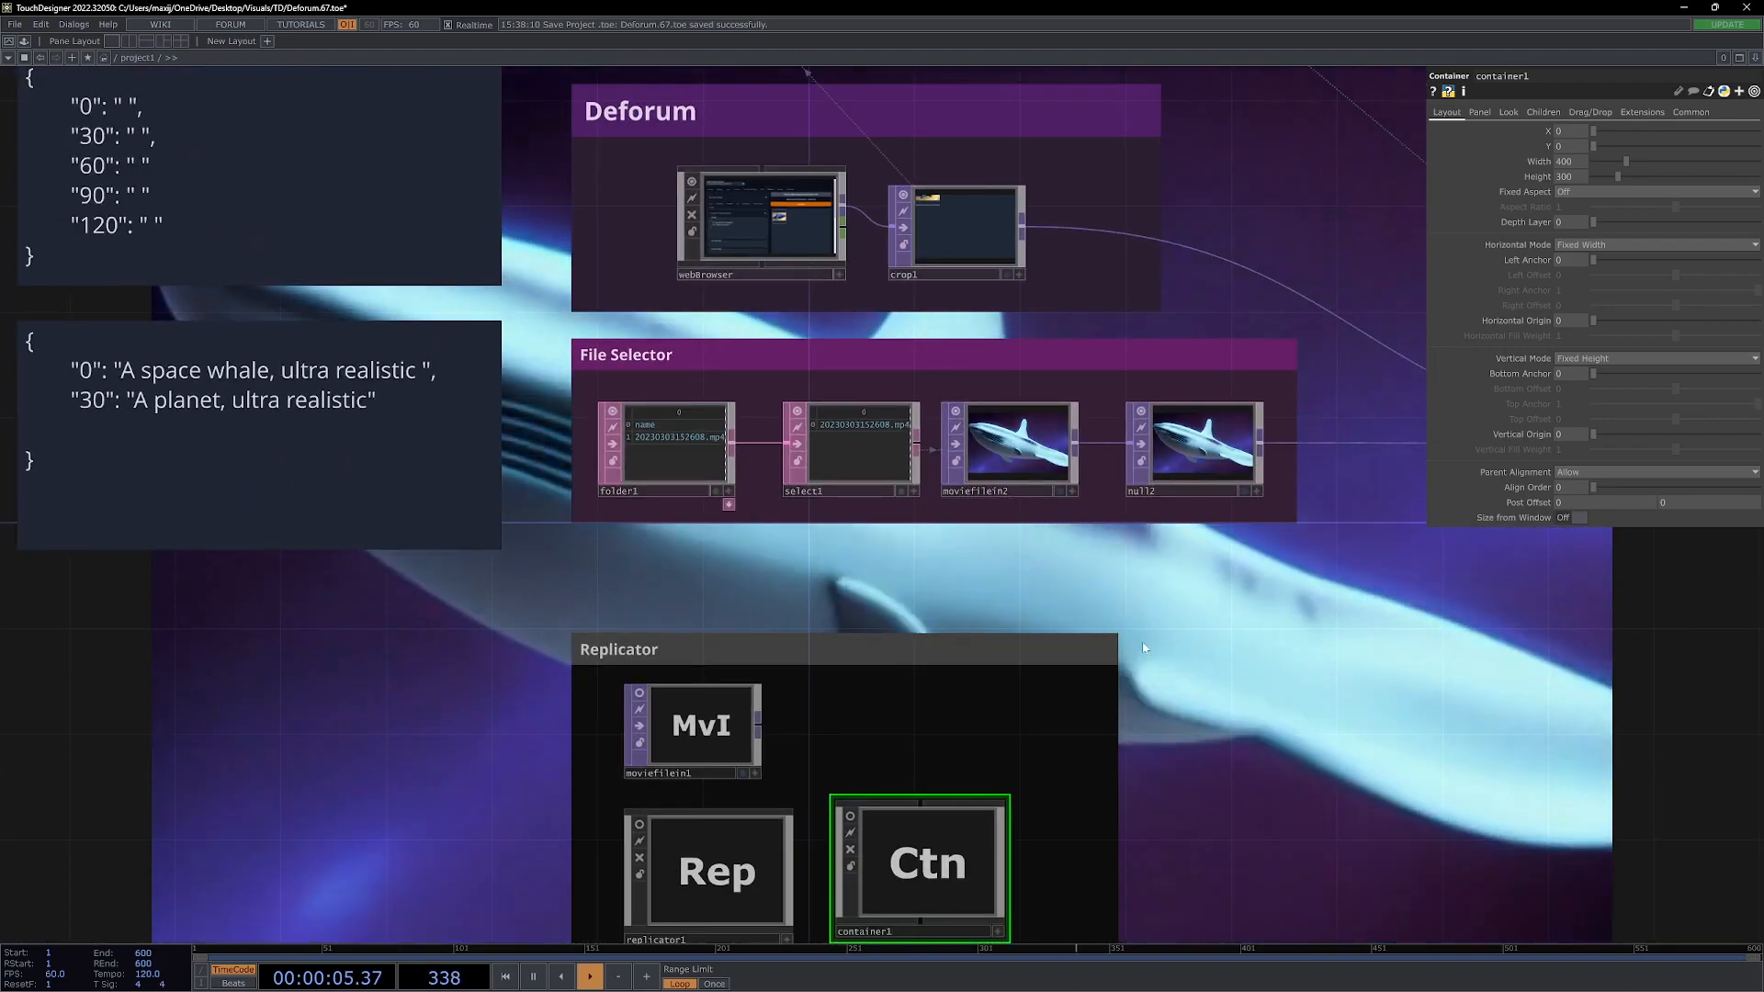
{"action": "left_click", "coordinate": [851, 450]}
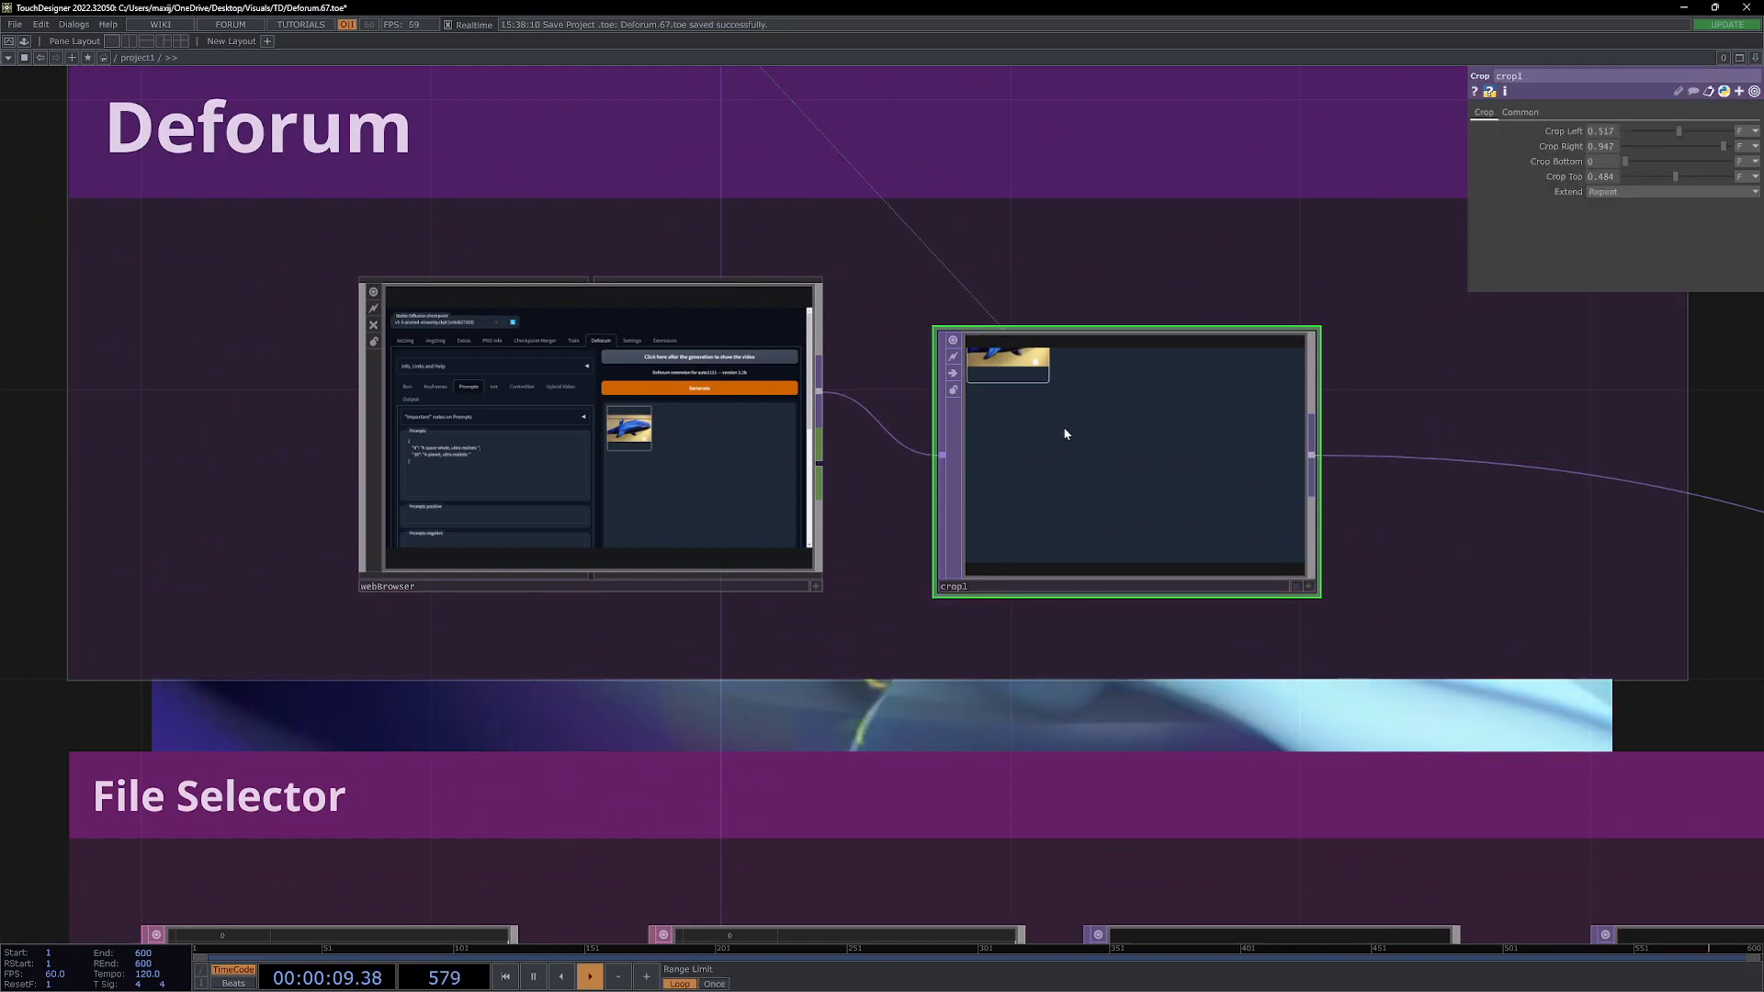
{"action": "mouse_move", "coordinate": [1069, 421]}
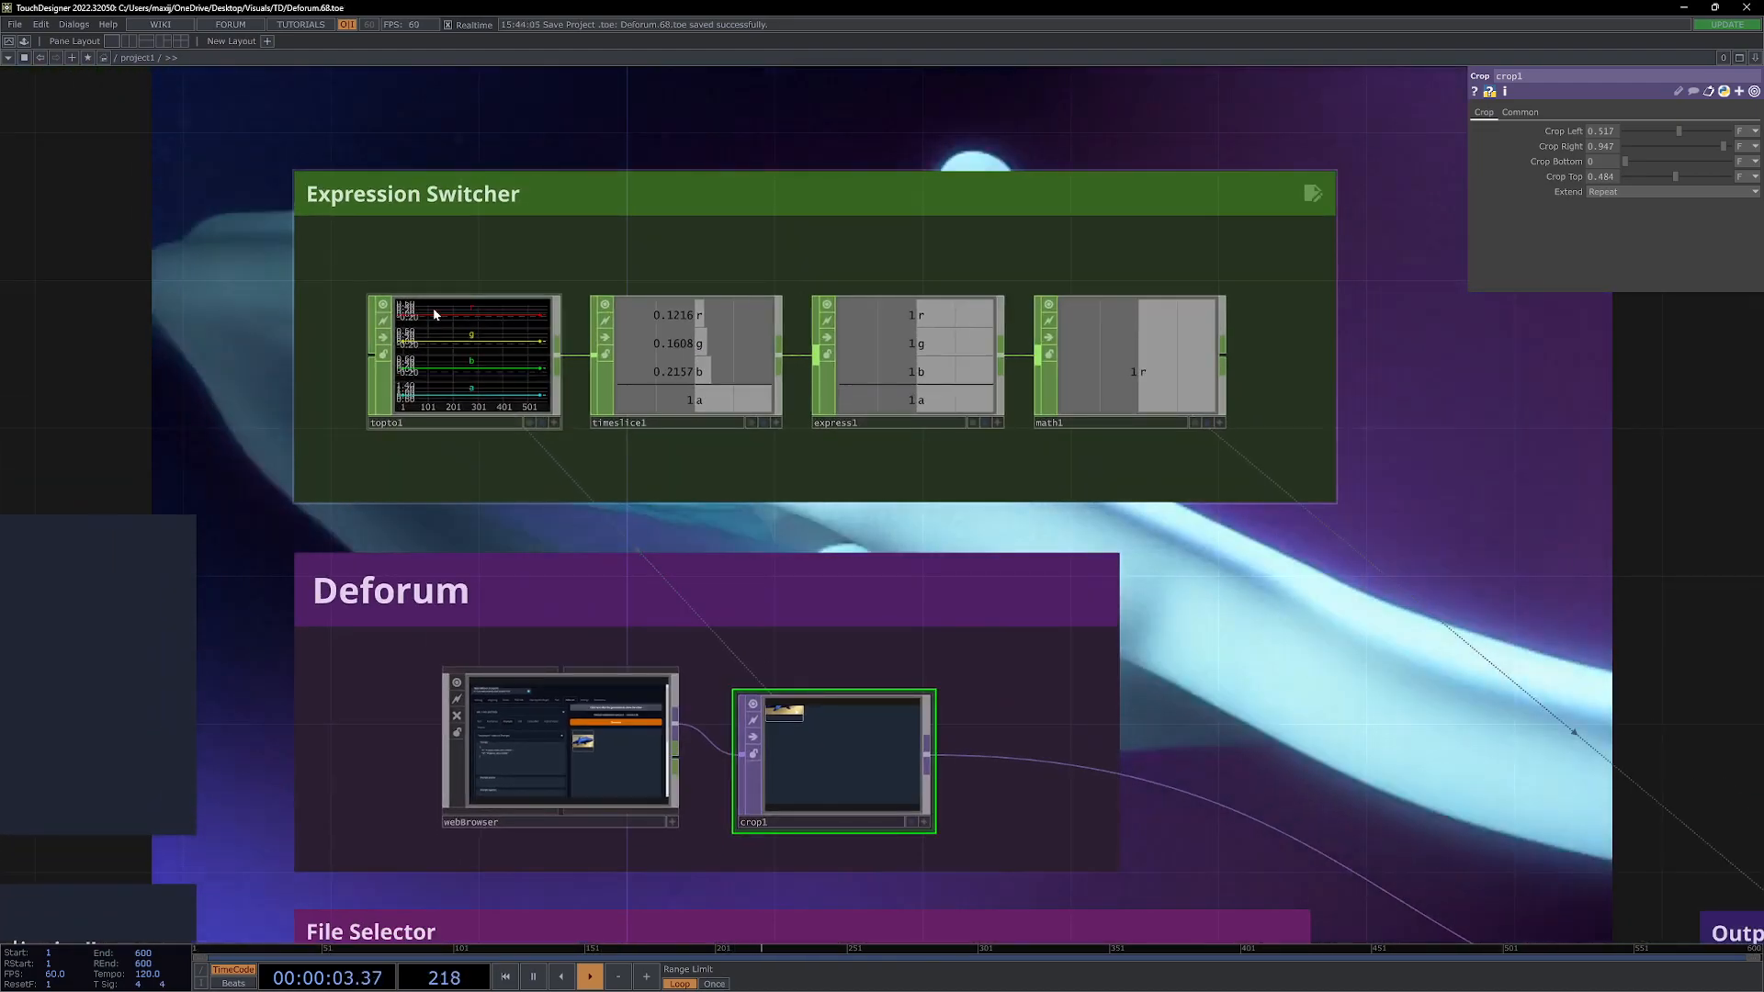
{"action": "left_click", "coordinate": [467, 360]}
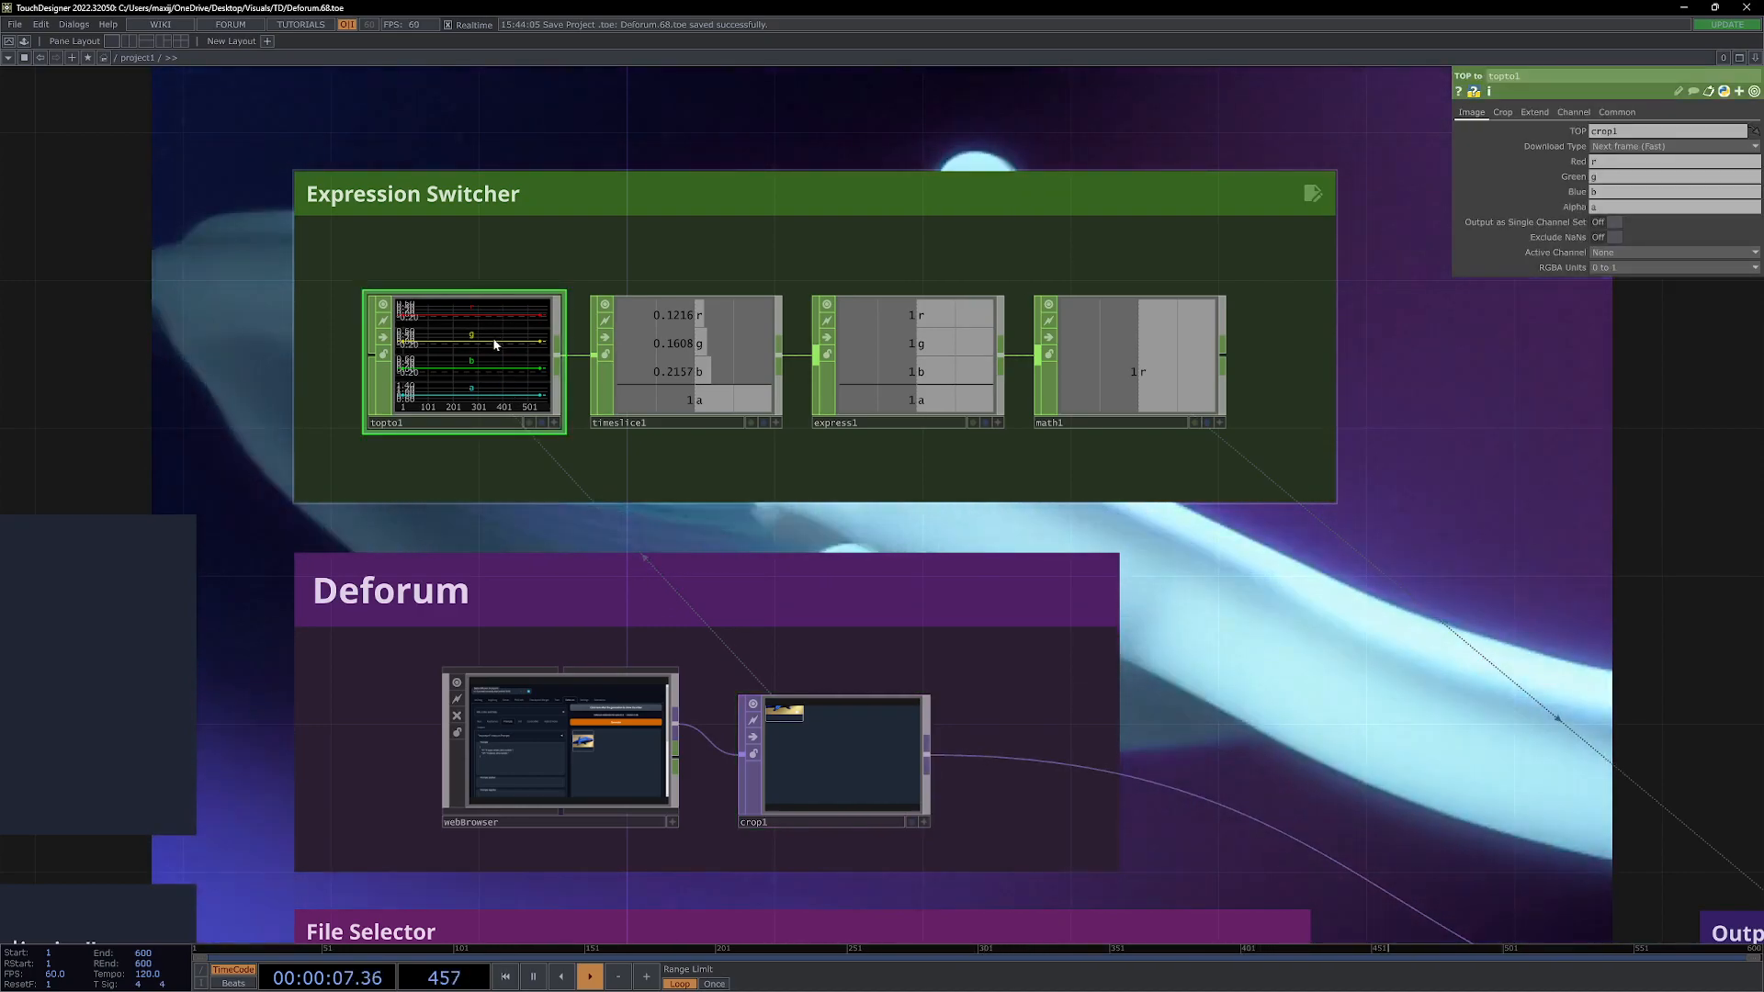
{"action": "left_click", "coordinate": [683, 360]}
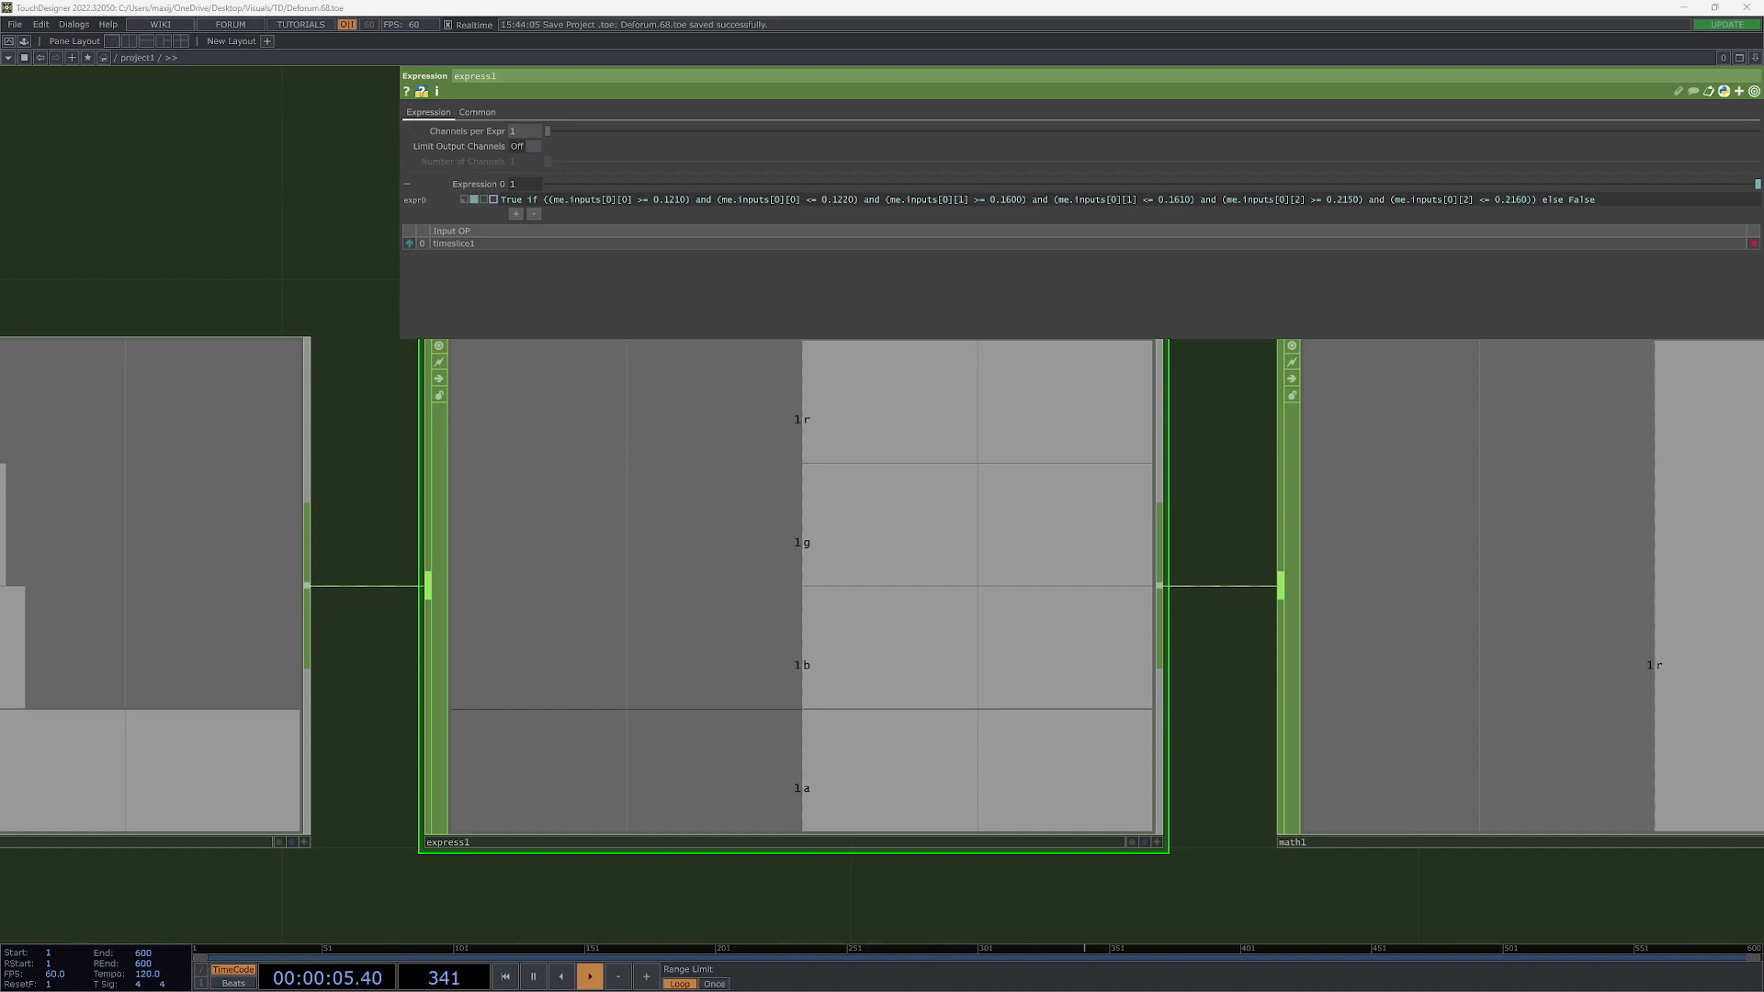
{"action": "mouse_move", "coordinate": [397, 213]}
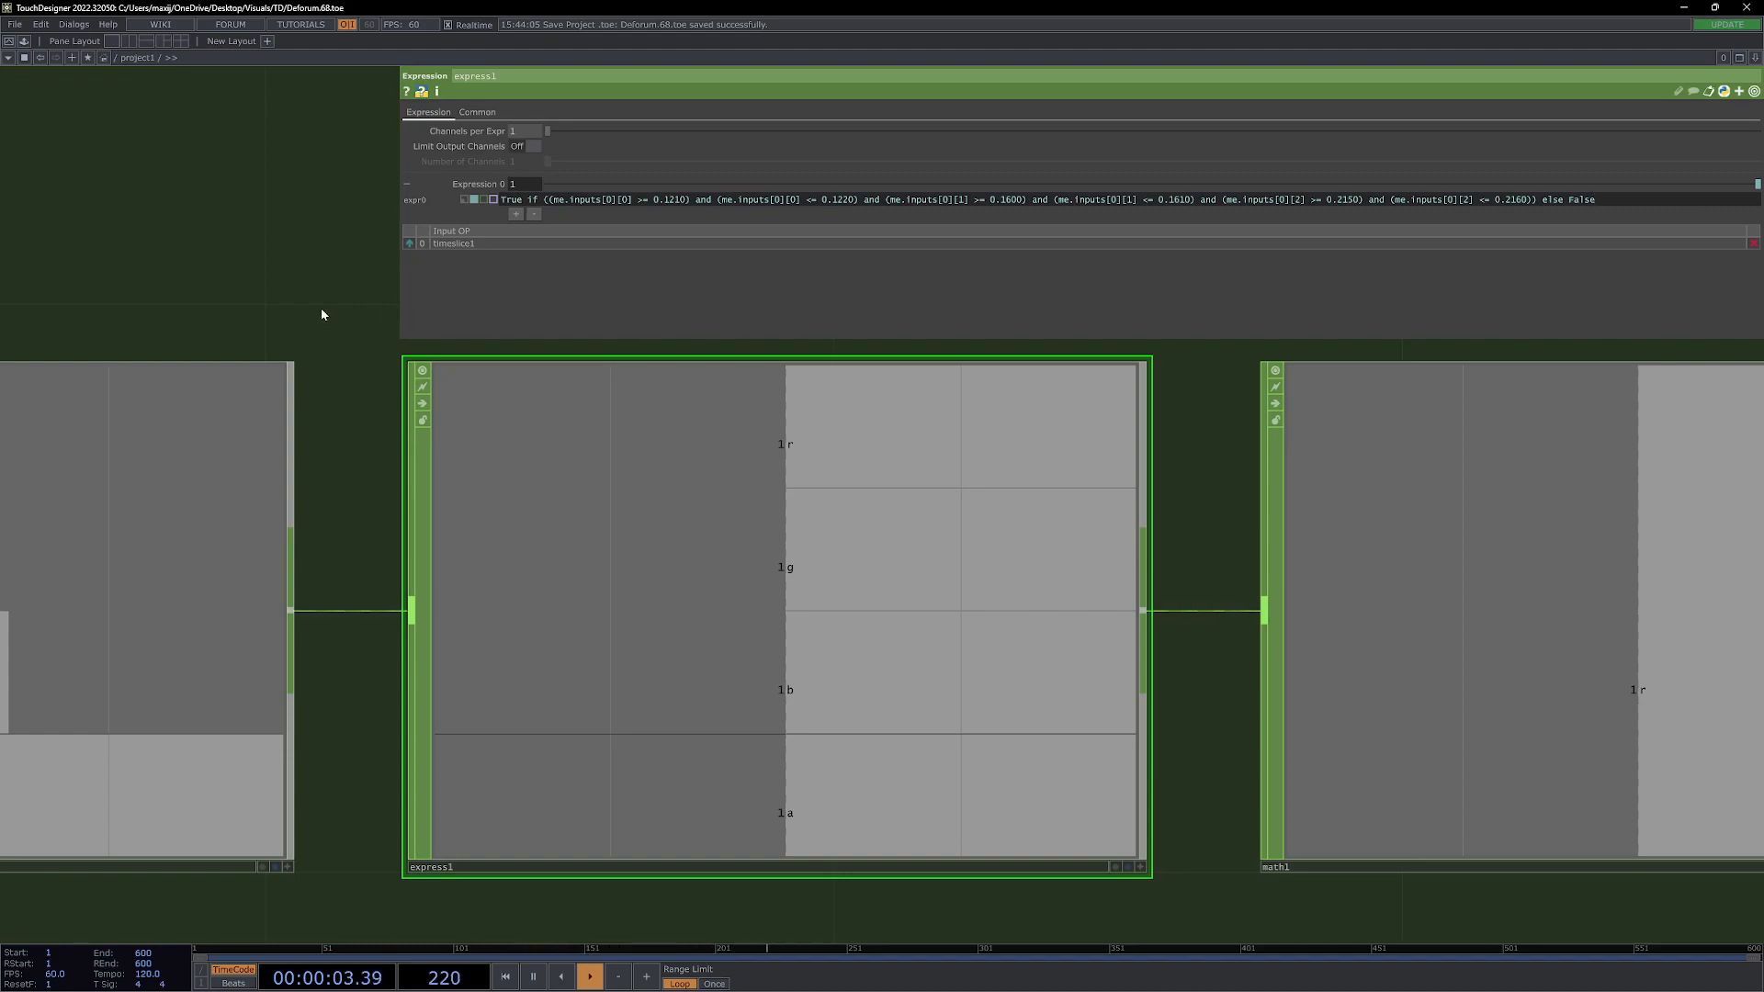
{"action": "mouse_move", "coordinate": [505, 200]}
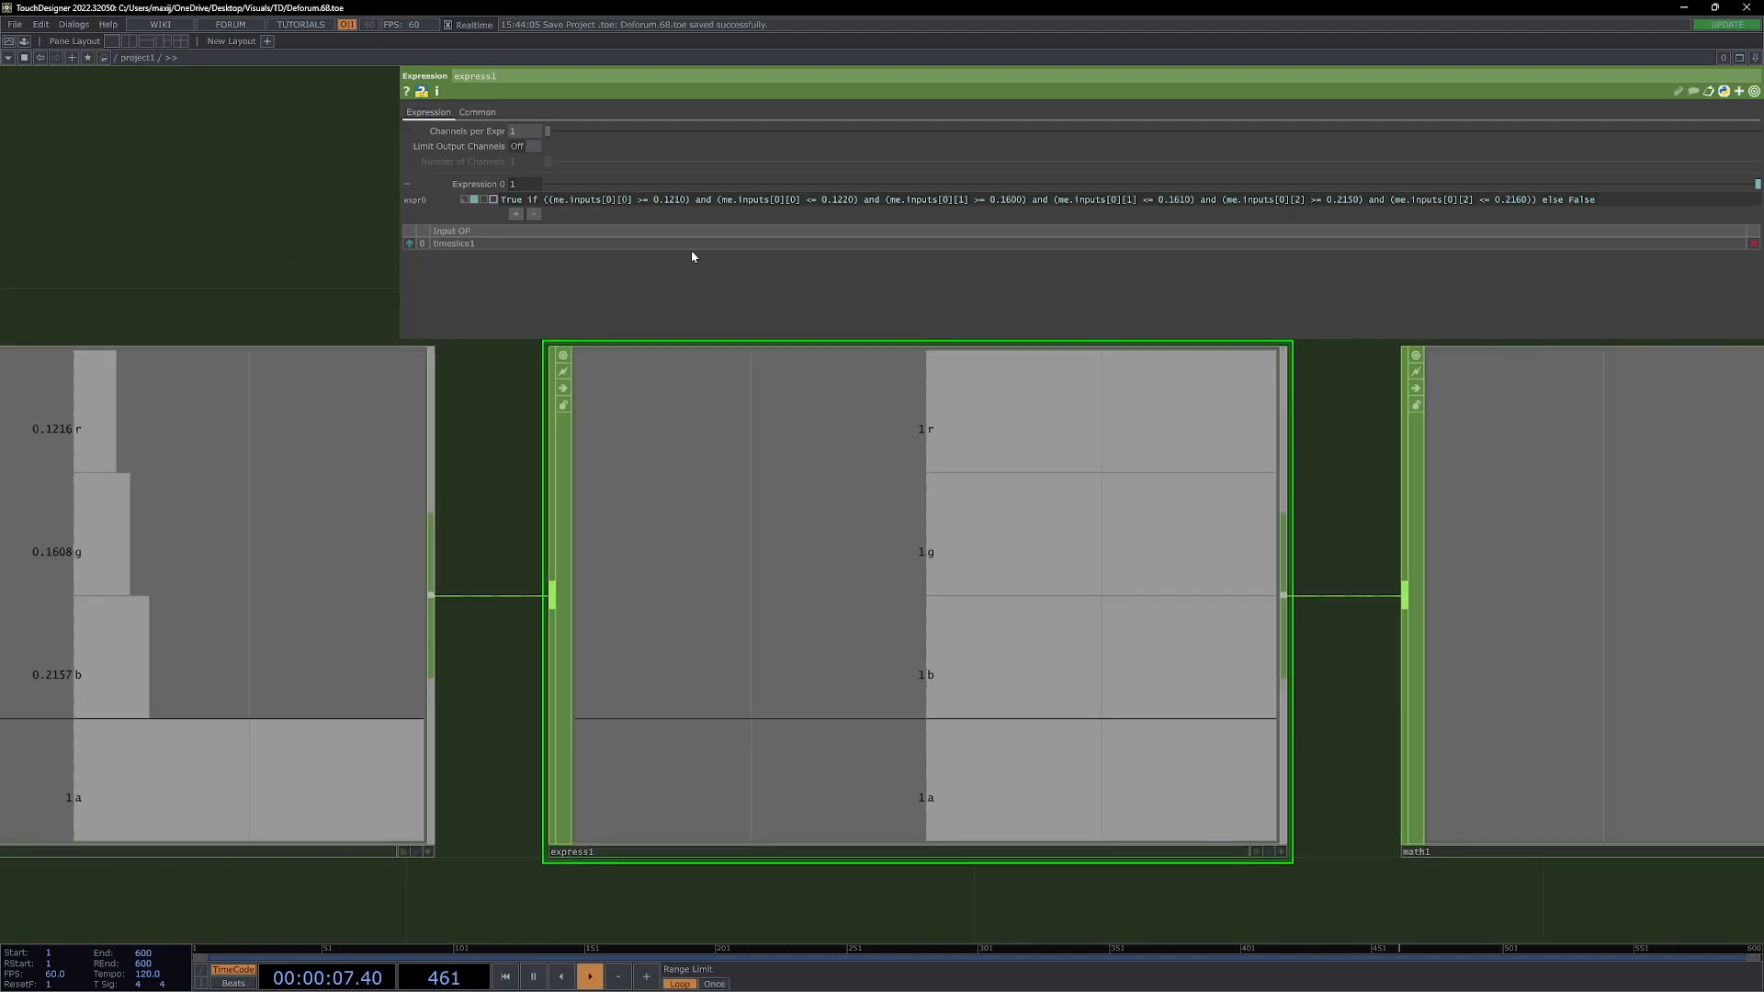
{"action": "mouse_move", "coordinate": [669, 202]}
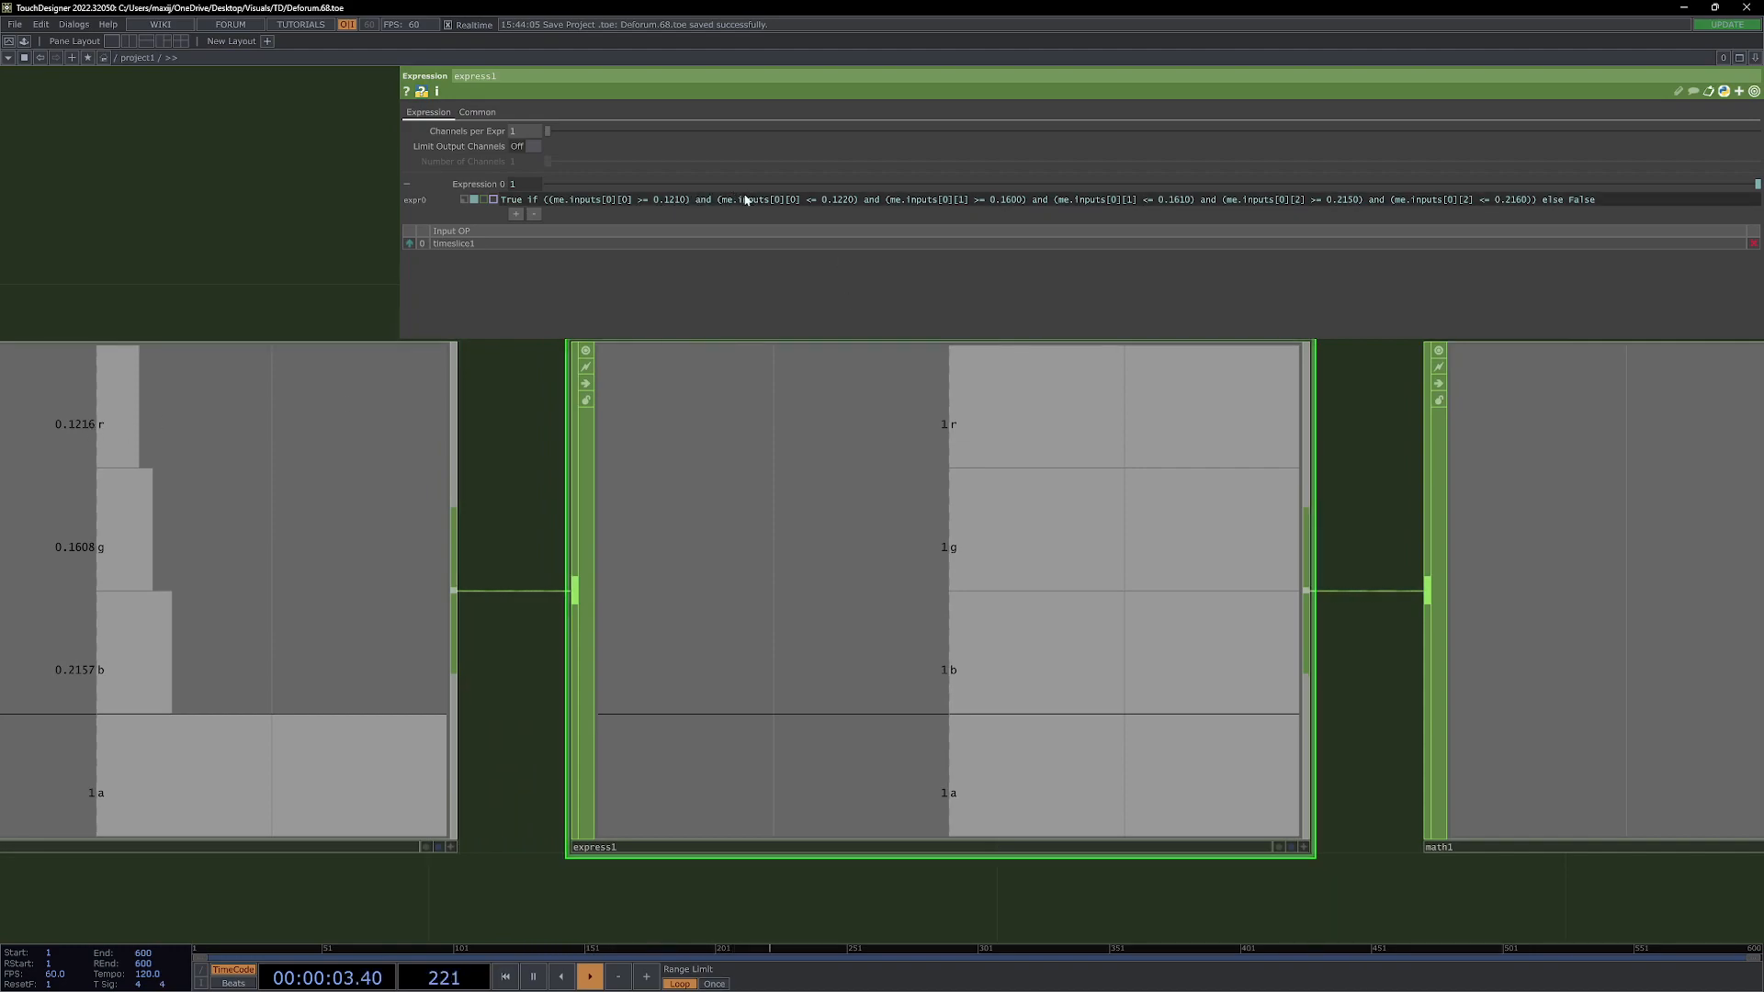
{"action": "mouse_move", "coordinate": [842, 205]}
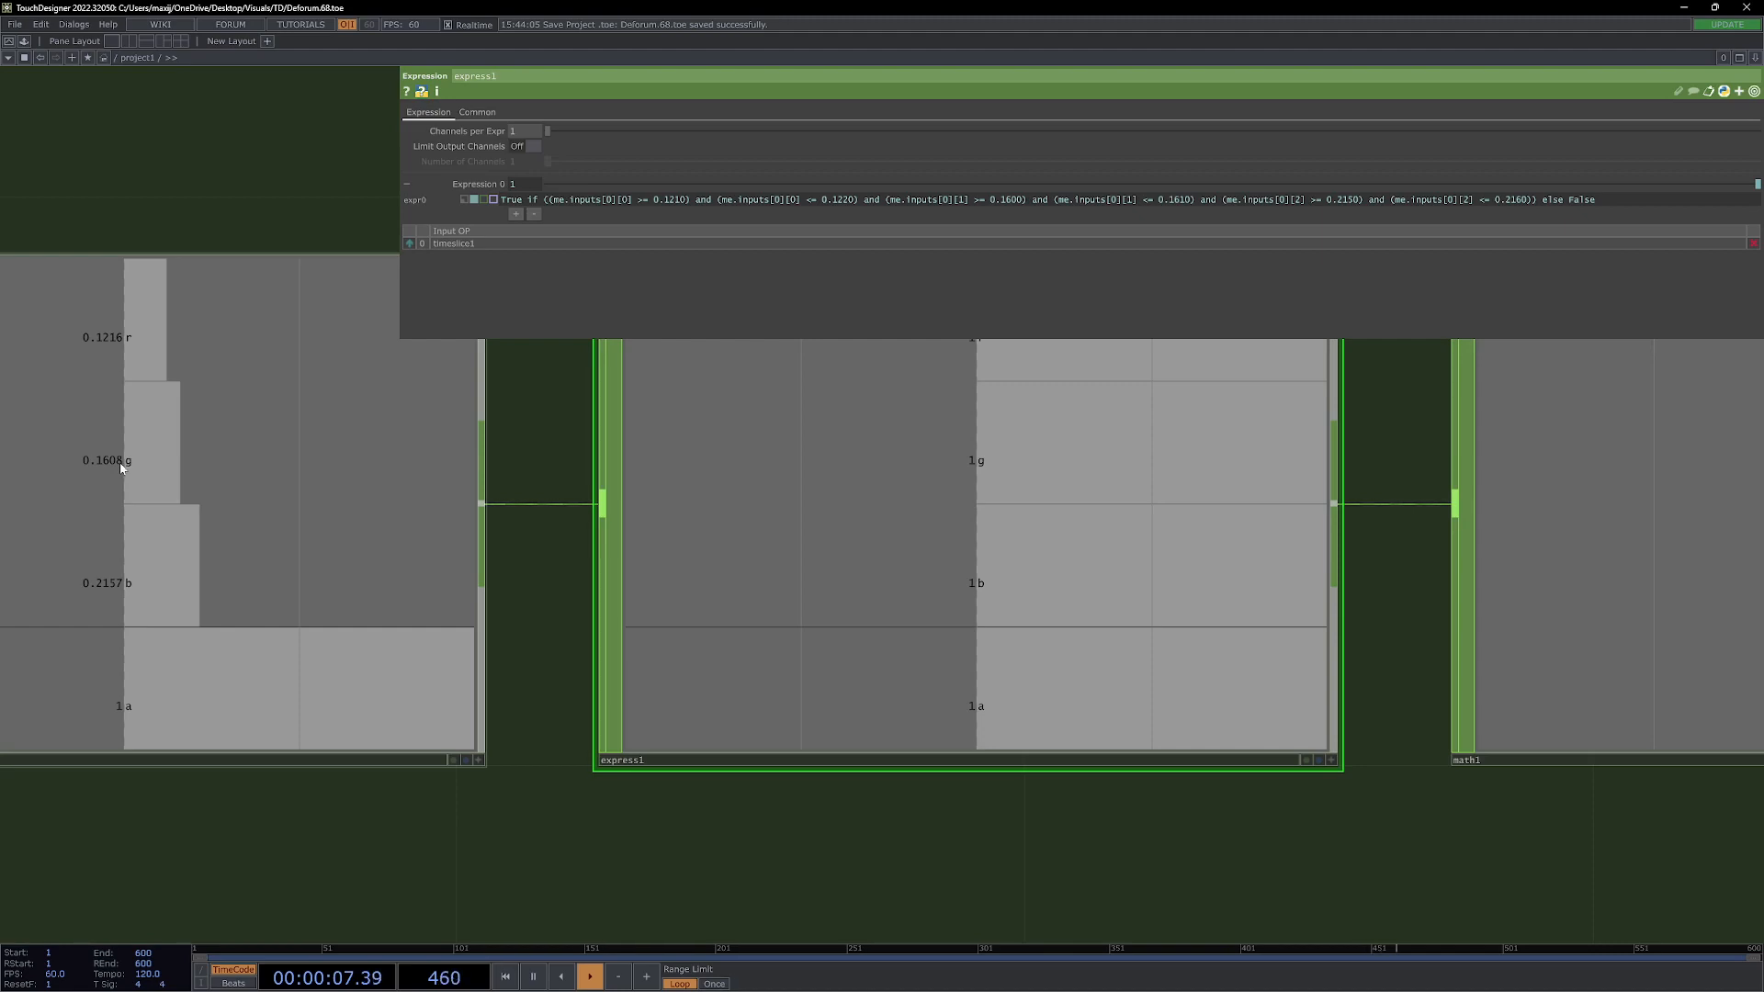
{"action": "mouse_move", "coordinate": [1182, 228]}
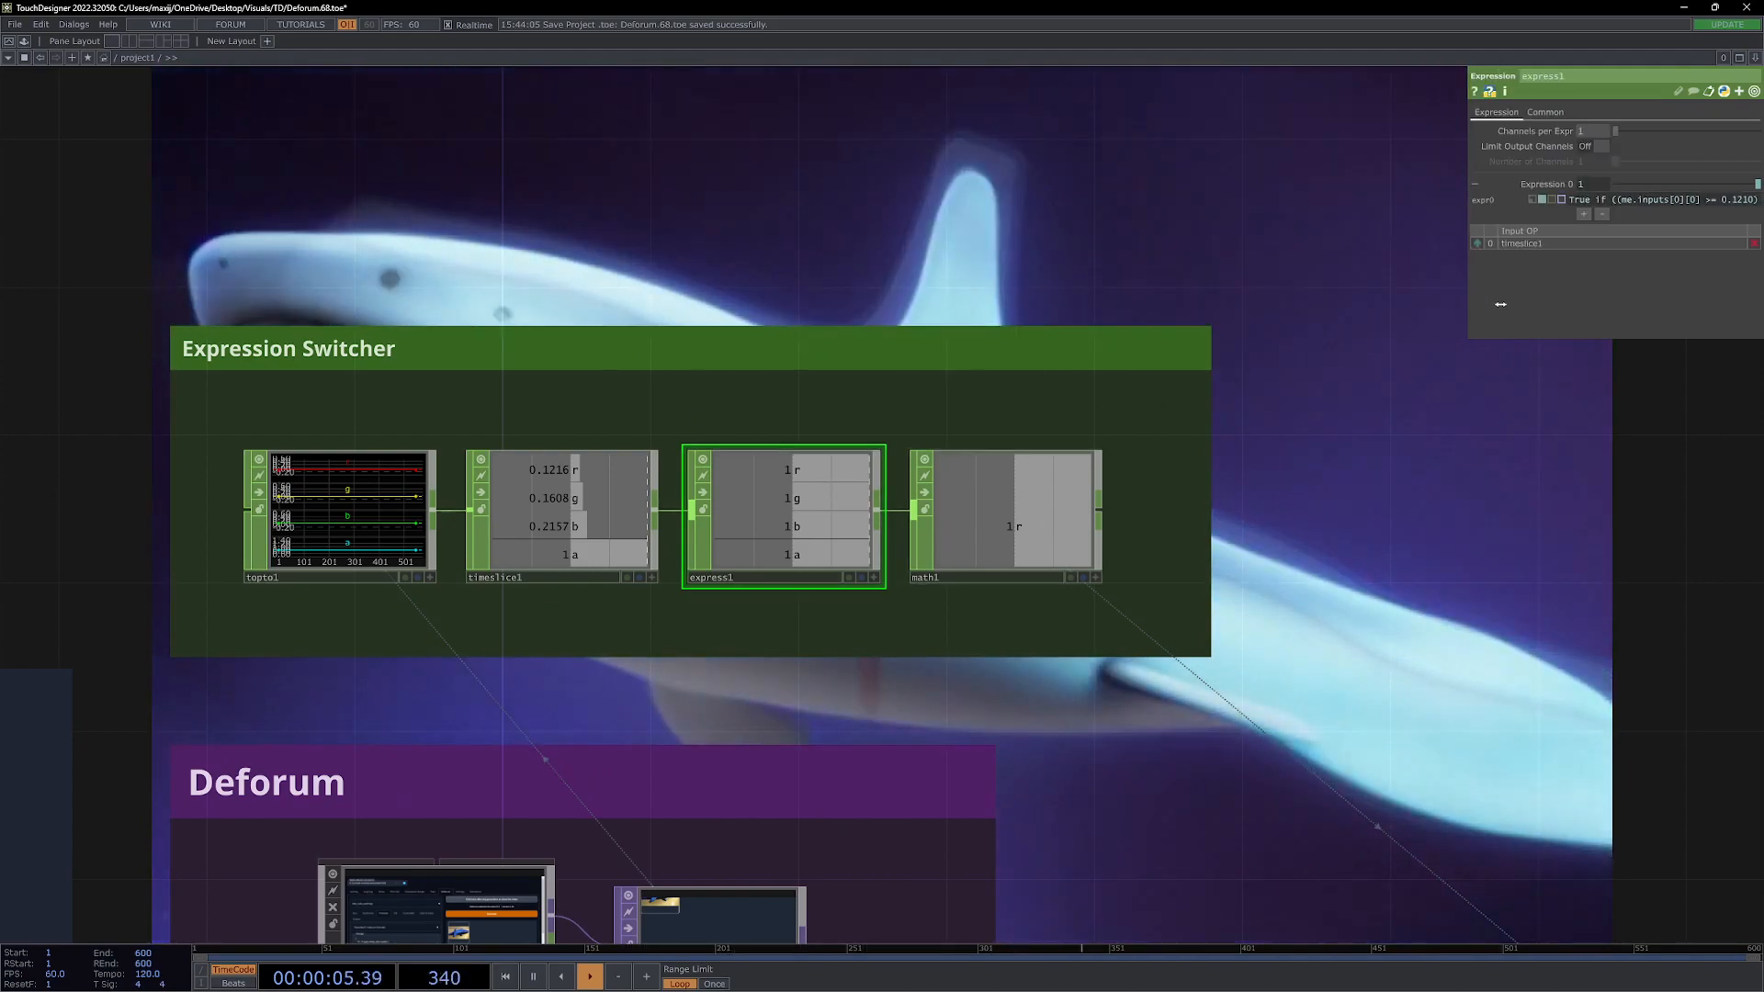
- Inspect math1 and timeslice1, then select switch1 choosing between live preview and saved video
{"action": "left_click", "coordinate": [1001, 518]}
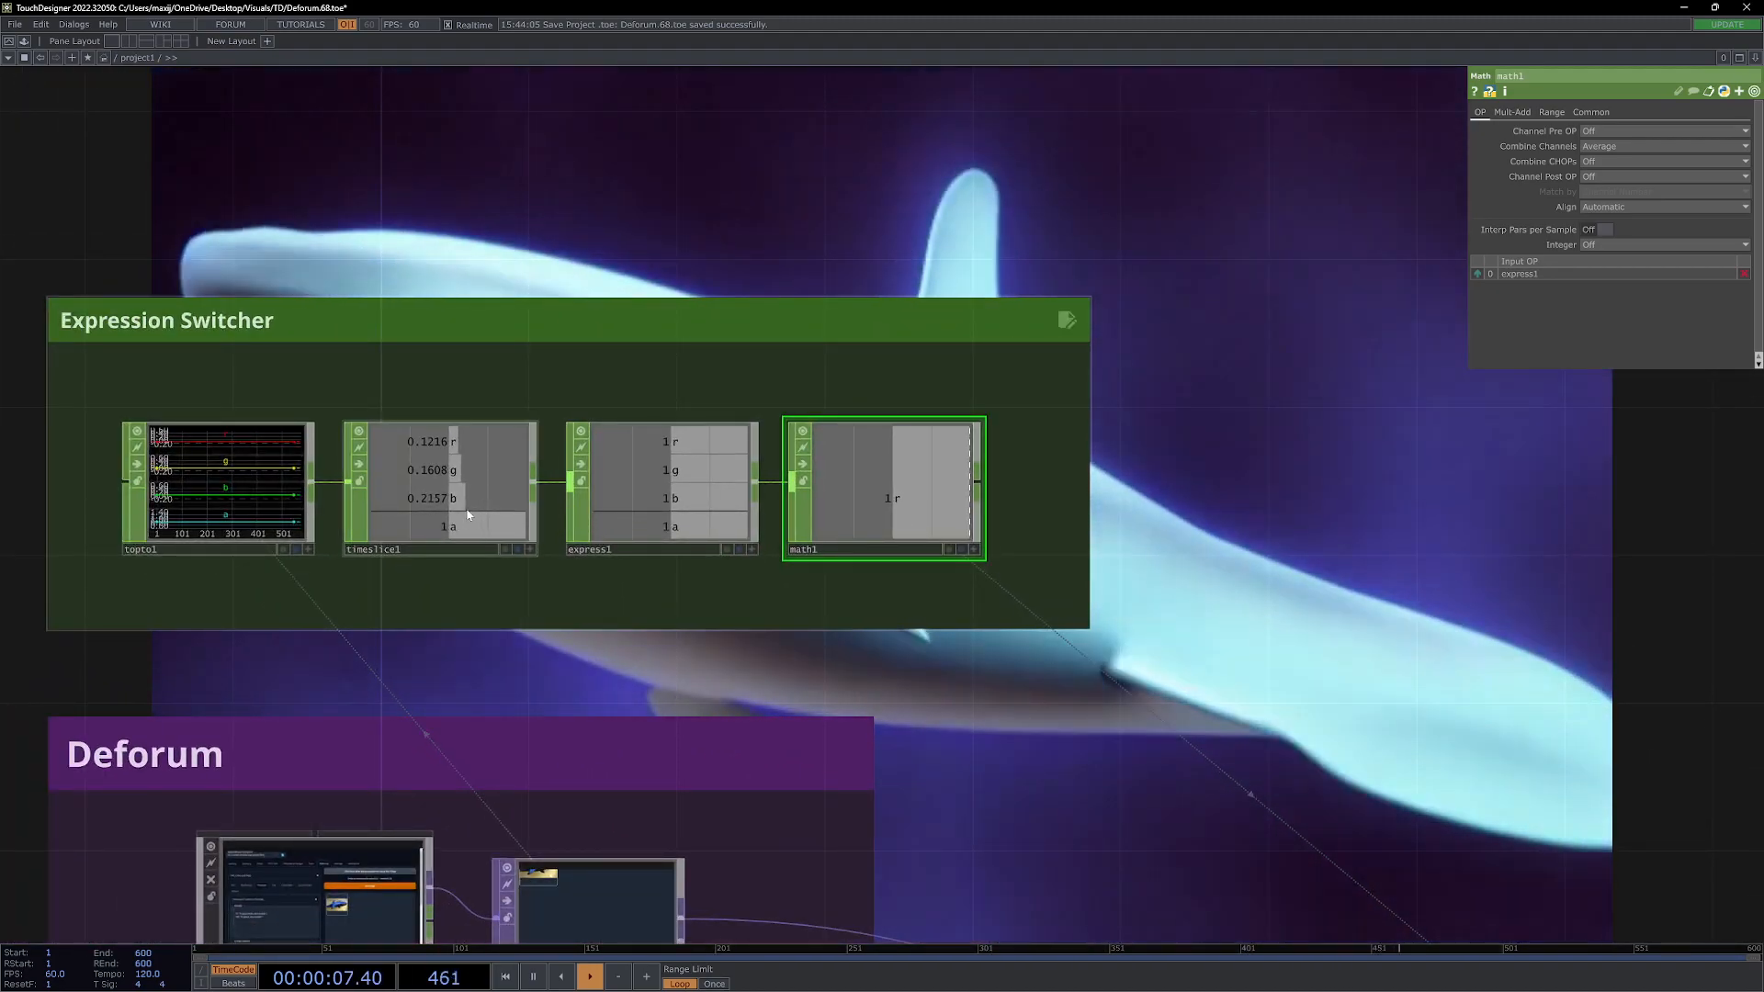
{"action": "left_click", "coordinate": [439, 488]}
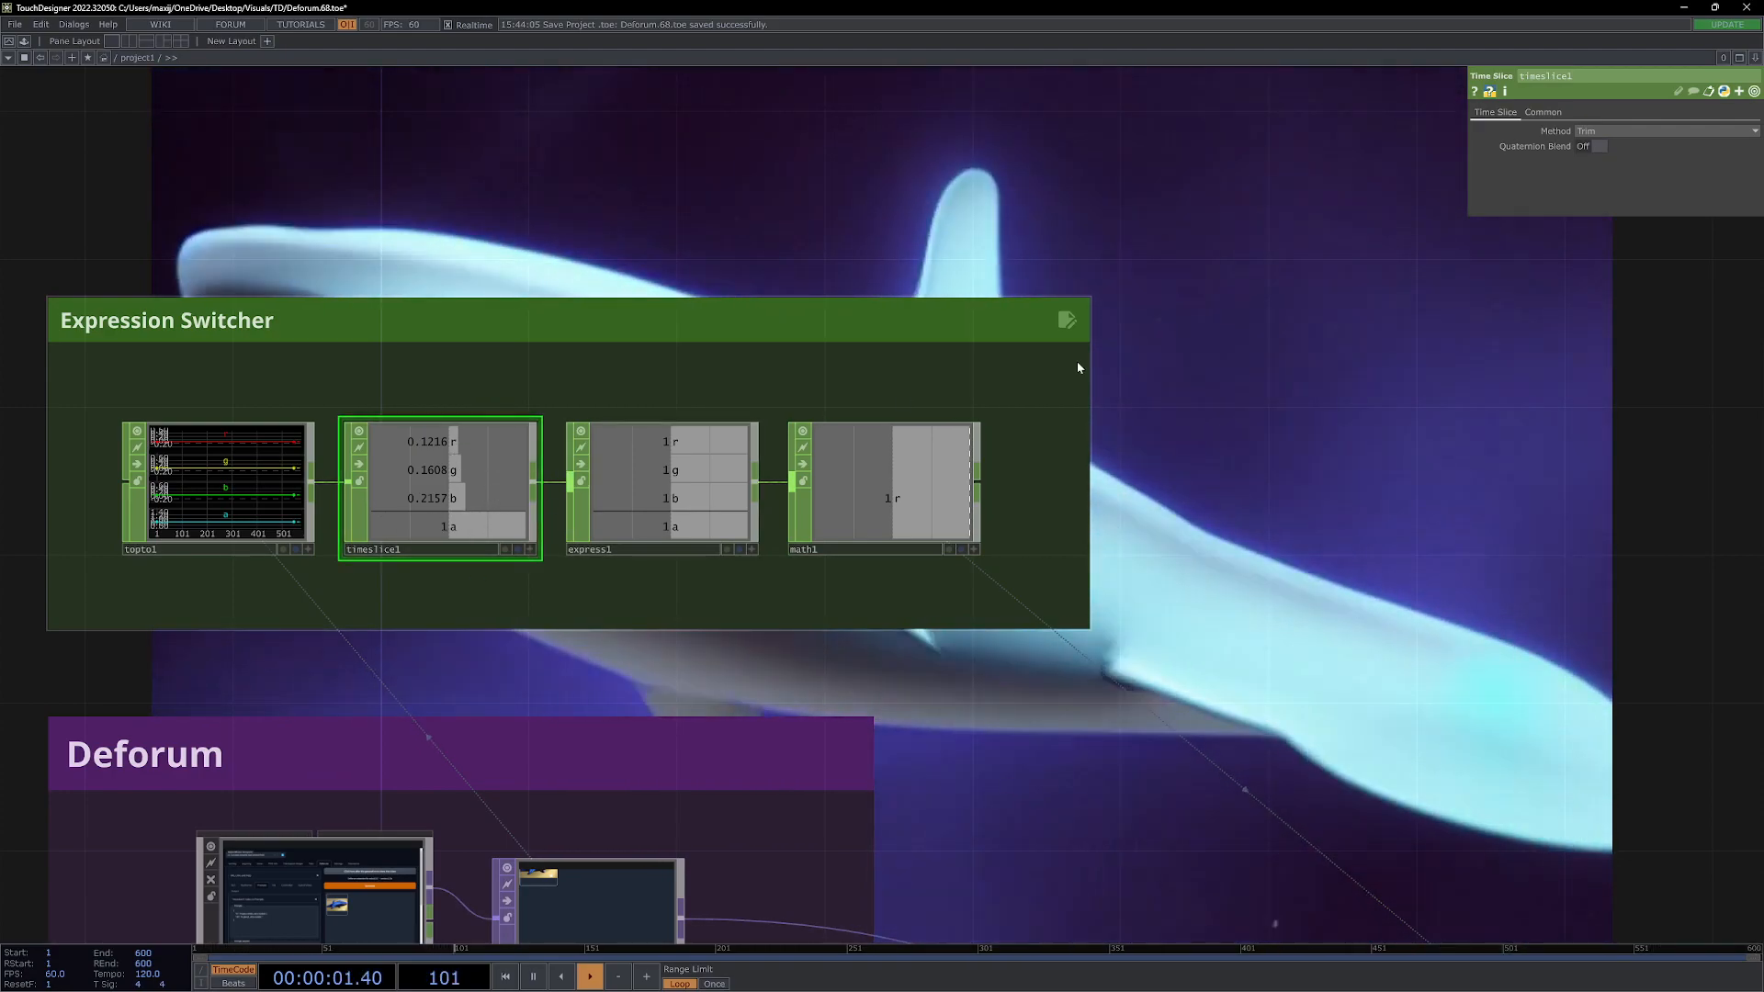
{"action": "left_click", "coordinate": [882, 488]}
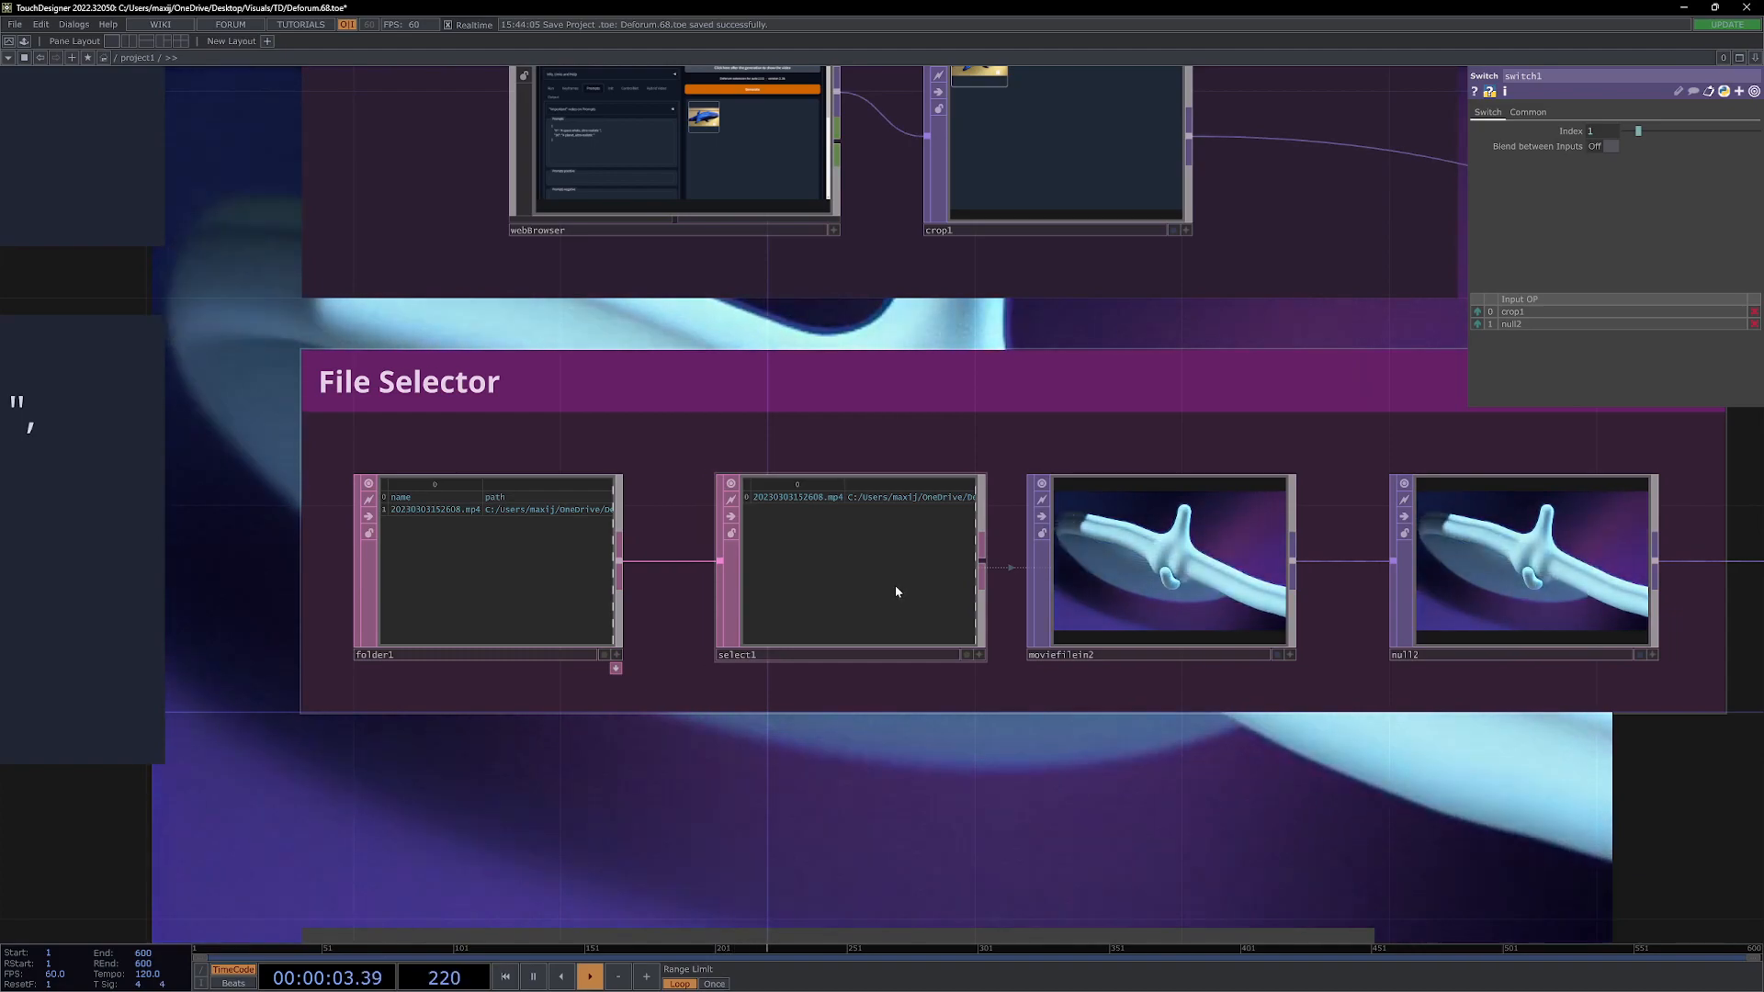
{"action": "left_click", "coordinate": [1159, 562]}
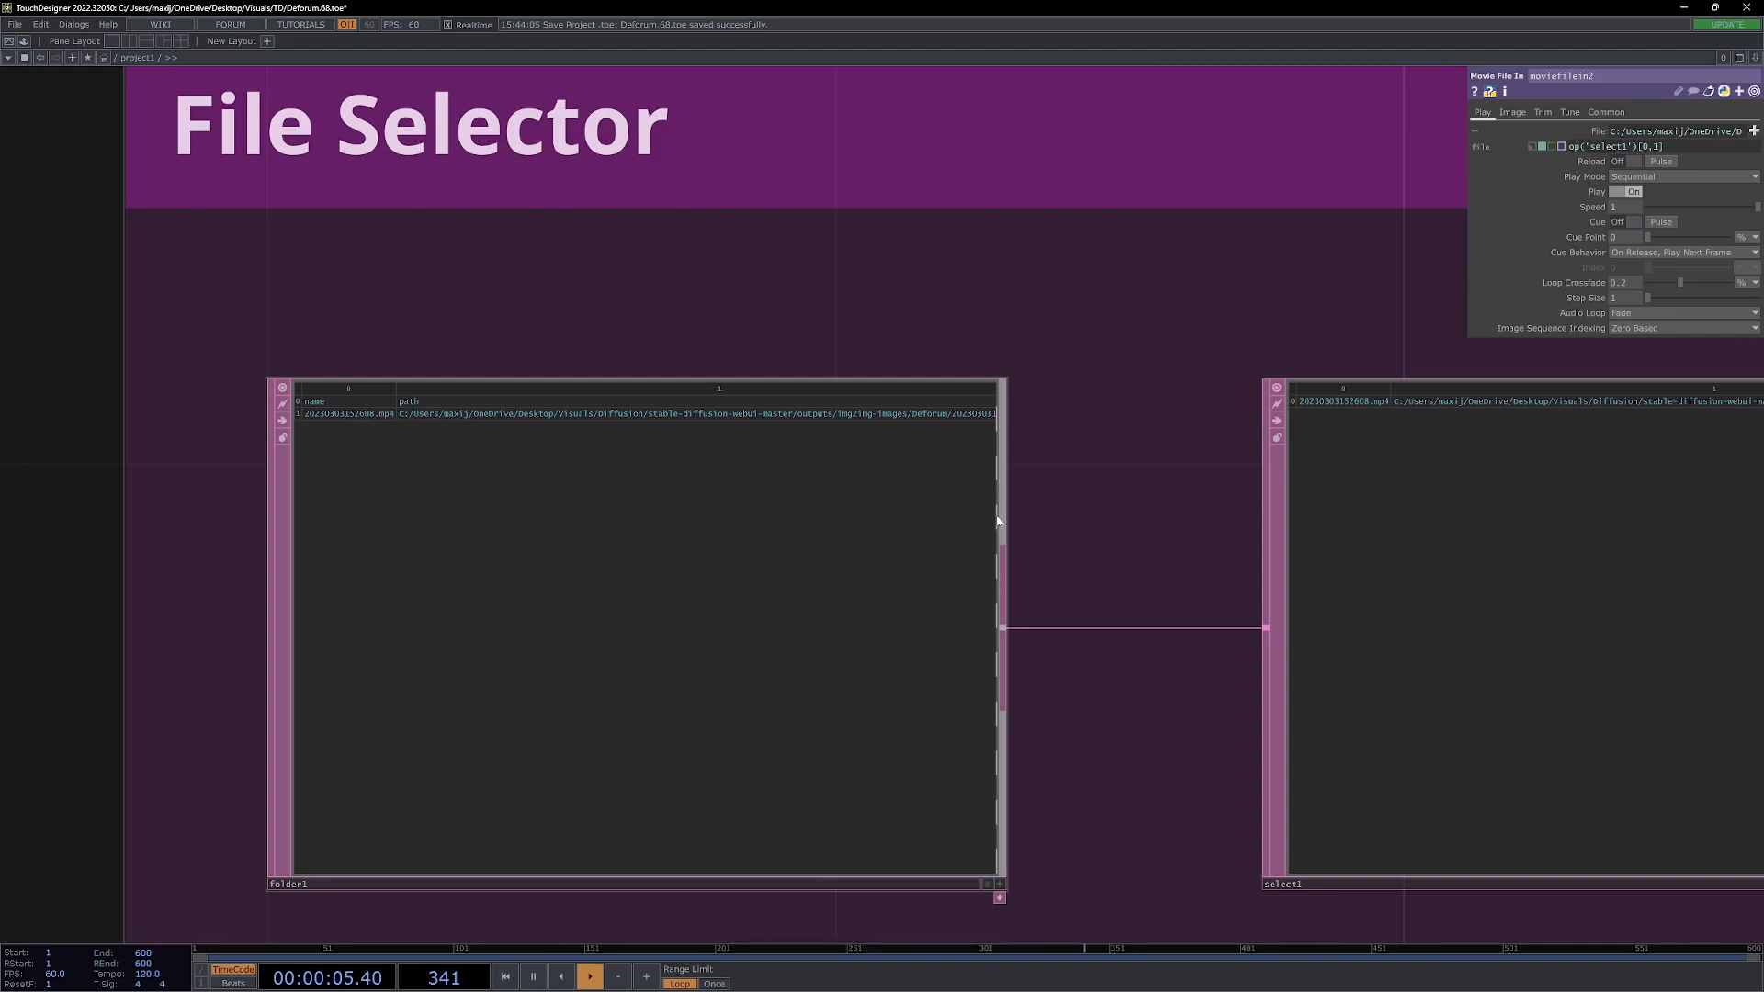
{"action": "mouse_move", "coordinate": [735, 474]}
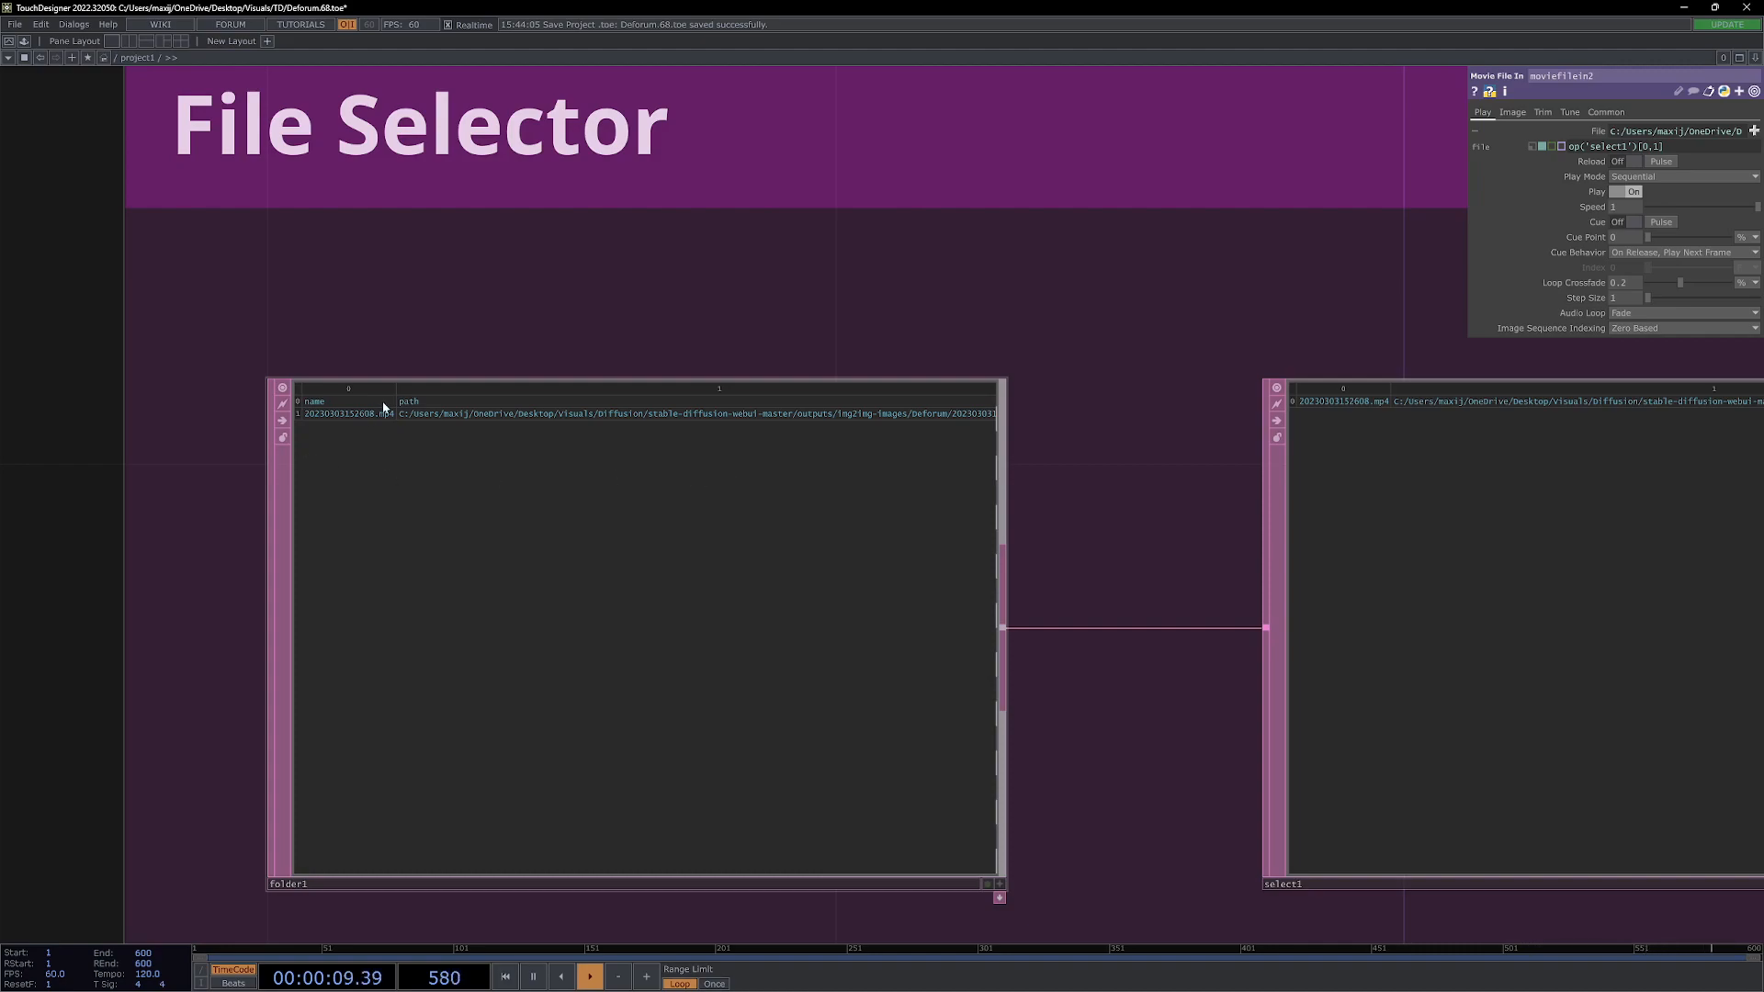
{"action": "left_click", "coordinate": [287, 884]}
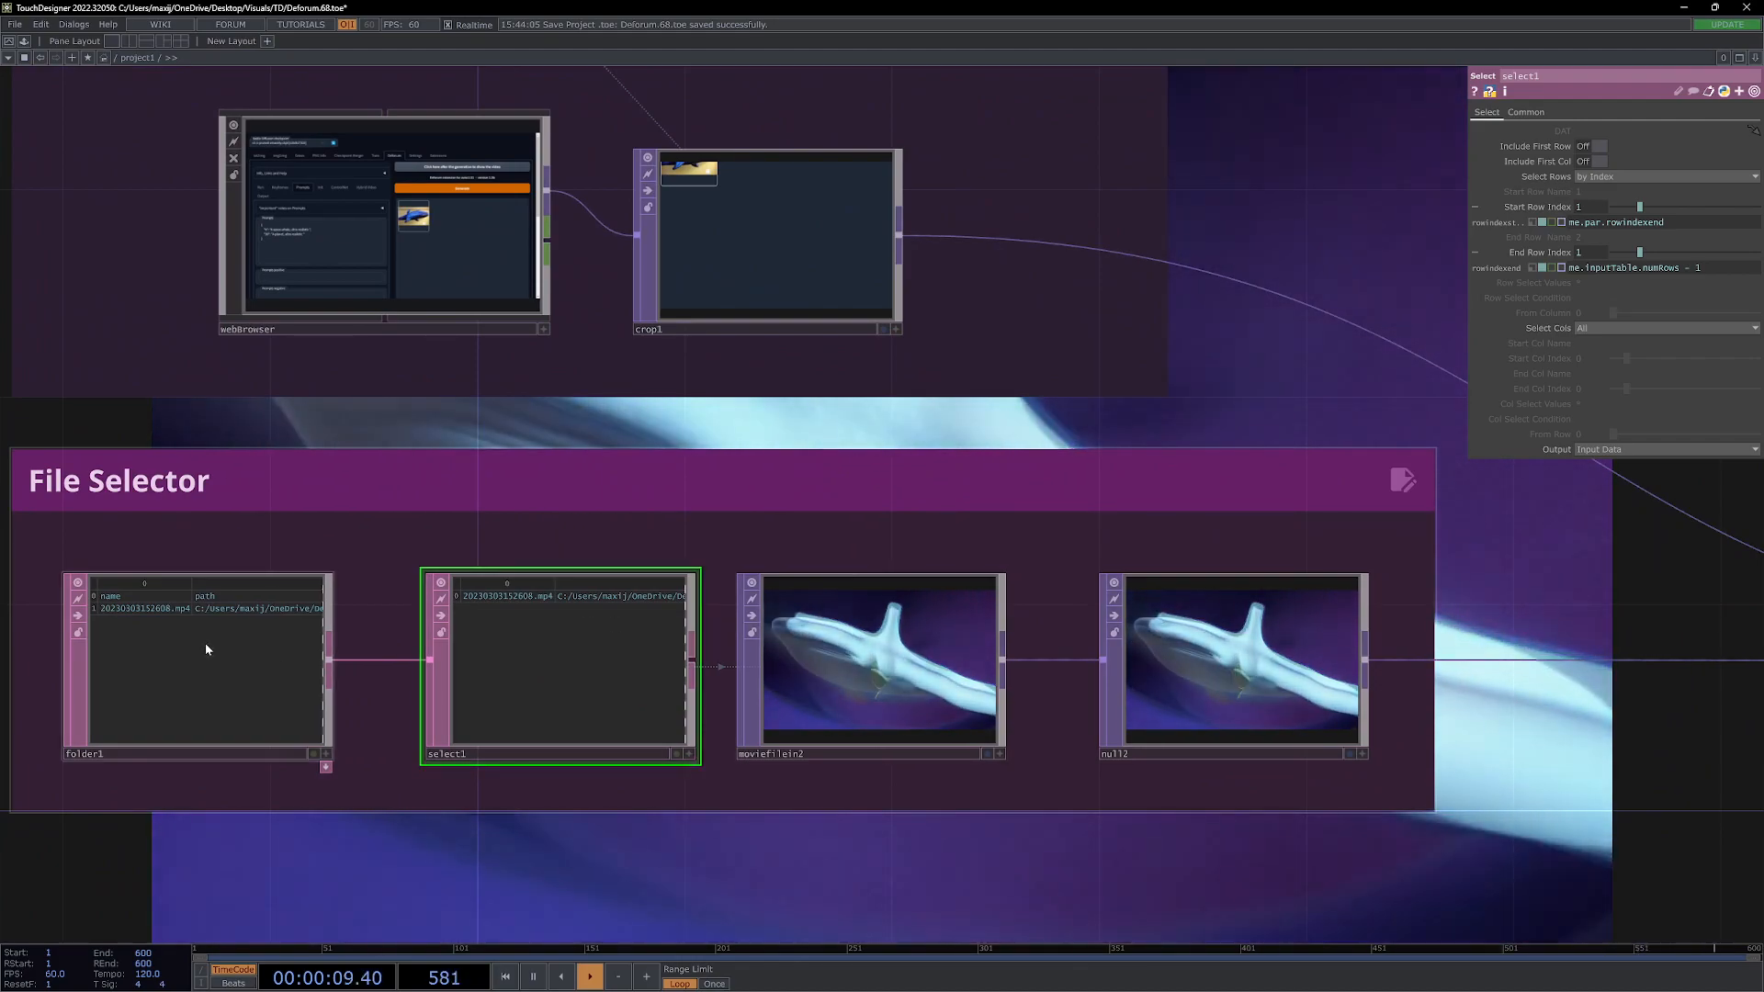
{"action": "left_click", "coordinate": [195, 663]}
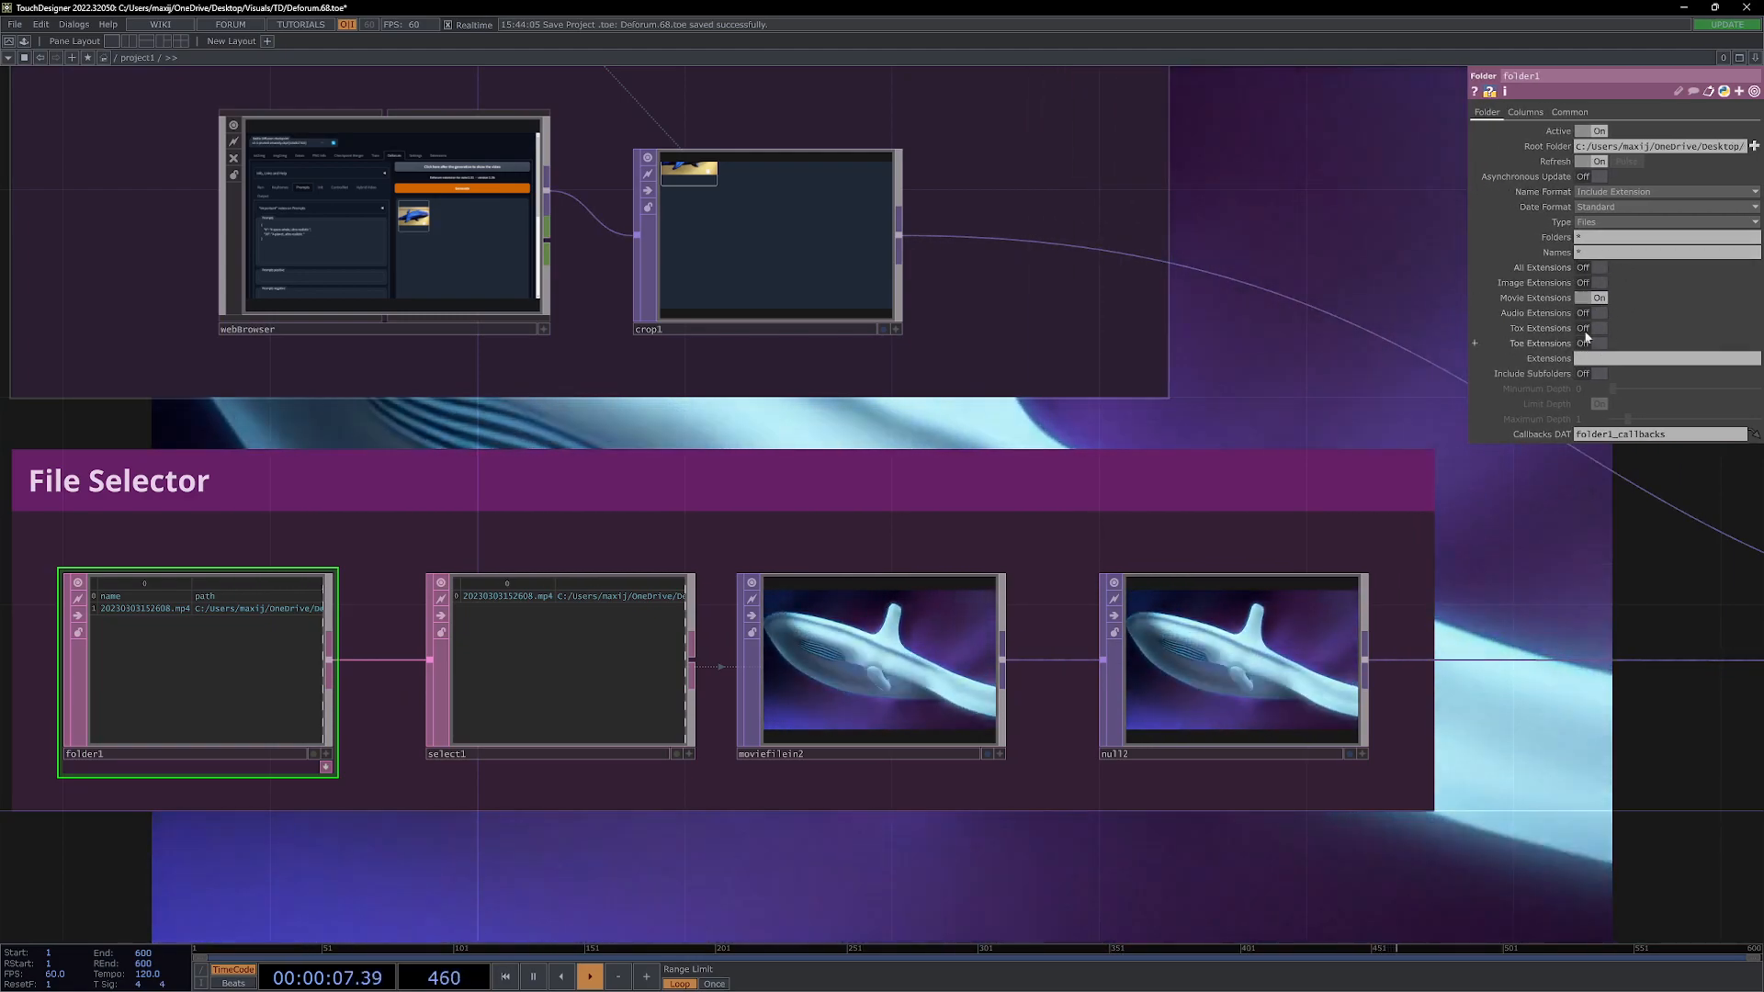
{"action": "left_click", "coordinate": [558, 663]}
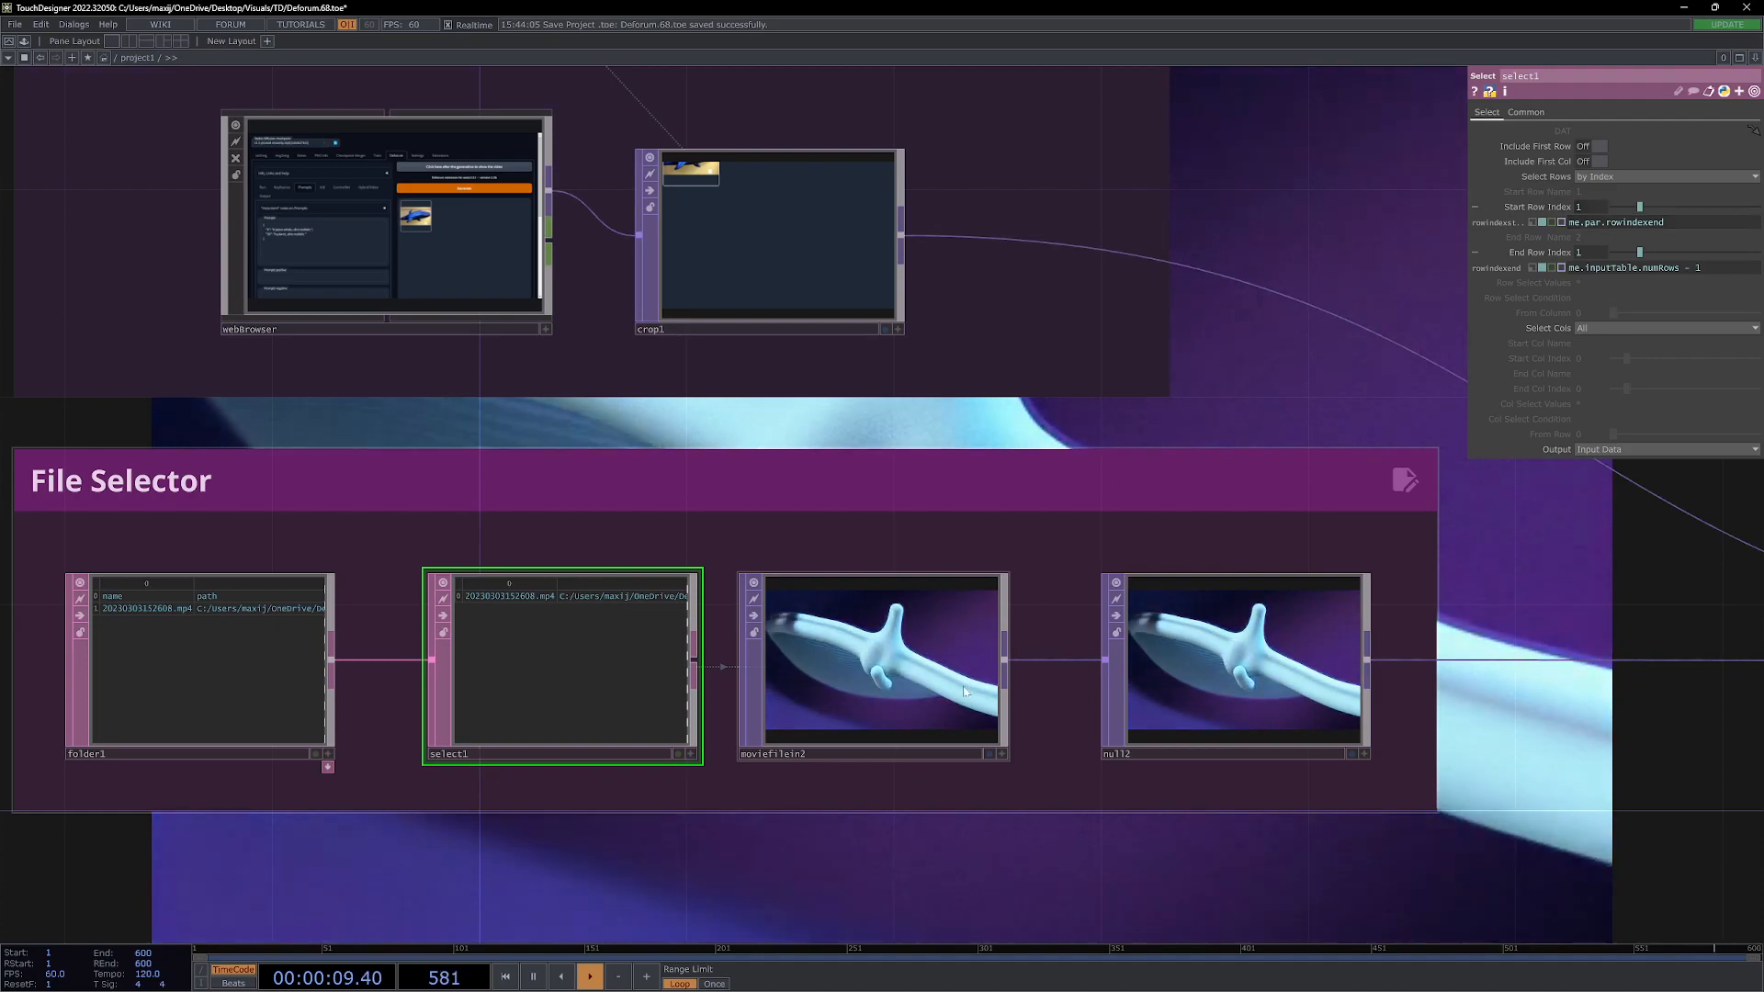
{"action": "left_click", "coordinate": [871, 663]}
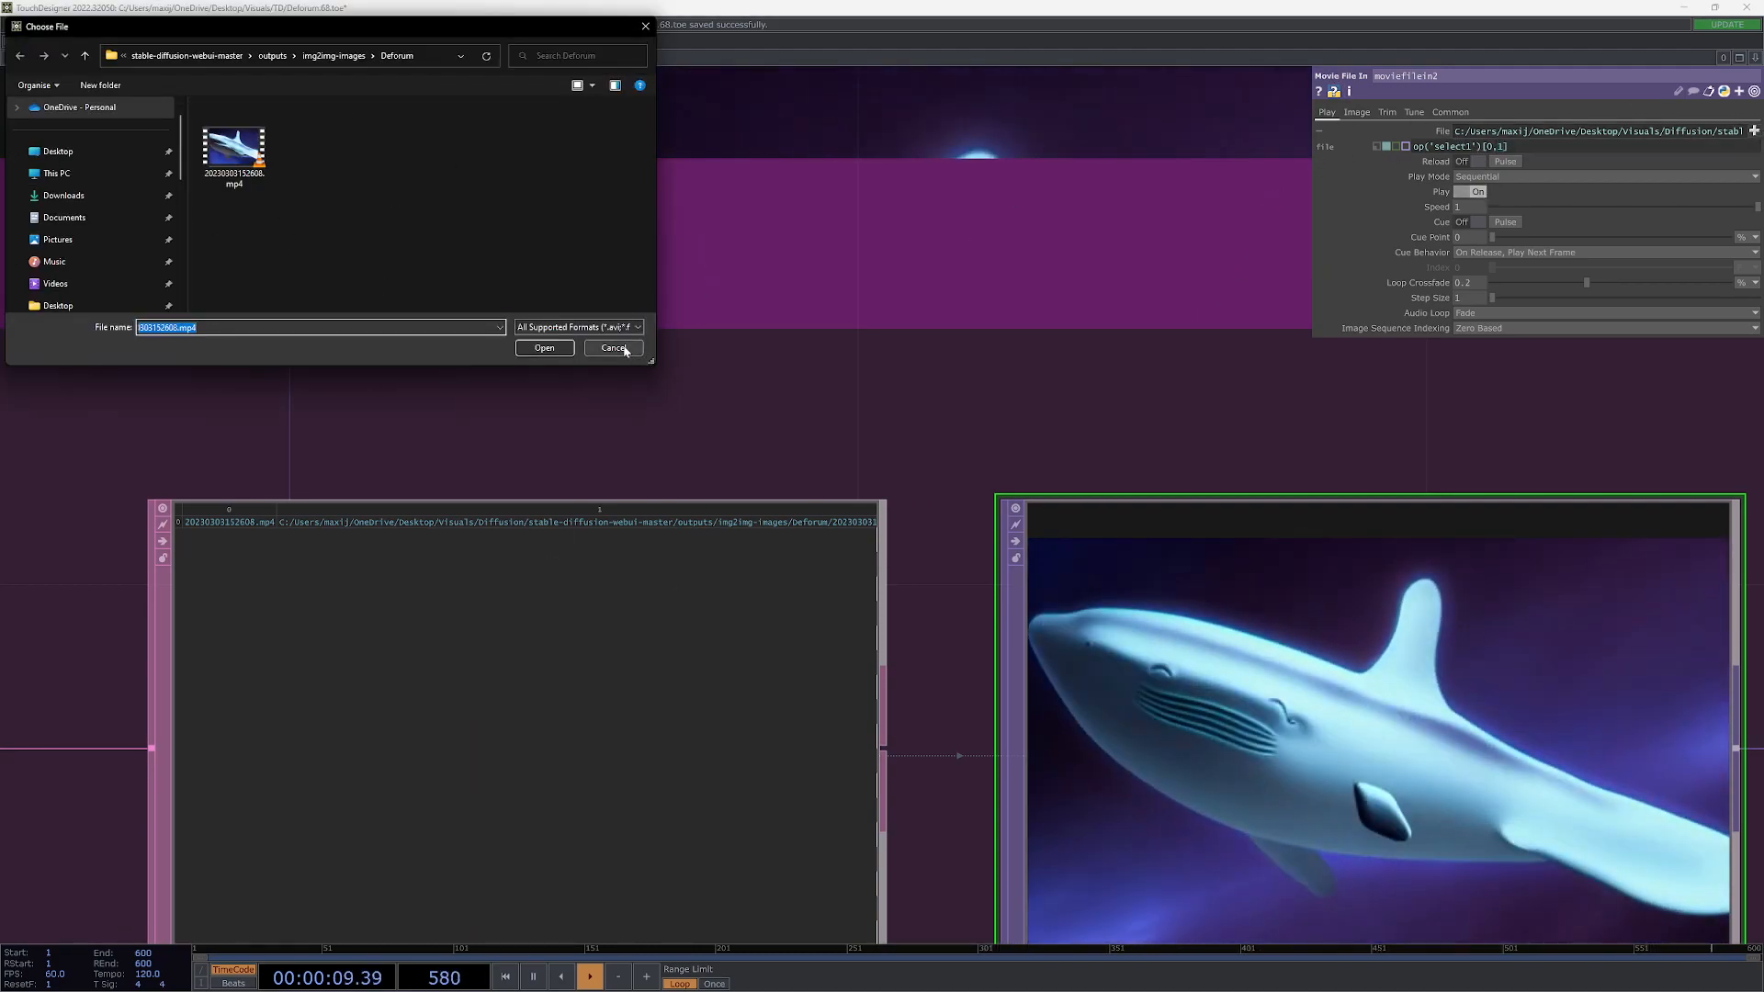
- Cancel the Choose File dialog, keeping the current Deforum clip playing
{"action": "left_click", "coordinate": [544, 347]}
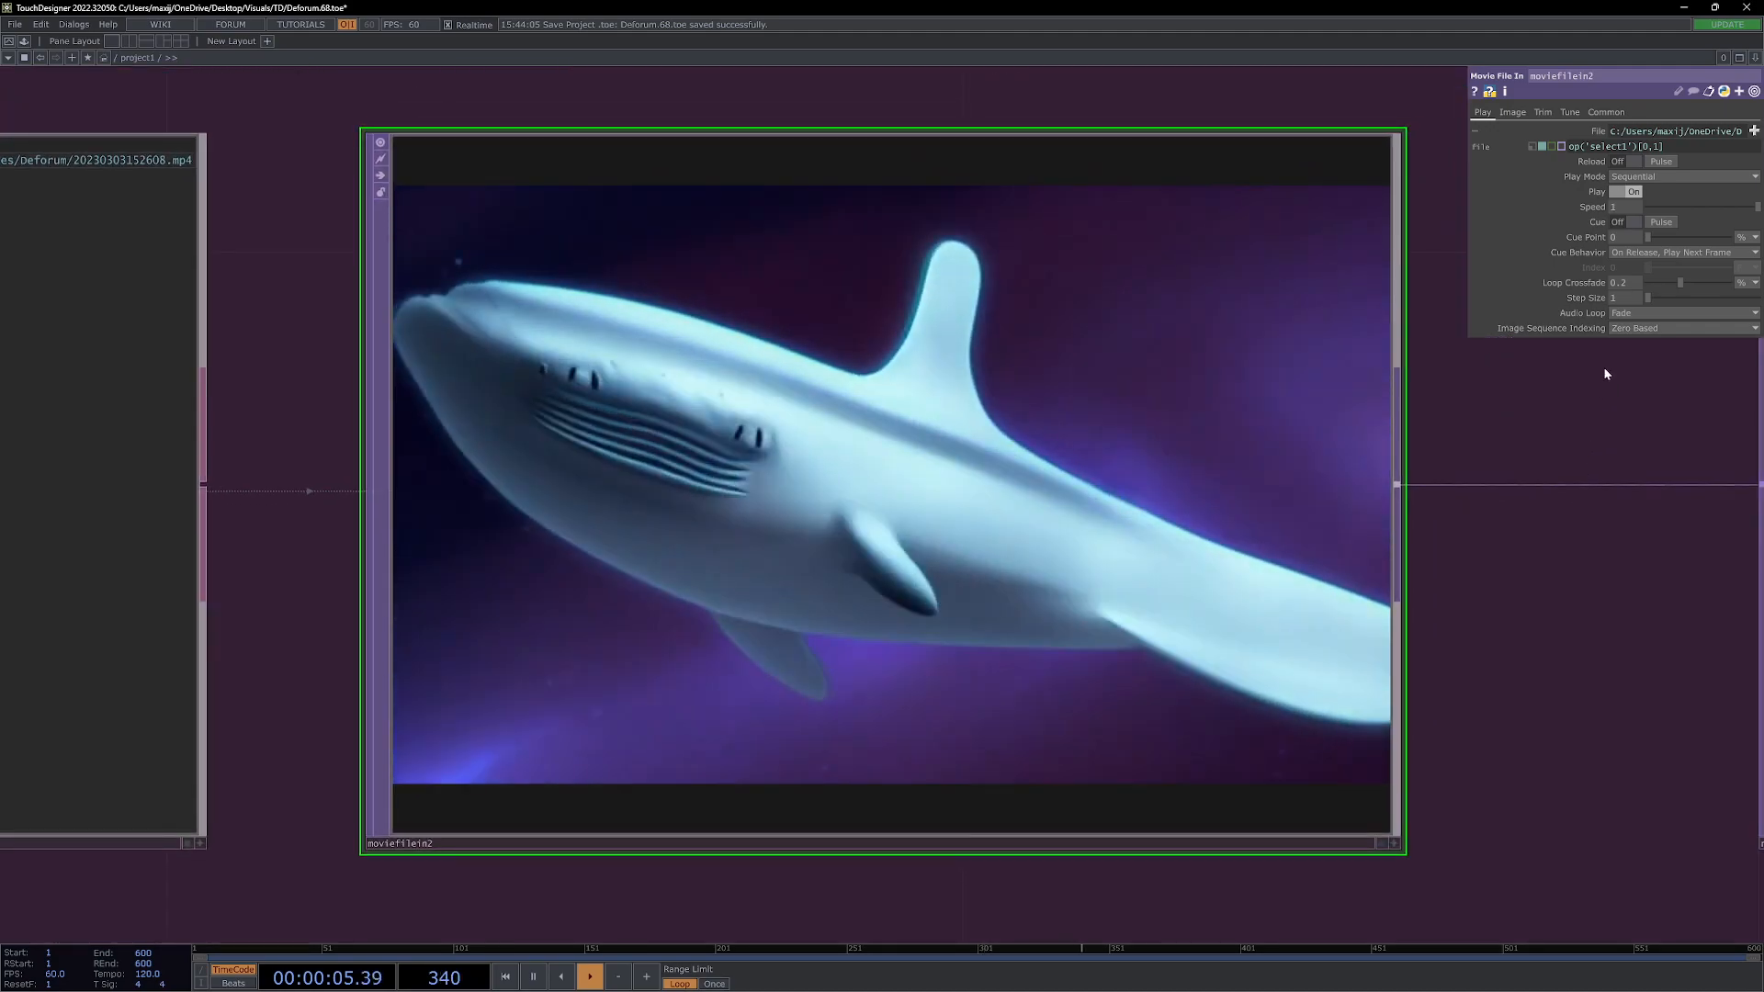
{"action": "left_click", "coordinate": [1541, 112]}
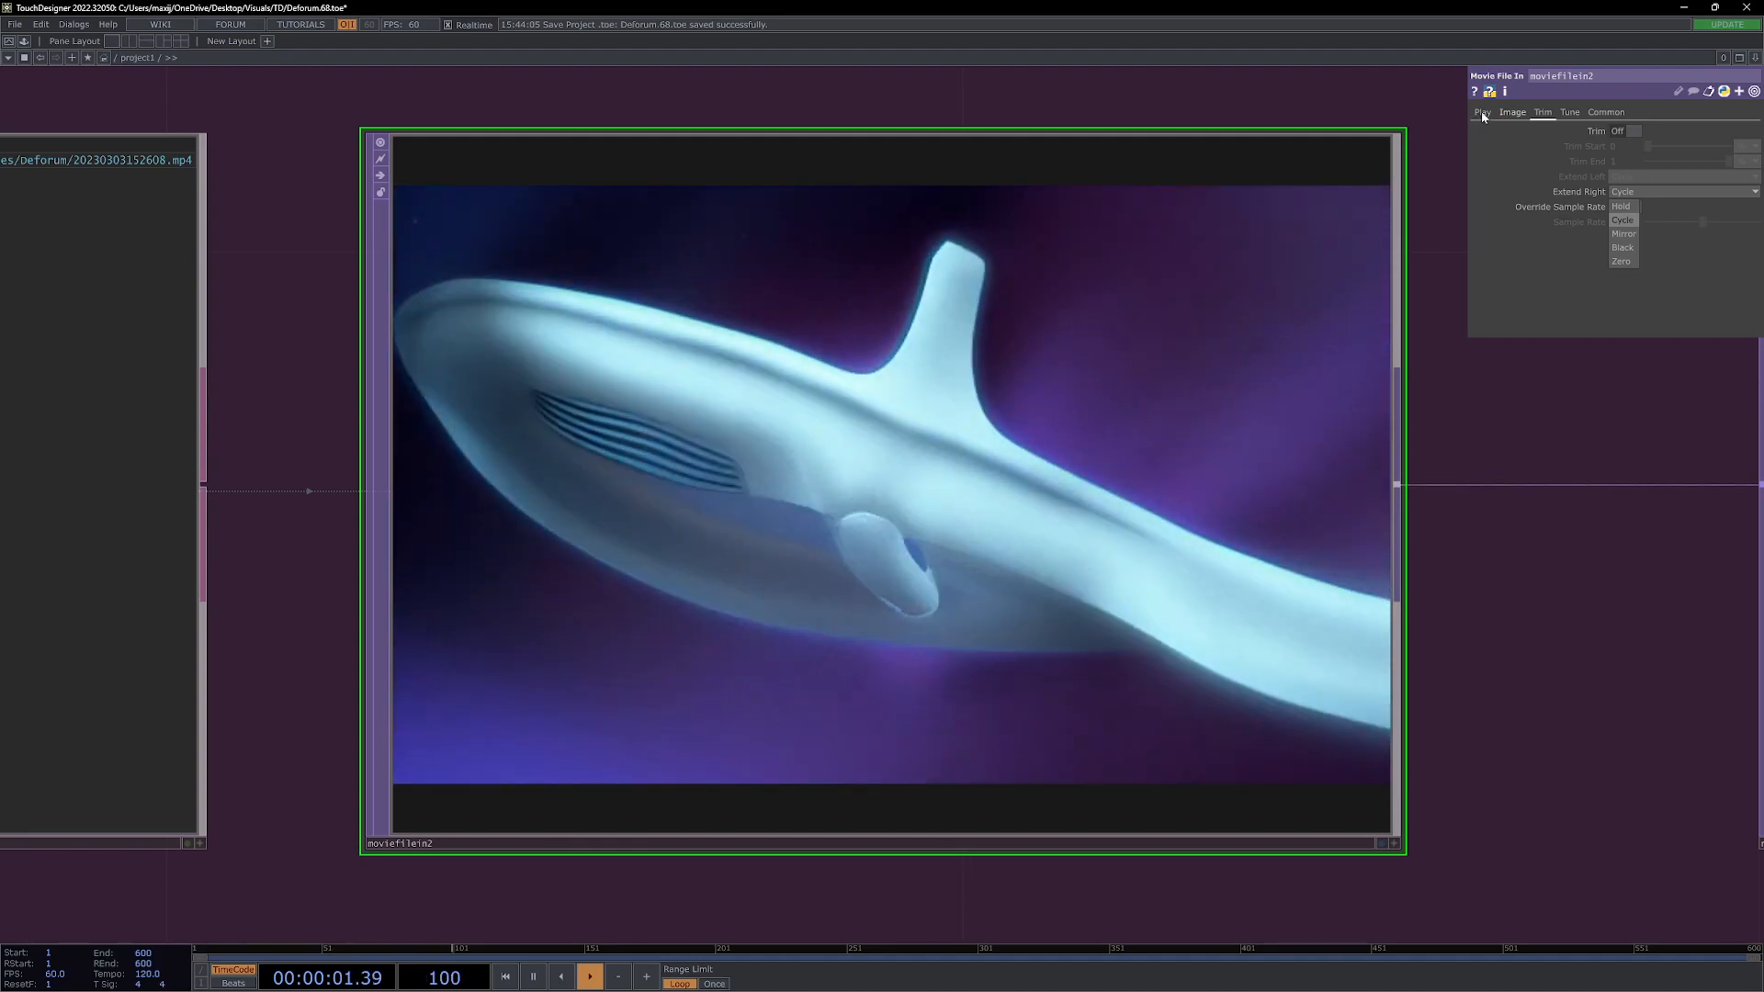
{"action": "left_click", "coordinate": [1481, 112]}
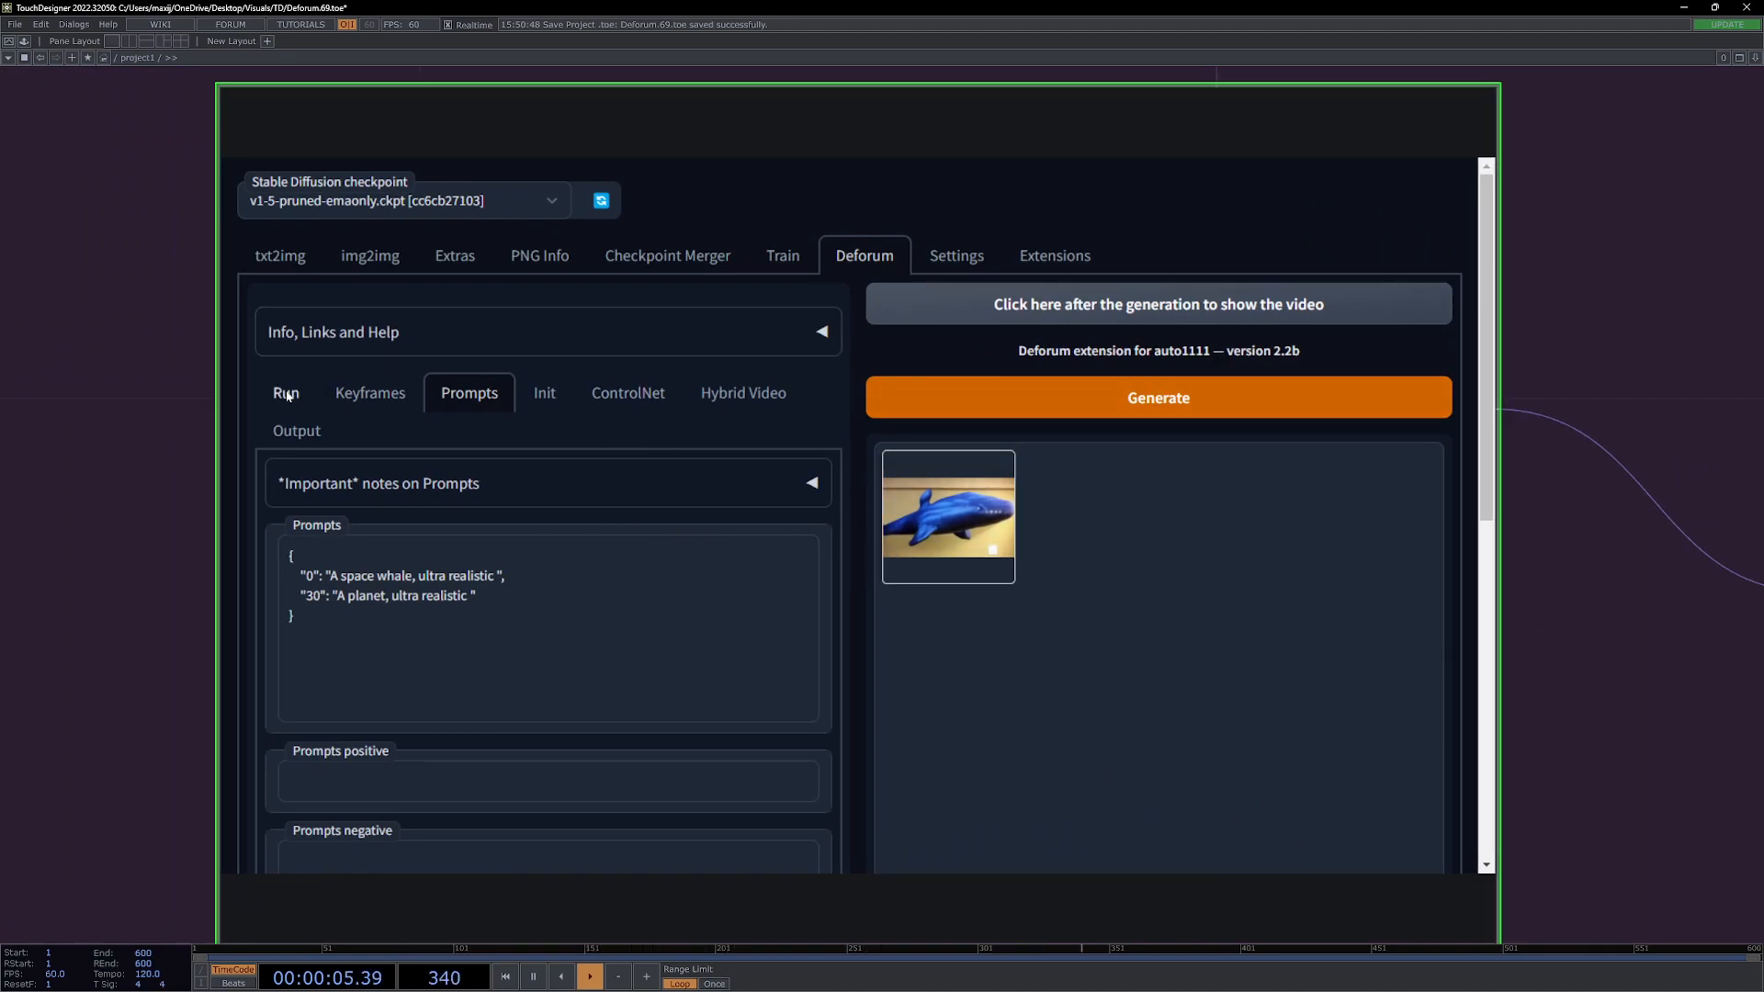
- Show Deforum's Run page with sampler, 10 steps, 640×384 size, seed and batch name
{"action": "left_click", "coordinate": [286, 393]}
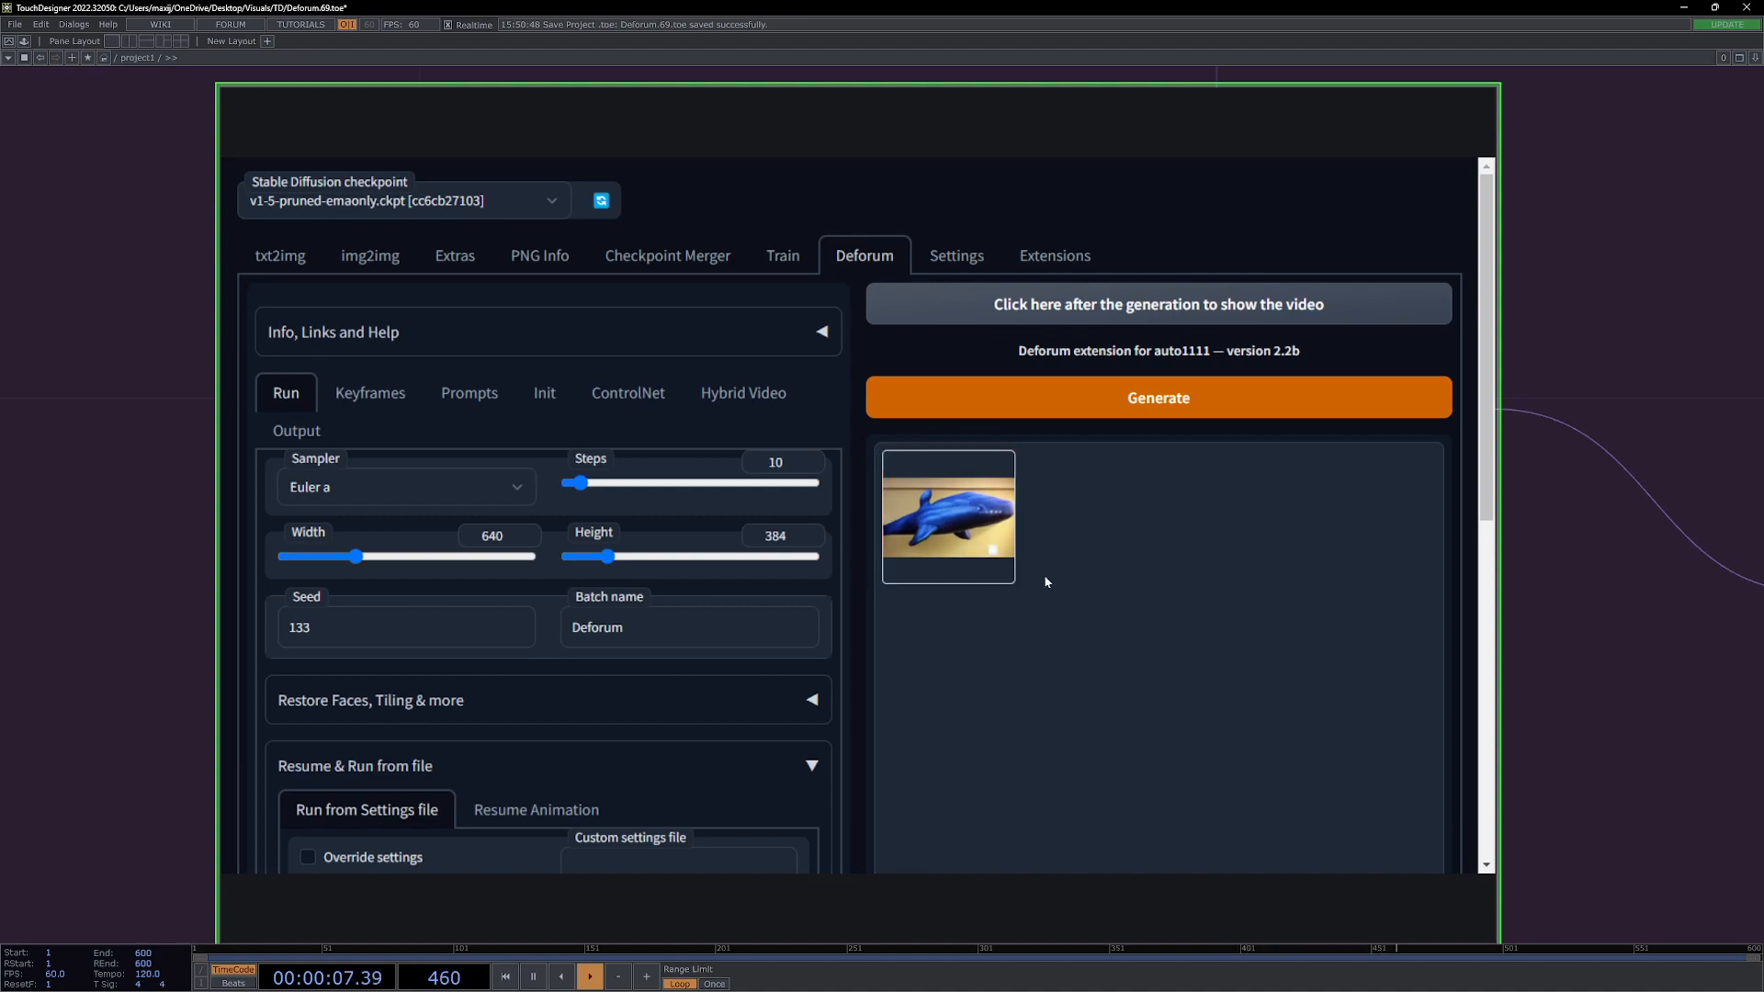
{"action": "mouse_move", "coordinate": [127, 639]}
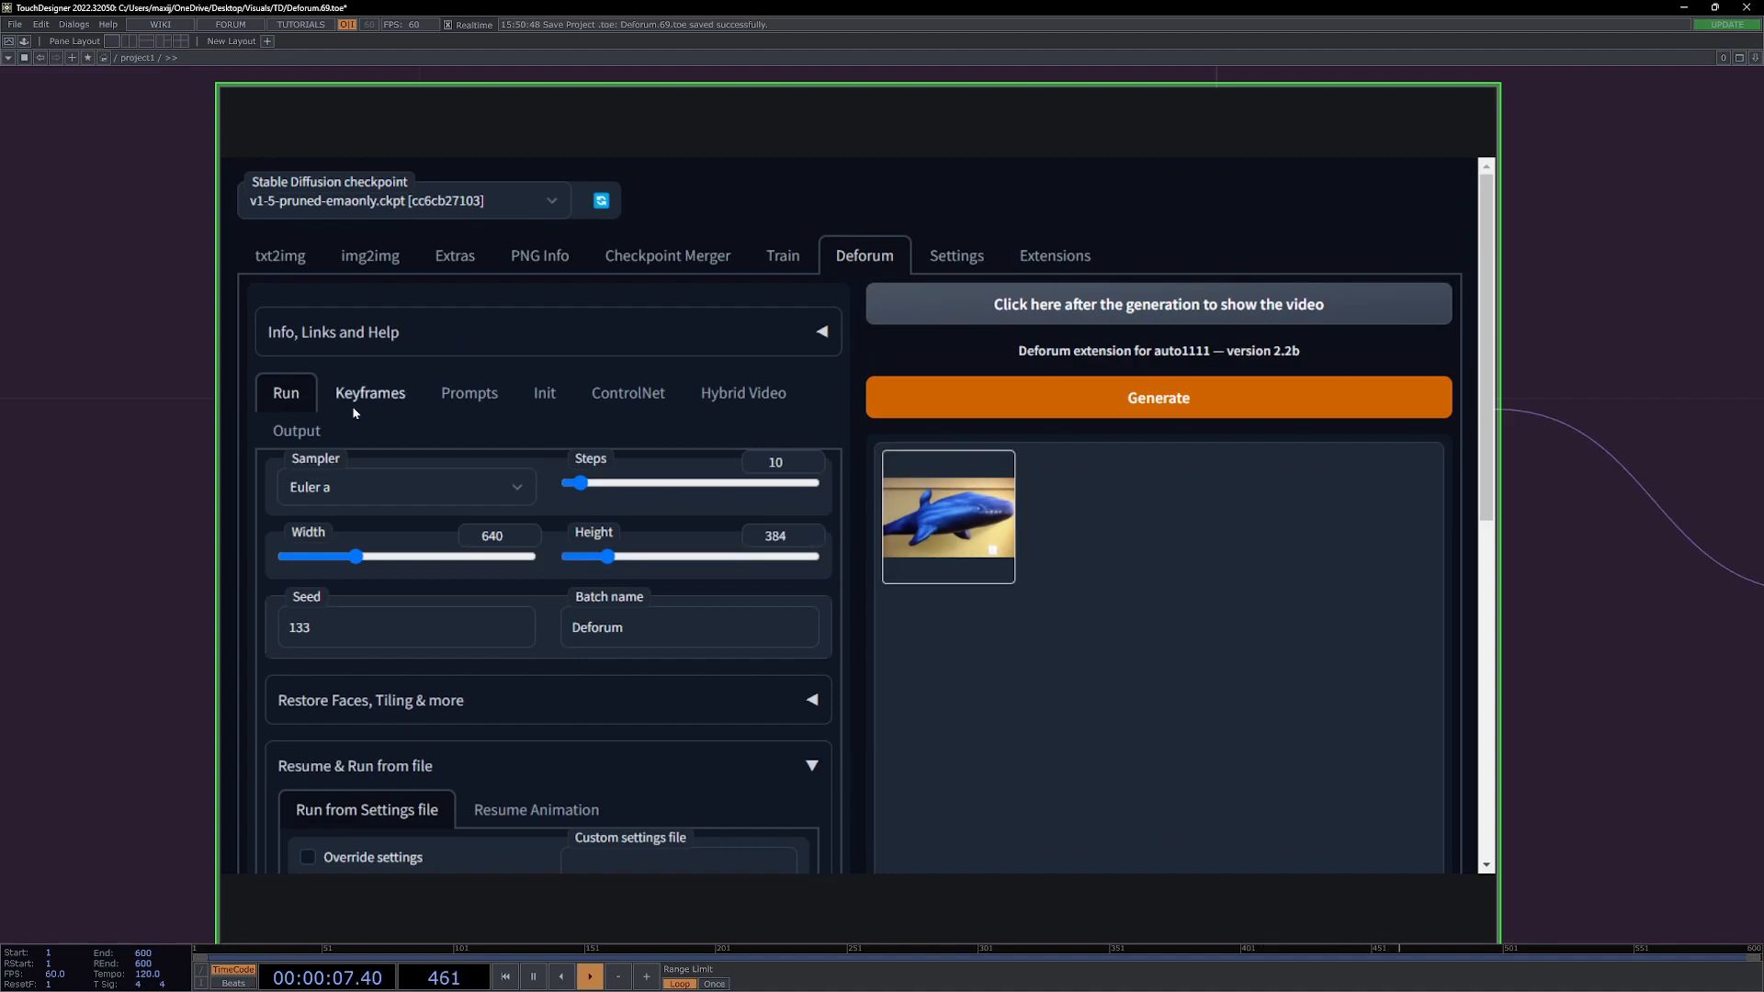
- Browse the Keyframes, Prompts, Init and Hybrid Video sub-tabs without changes
{"action": "left_click", "coordinate": [369, 393]}
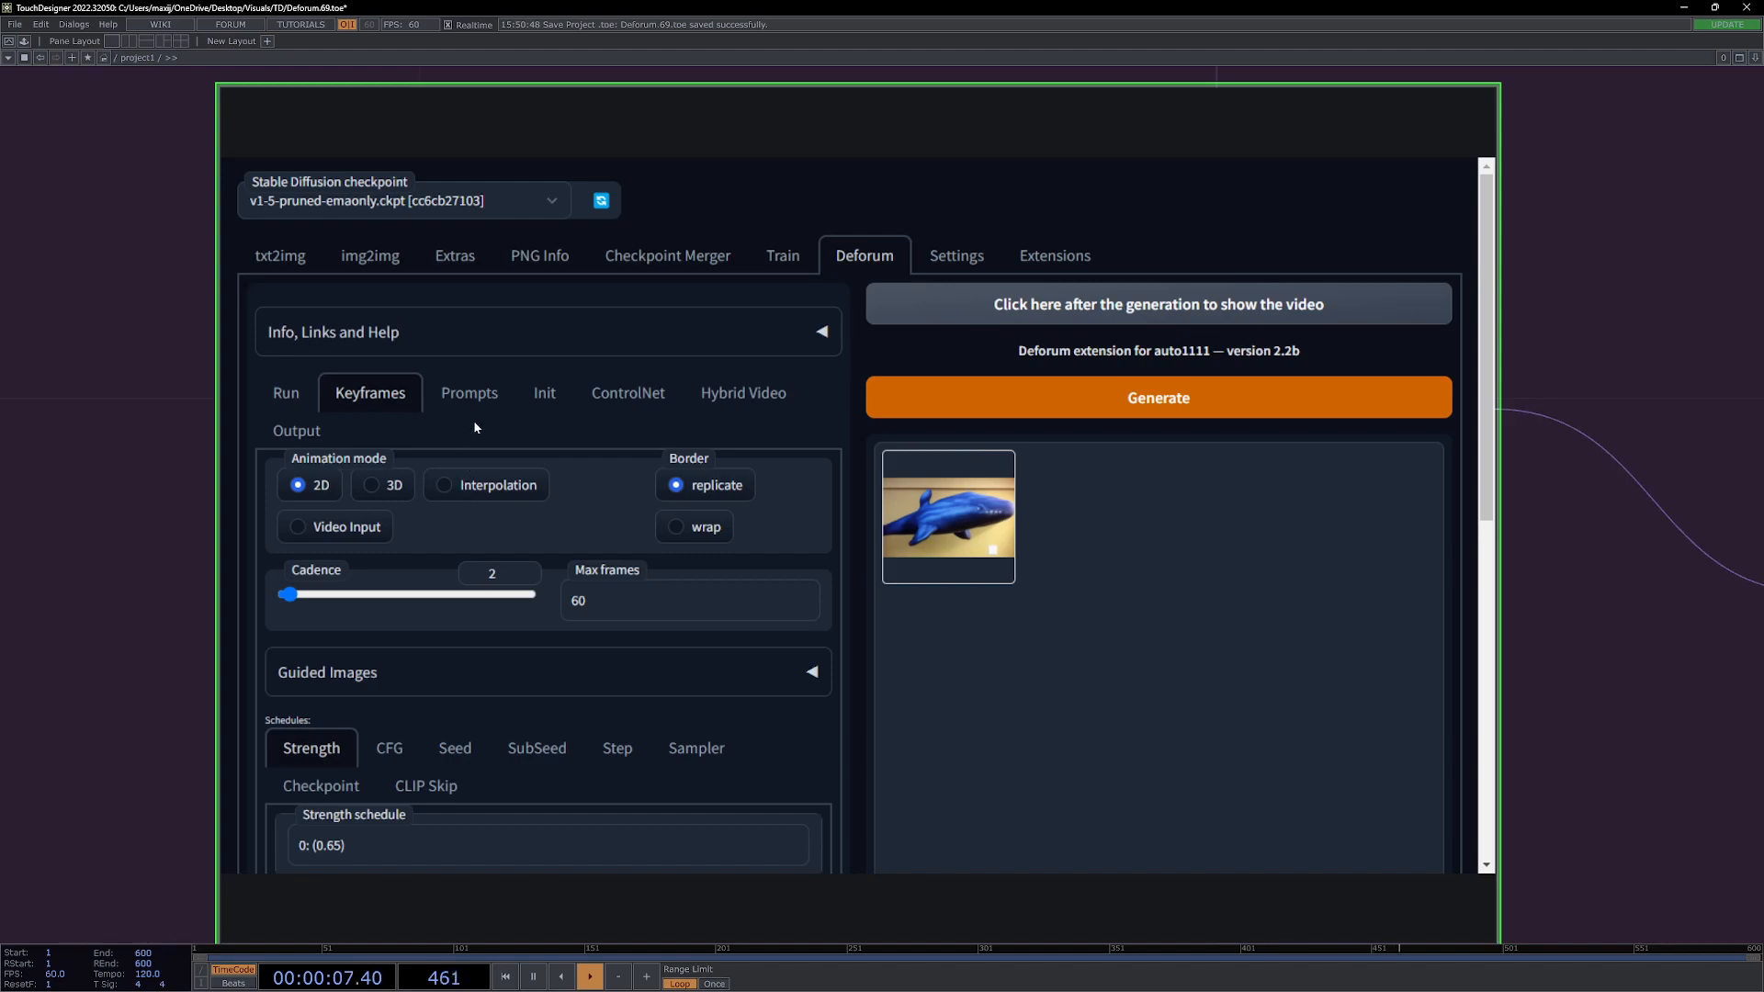
{"action": "left_click", "coordinate": [468, 393]}
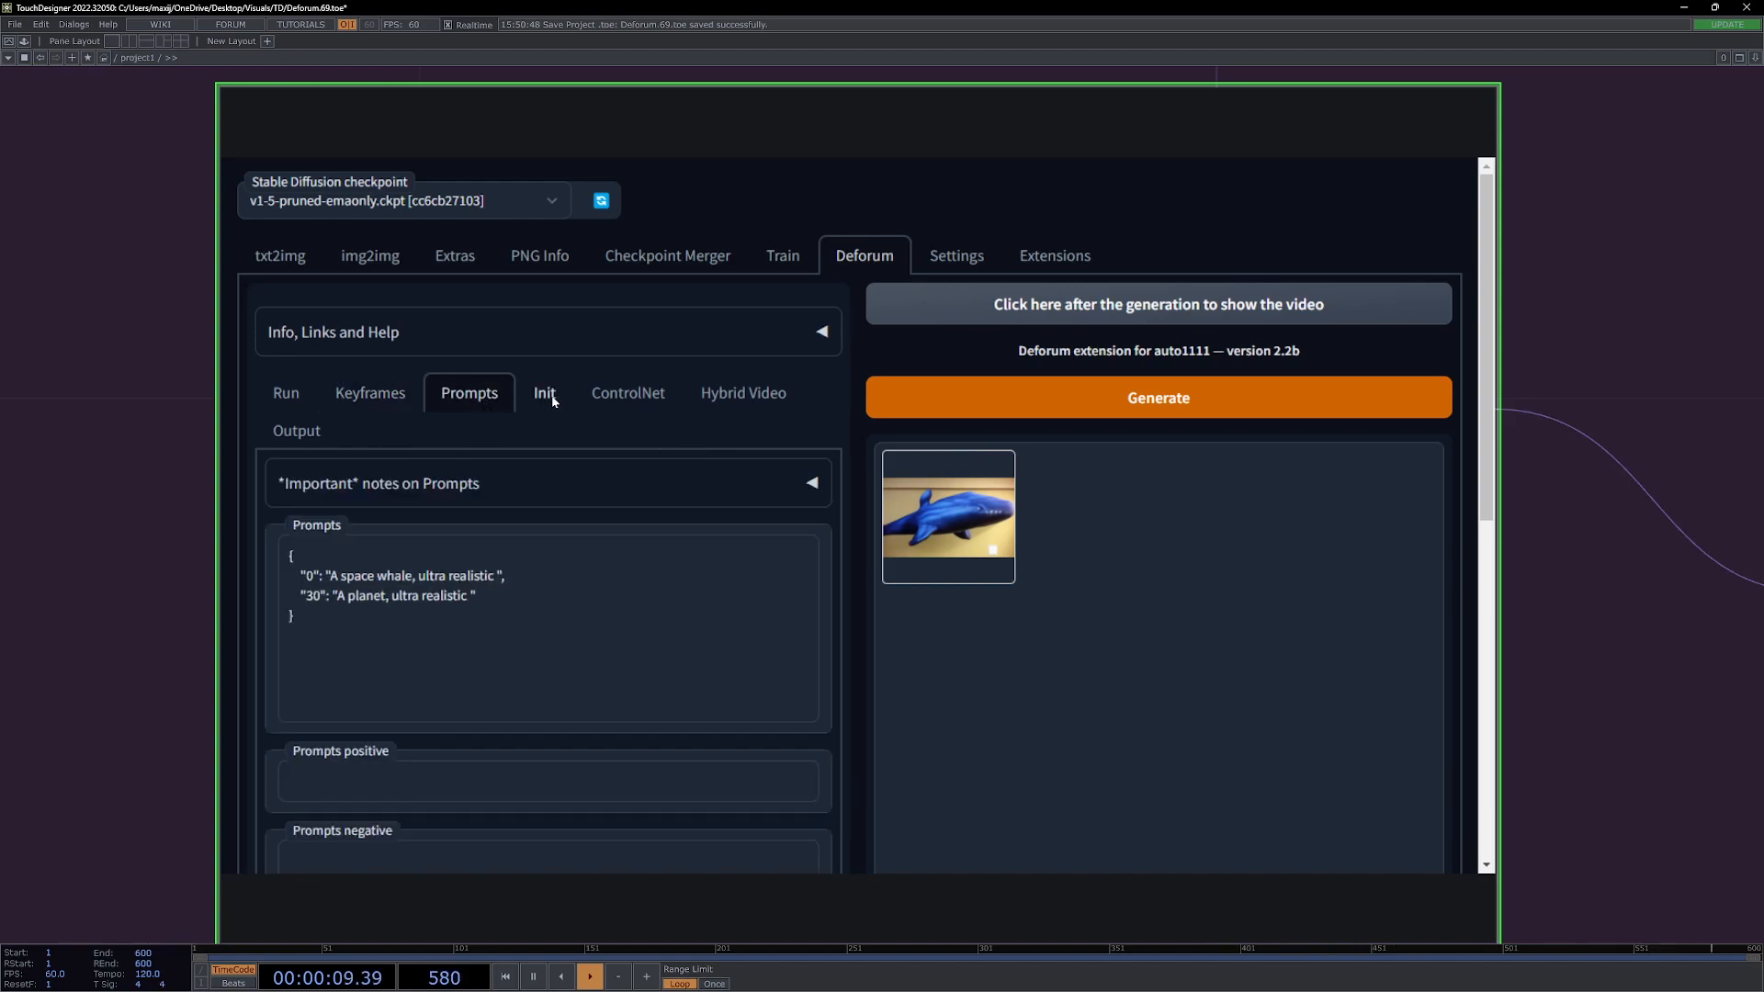
{"action": "left_click", "coordinate": [628, 393]}
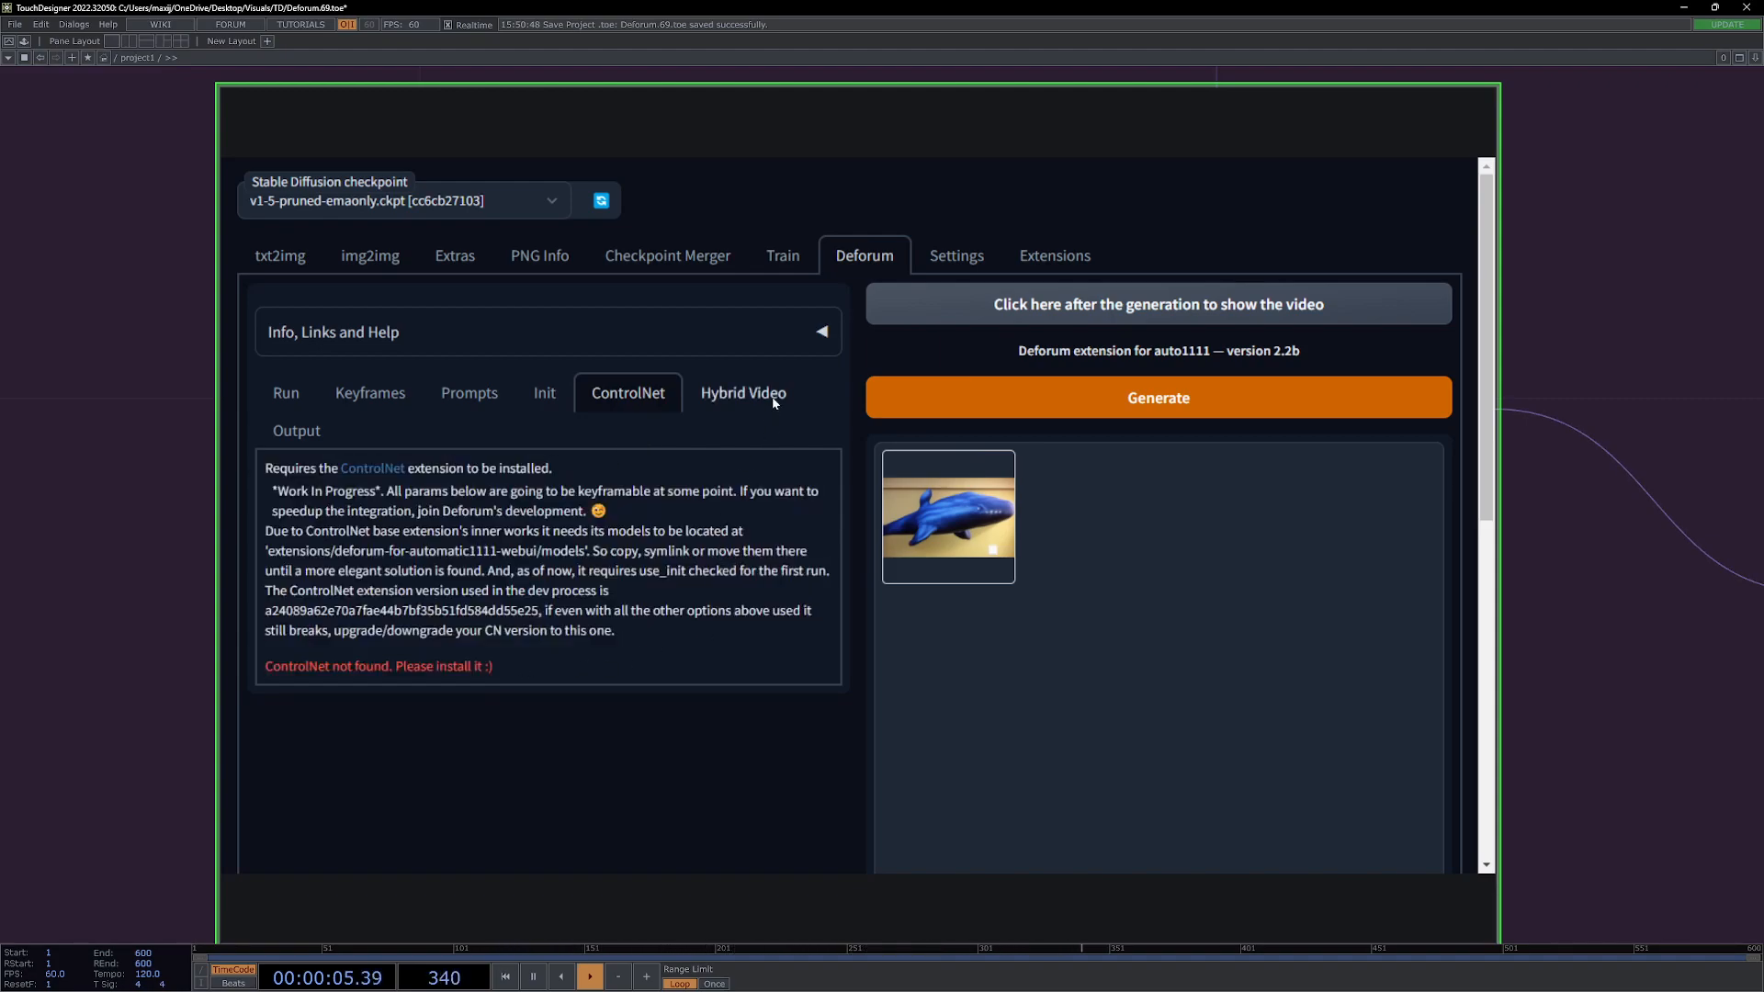
{"action": "left_click", "coordinate": [742, 393]}
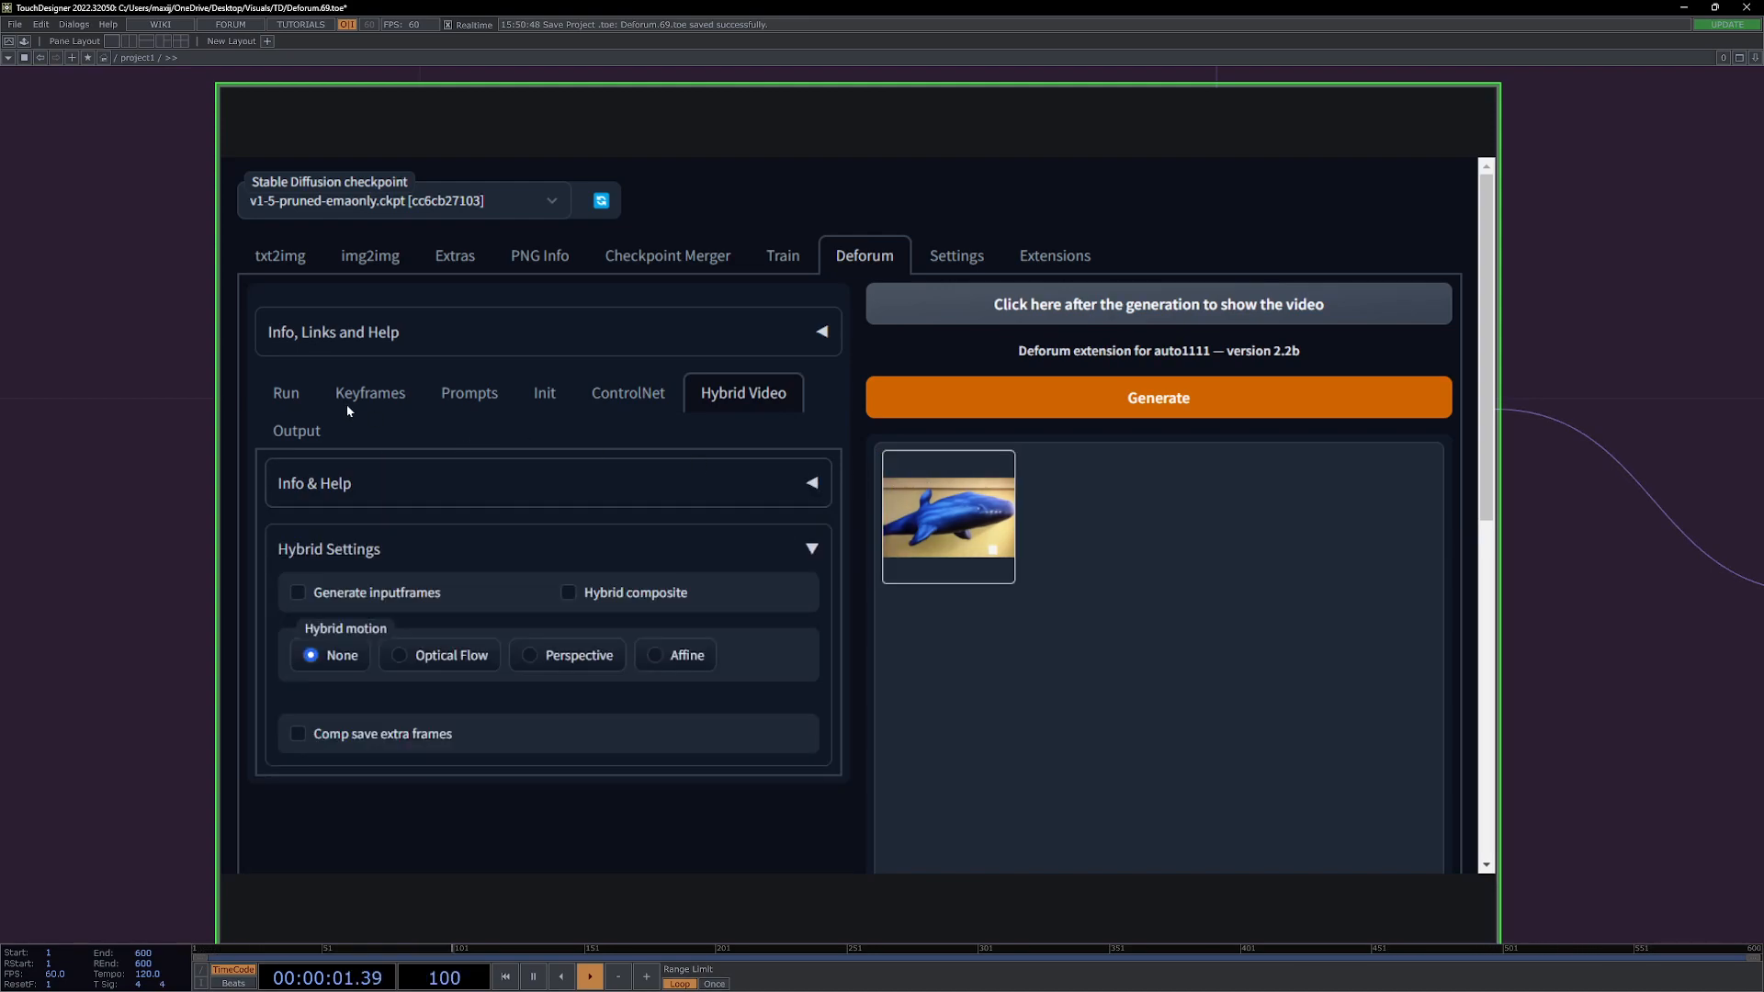
- Scroll through Deforum's Output page settings
{"action": "left_click", "coordinate": [296, 430]}
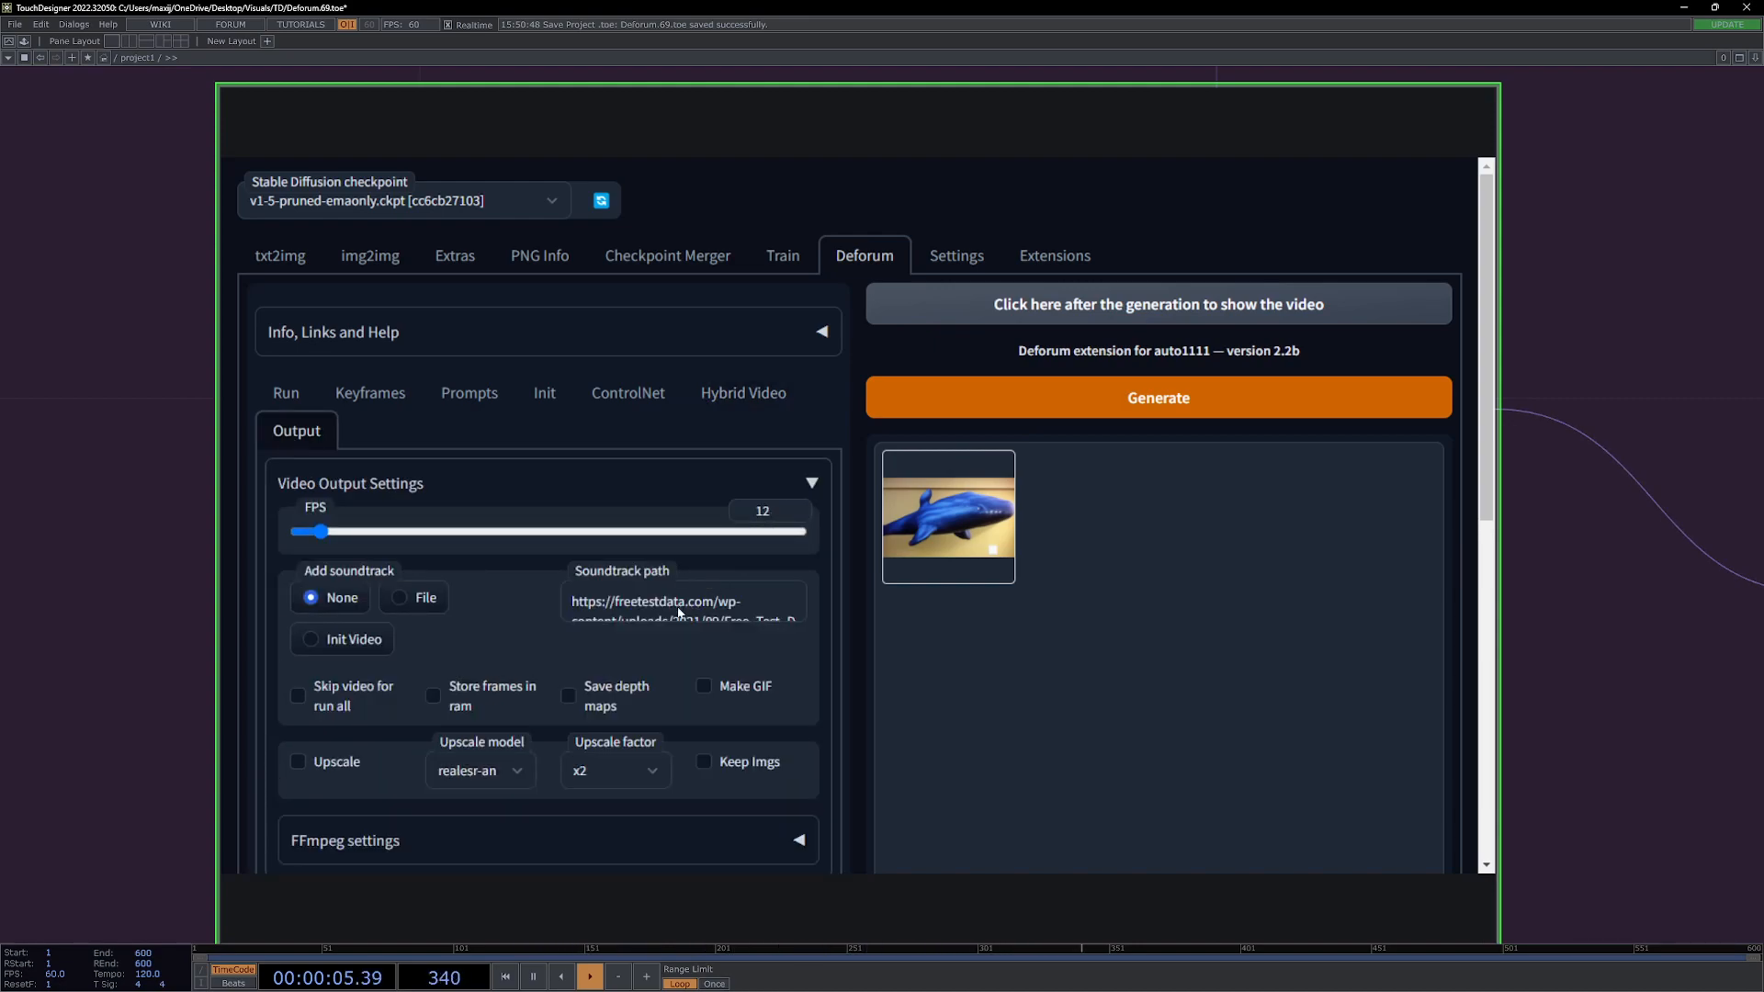
{"action": "scroll", "scroll_direction": "down", "scroll_amount": 3}
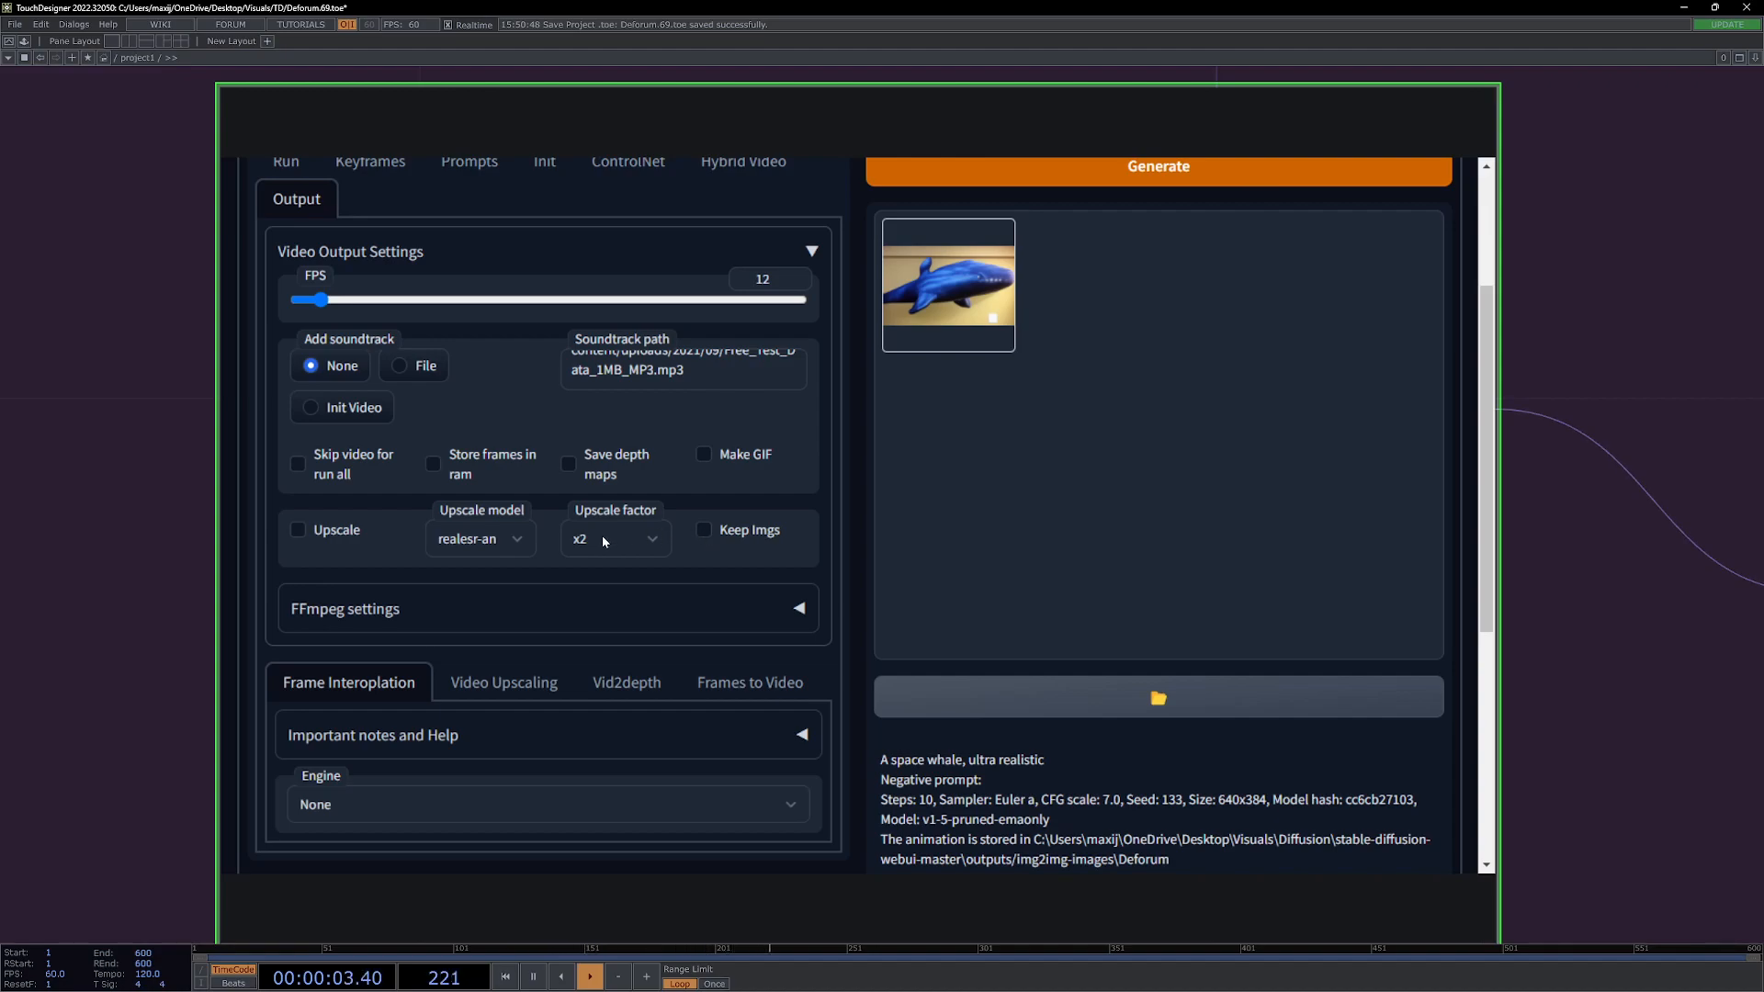
{"action": "scroll", "scroll_direction": "down", "scroll_amount": 3}
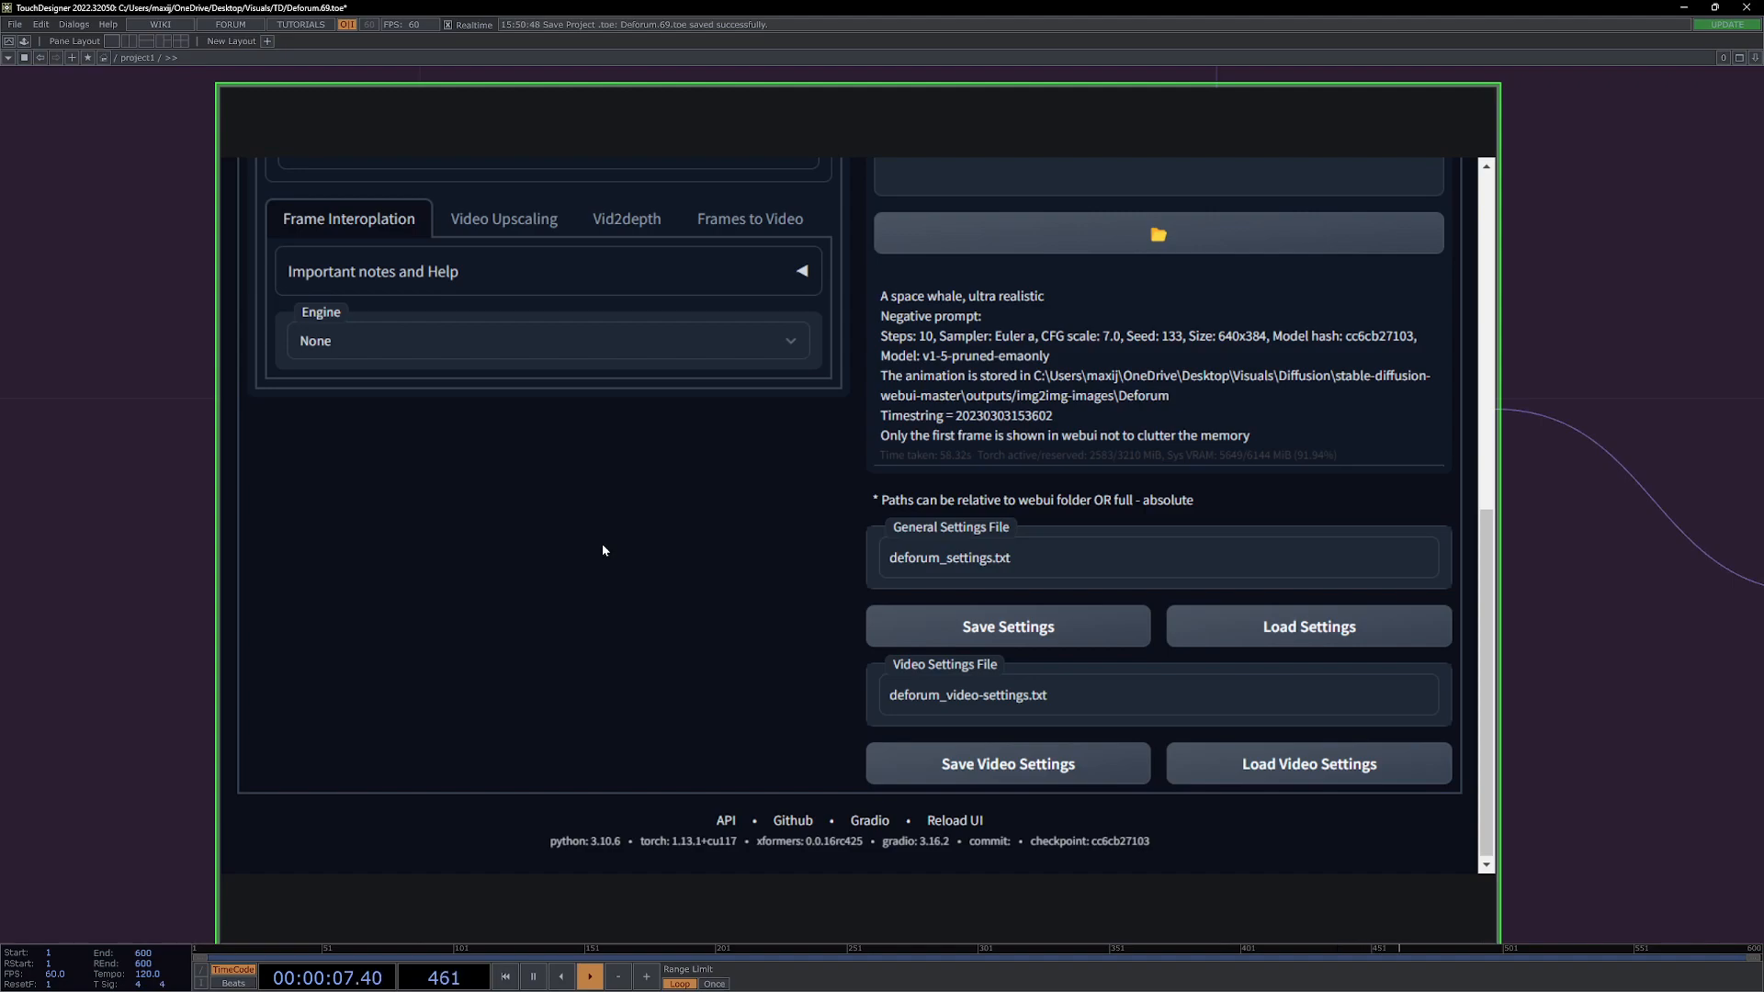
{"action": "scroll", "scroll_direction": "up", "scroll_amount": 3}
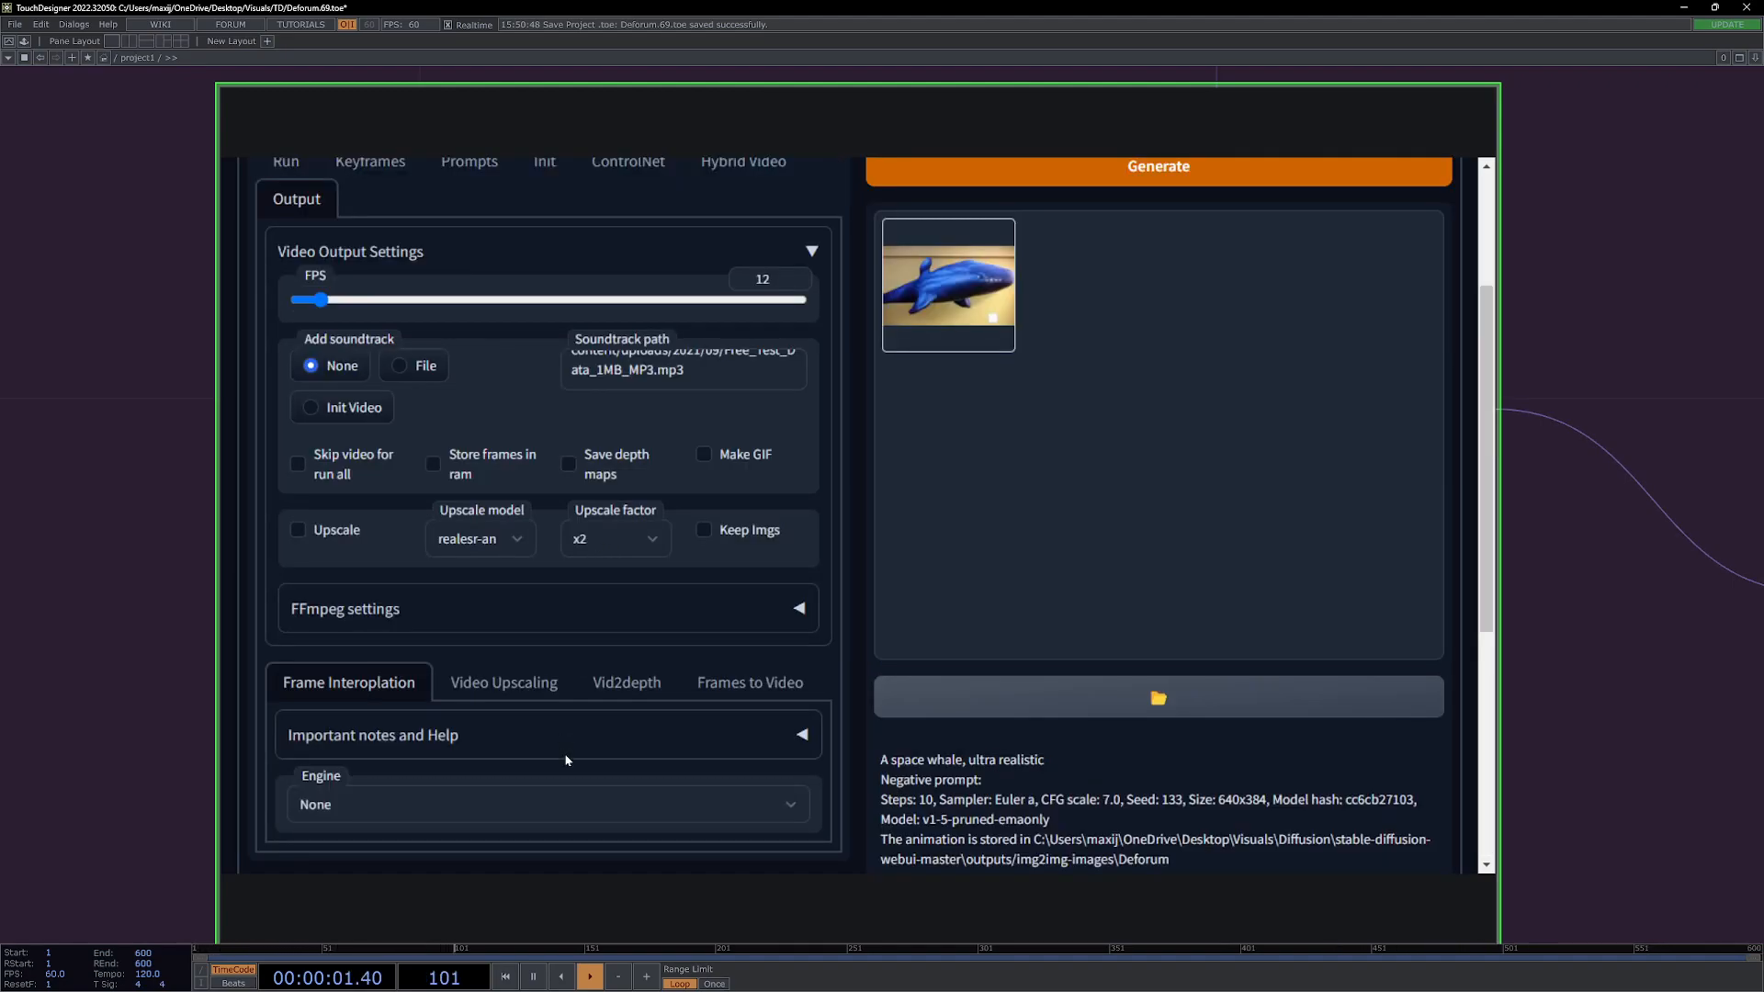
- Check the Video Upscaling options and expand the FFmpeg settings (CRF 17, slow preset)
{"action": "left_click", "coordinate": [503, 682]}
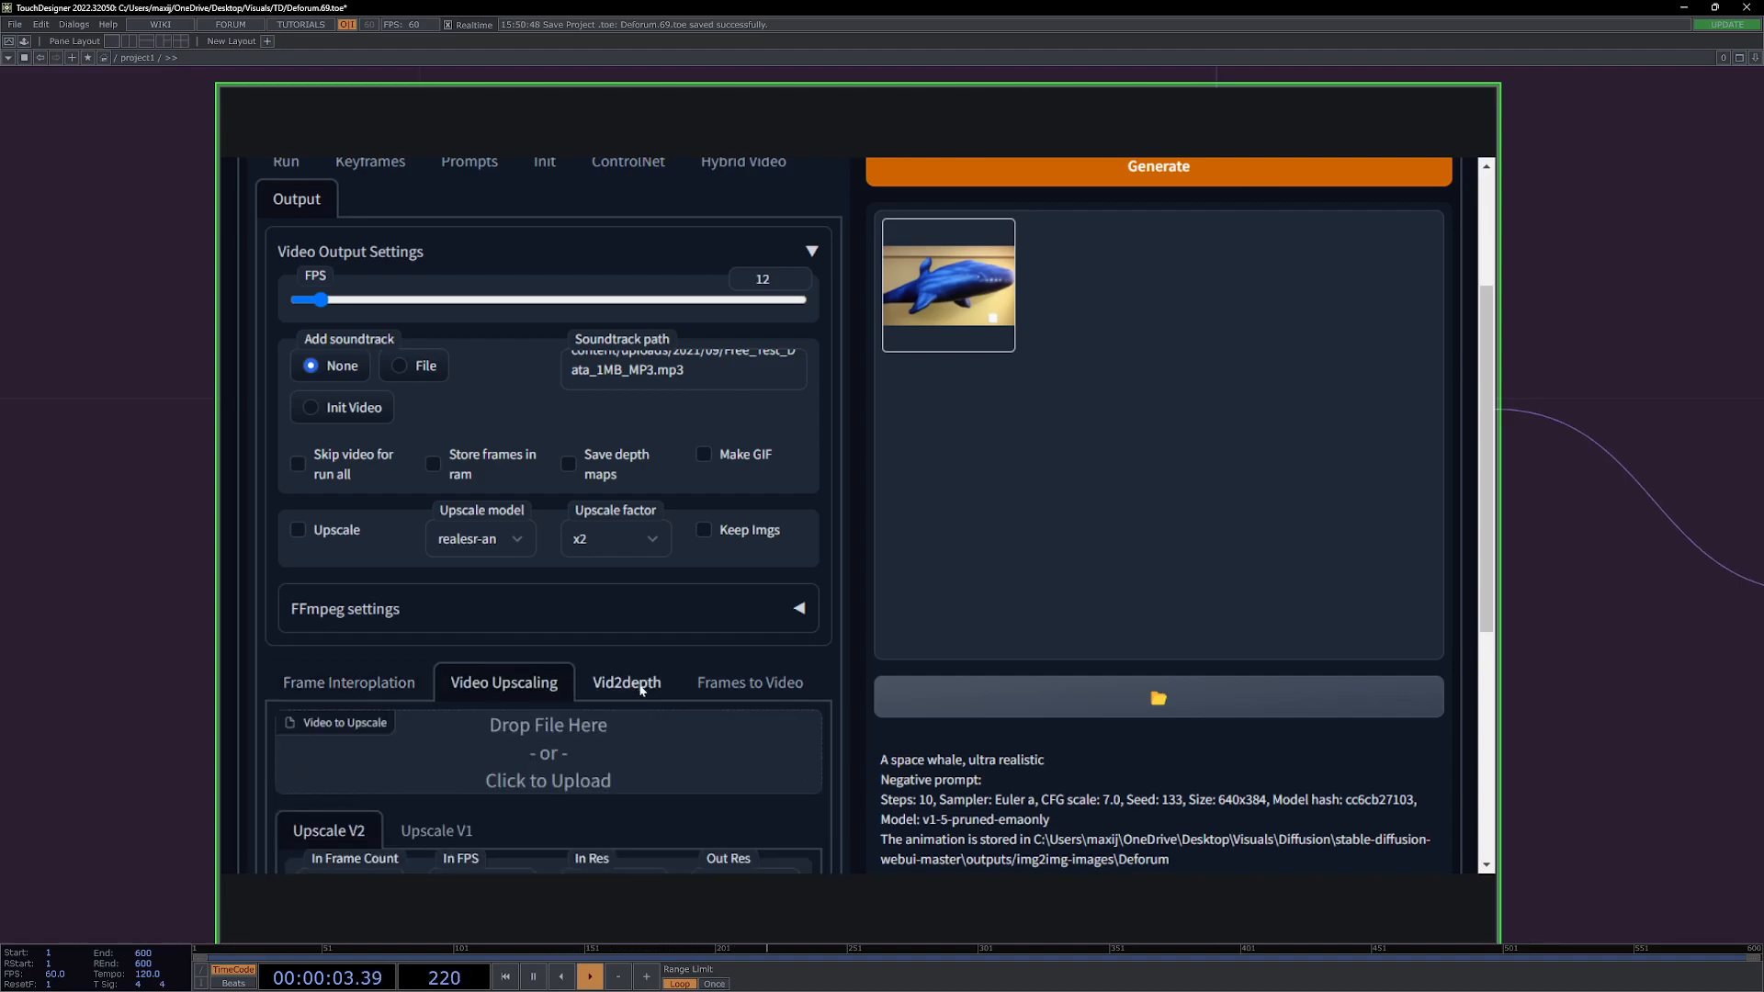
{"action": "left_click", "coordinate": [348, 681]}
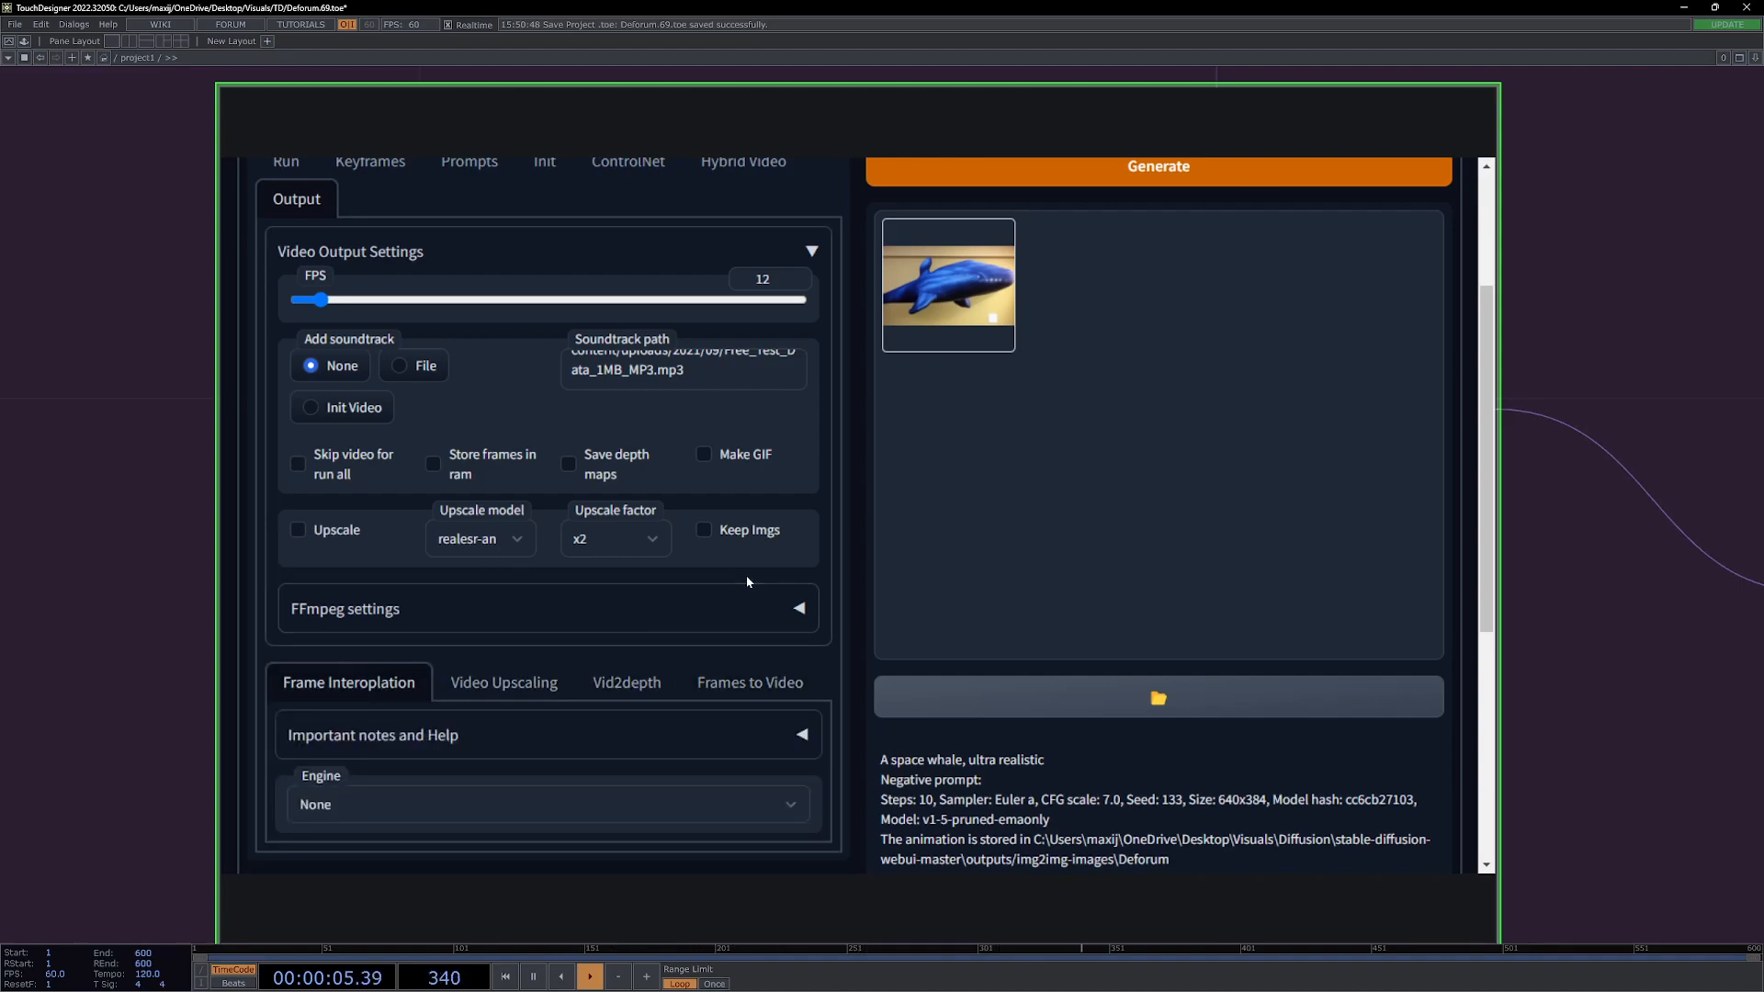
{"action": "left_click", "coordinate": [798, 608]}
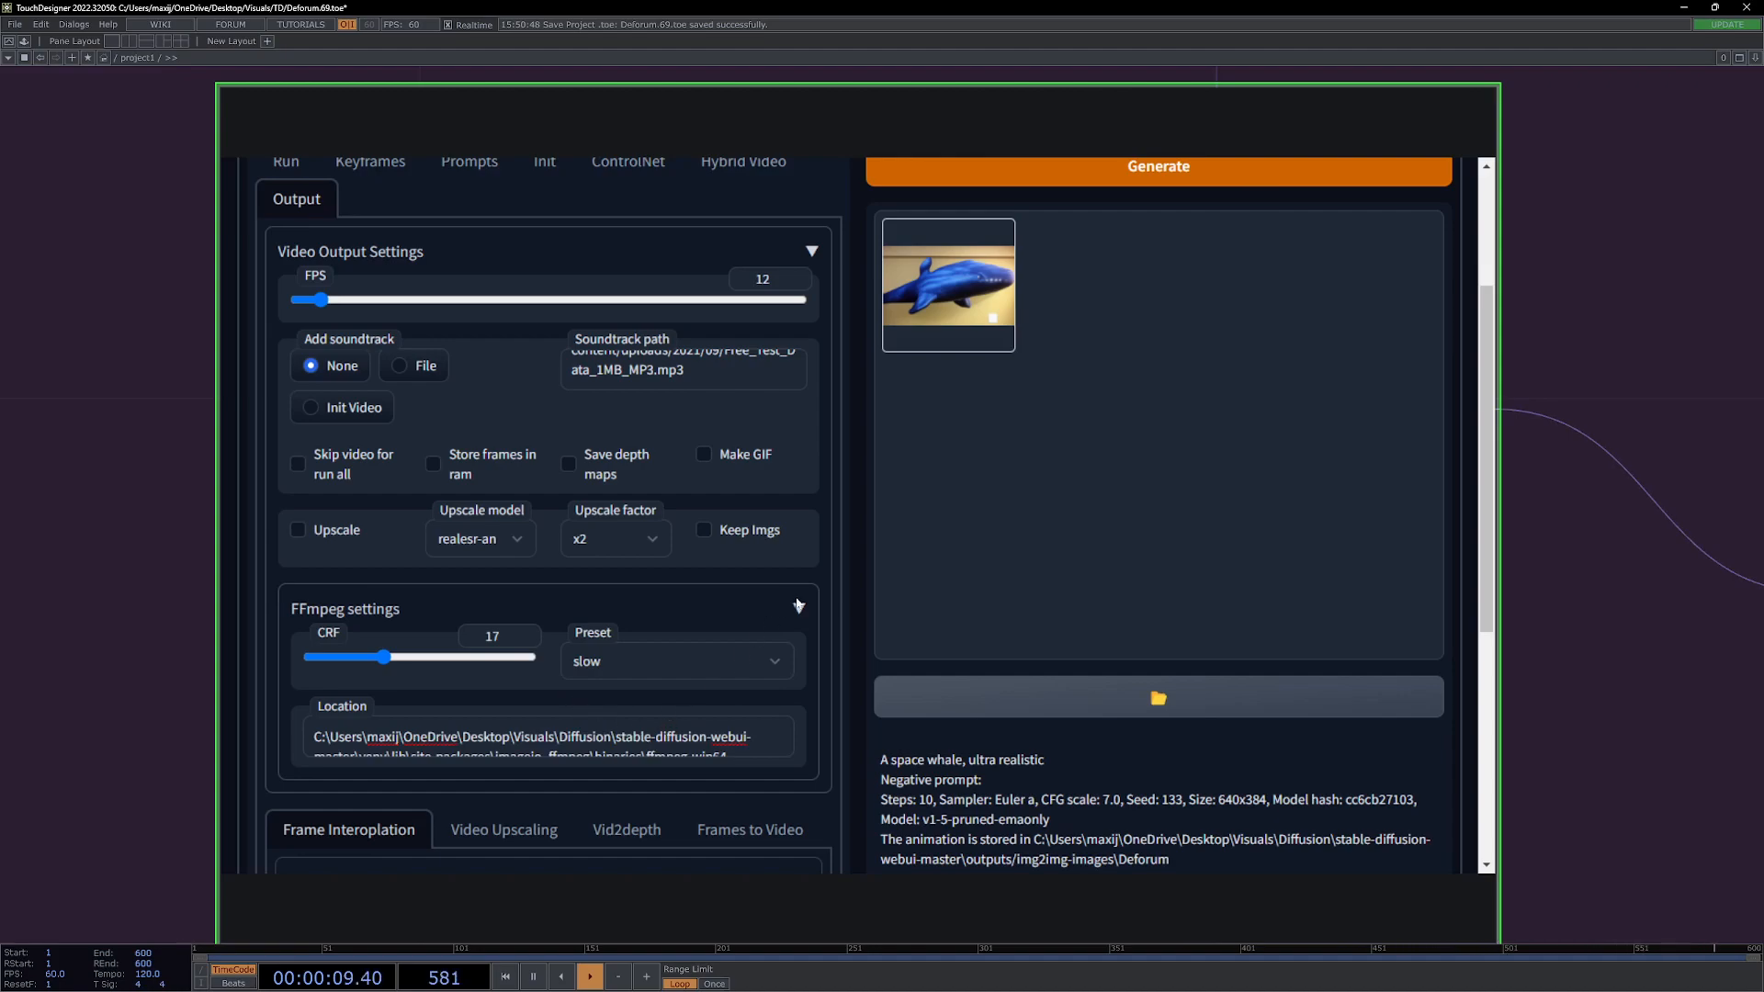
{"action": "scroll", "scroll_direction": "up", "scroll_amount": 3}
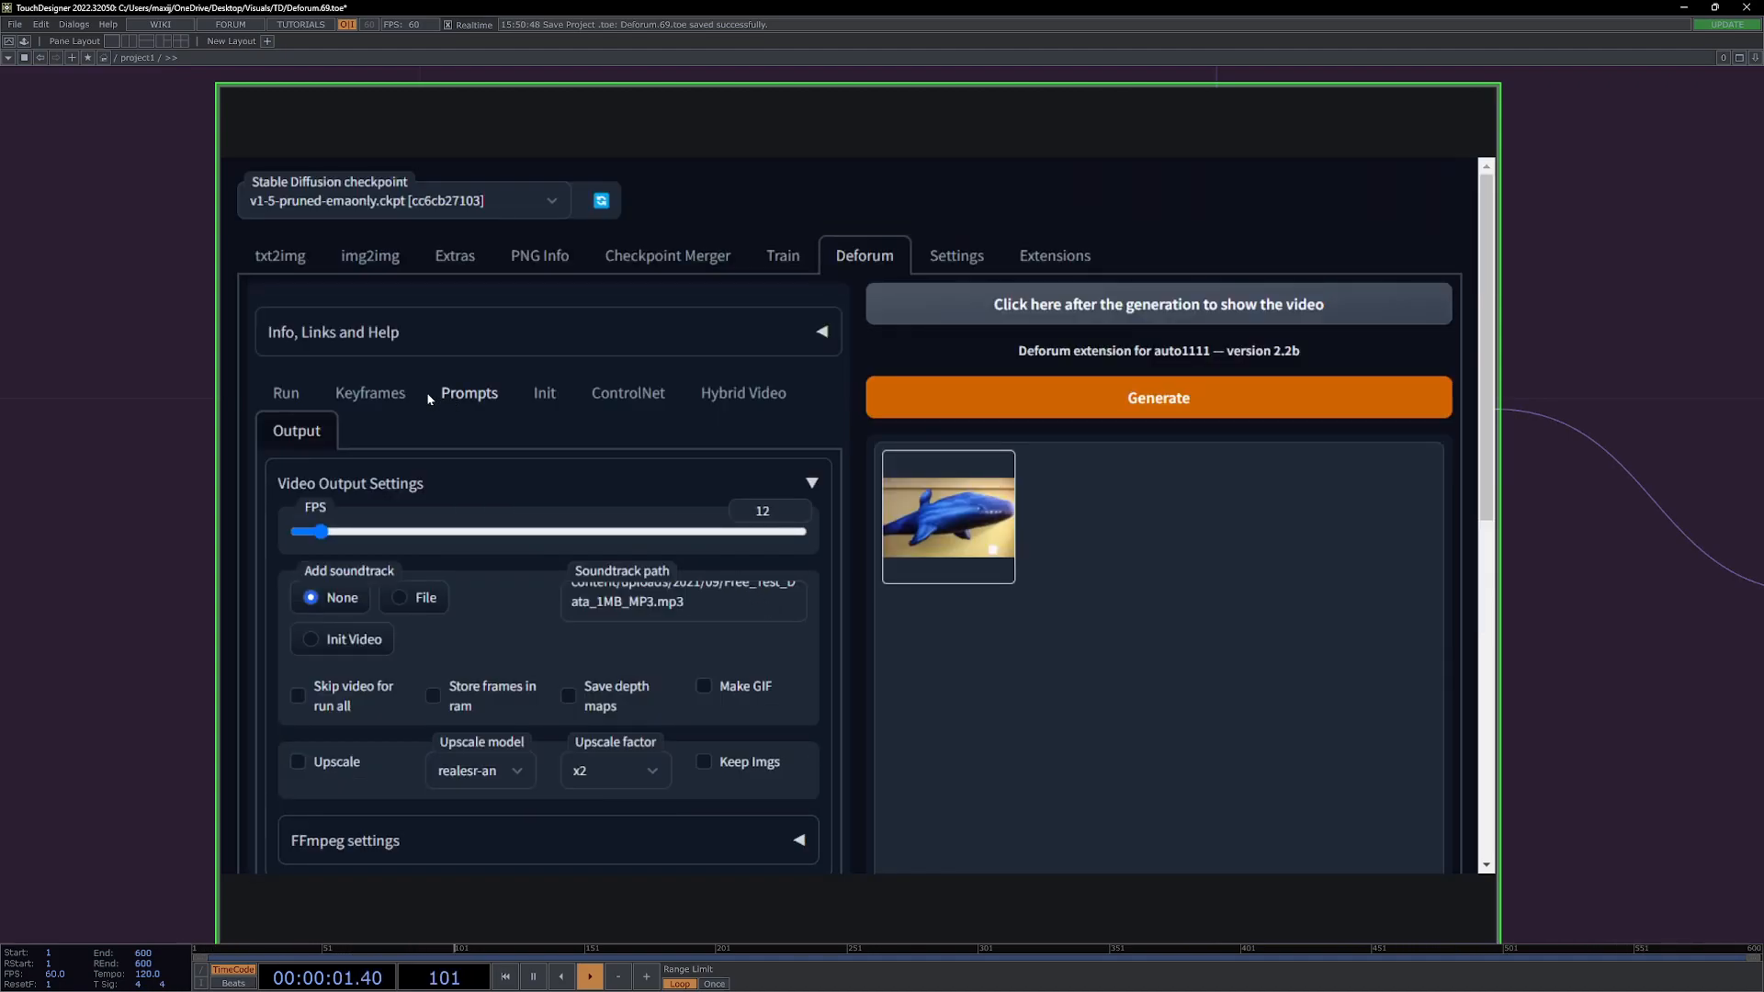
- Edit the prompts text so frame 0 reads 'An apple' and frame 30 'A human walking on Mars'
{"action": "left_click", "coordinate": [287, 393]}
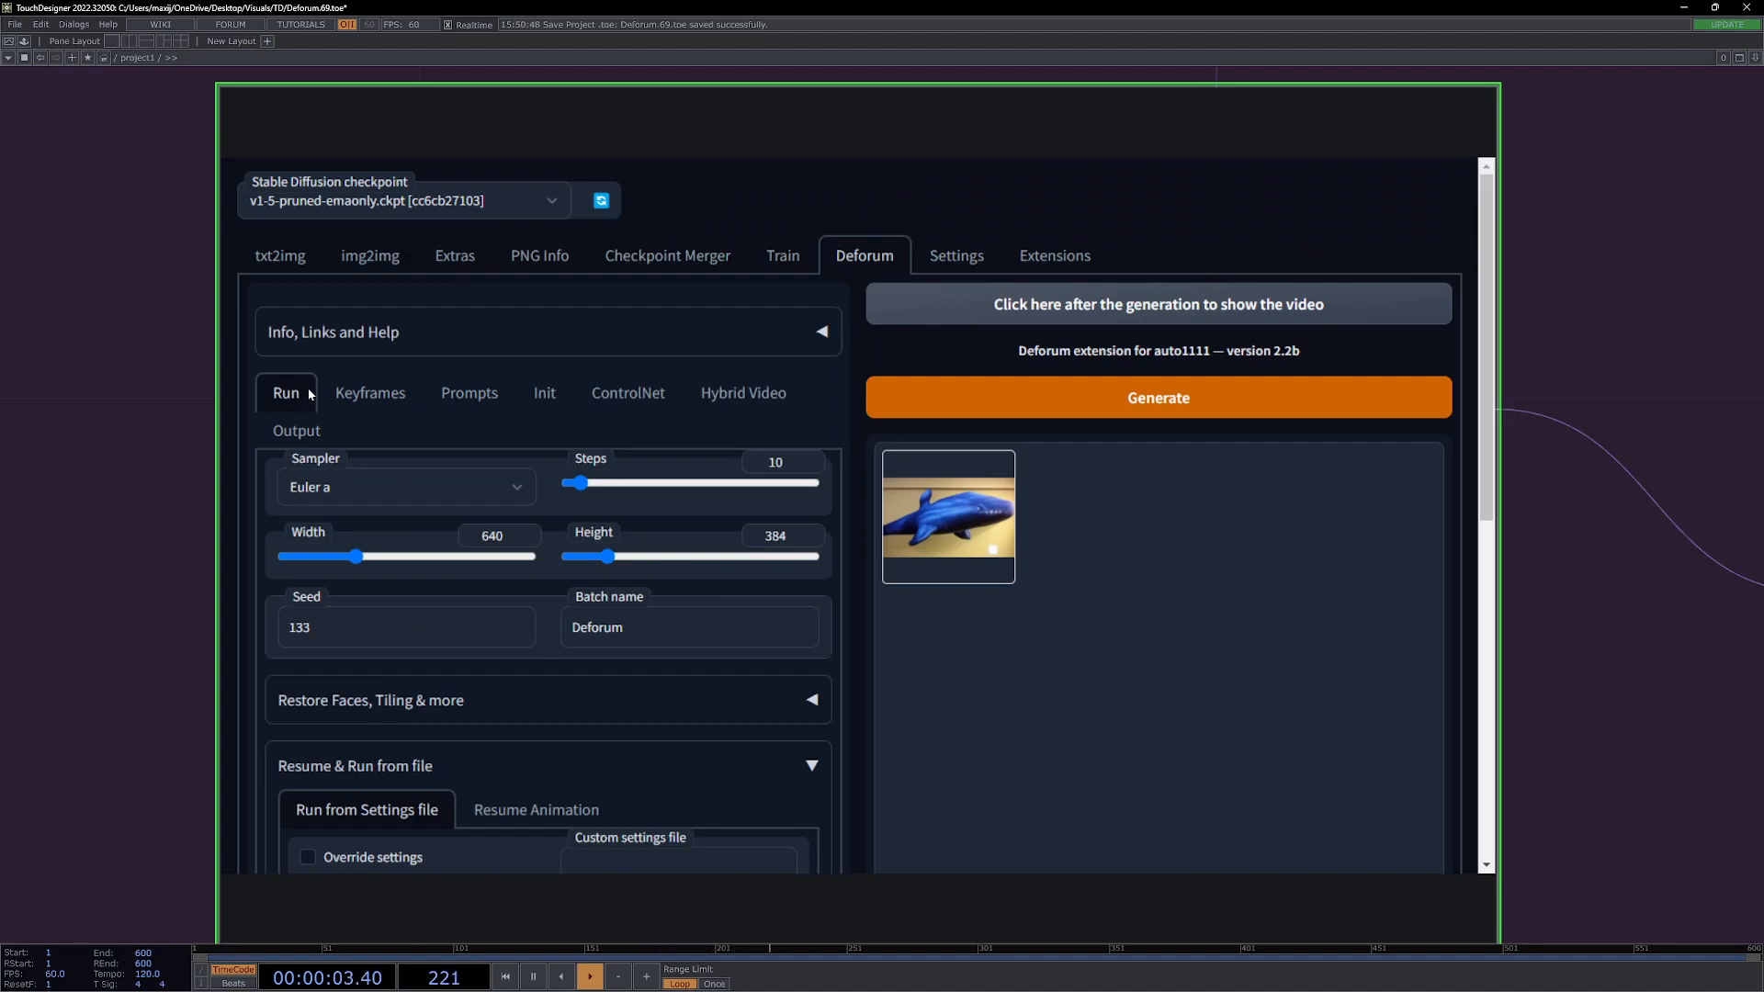
{"action": "mouse_move", "coordinate": [409, 633]}
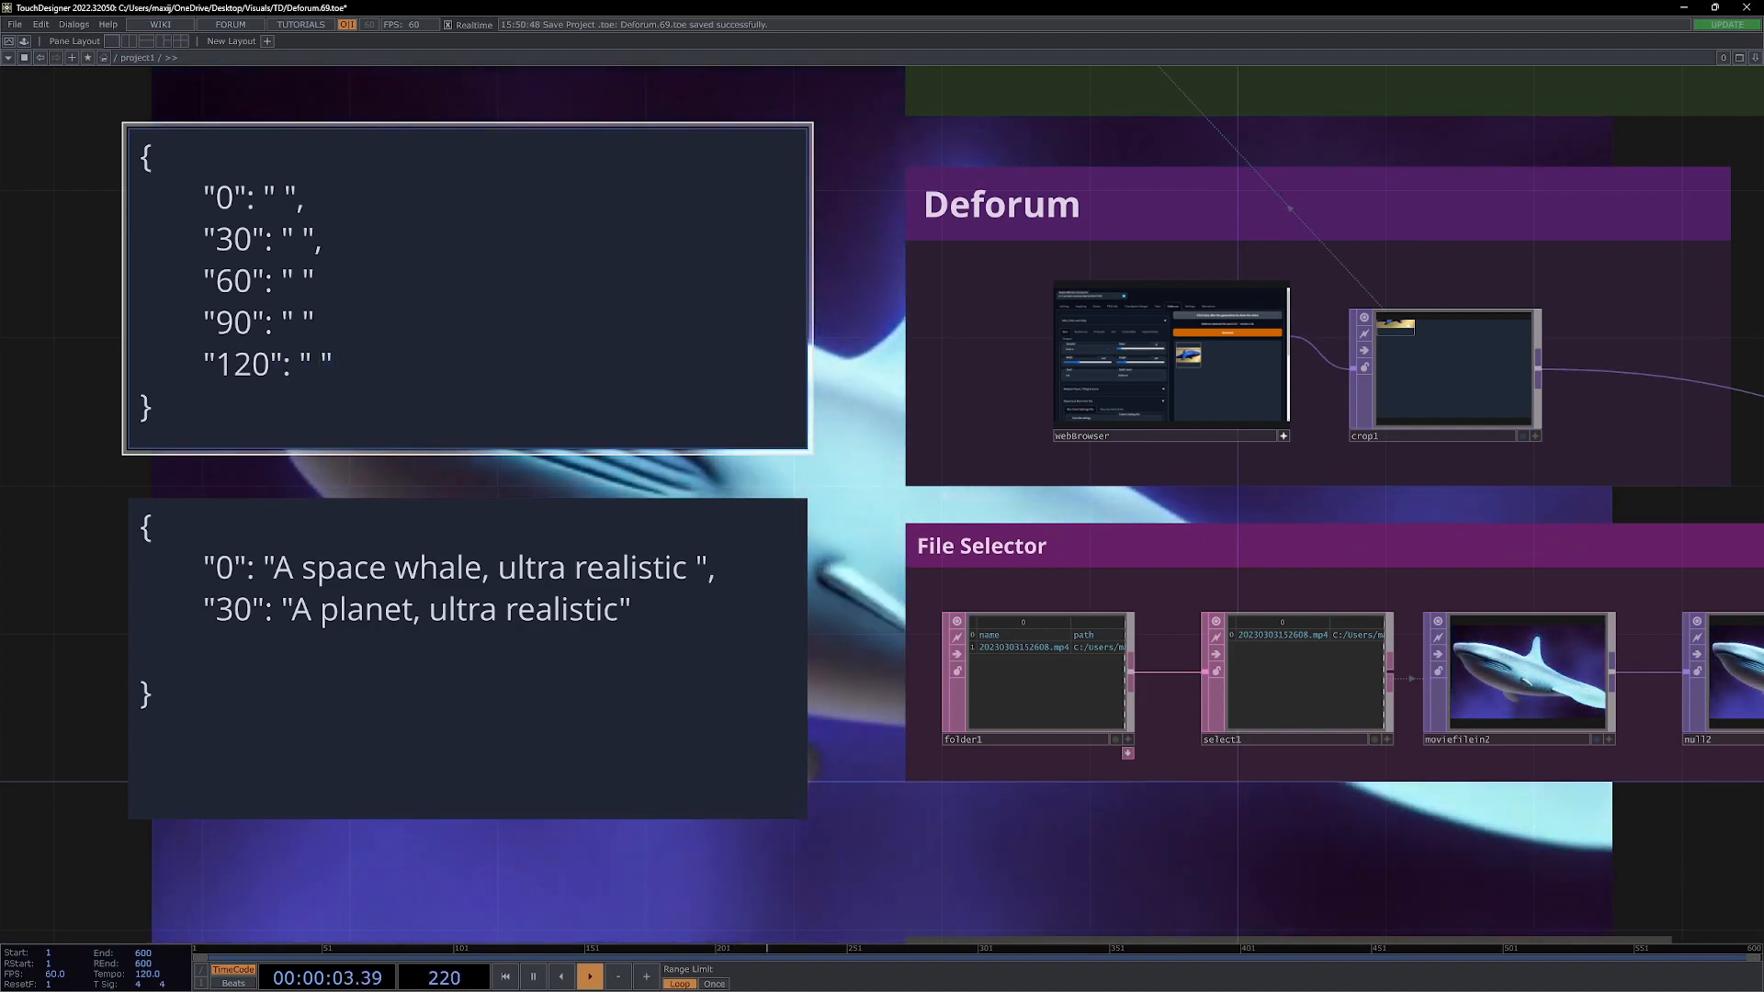
{"action": "mouse_move", "coordinate": [637, 617]}
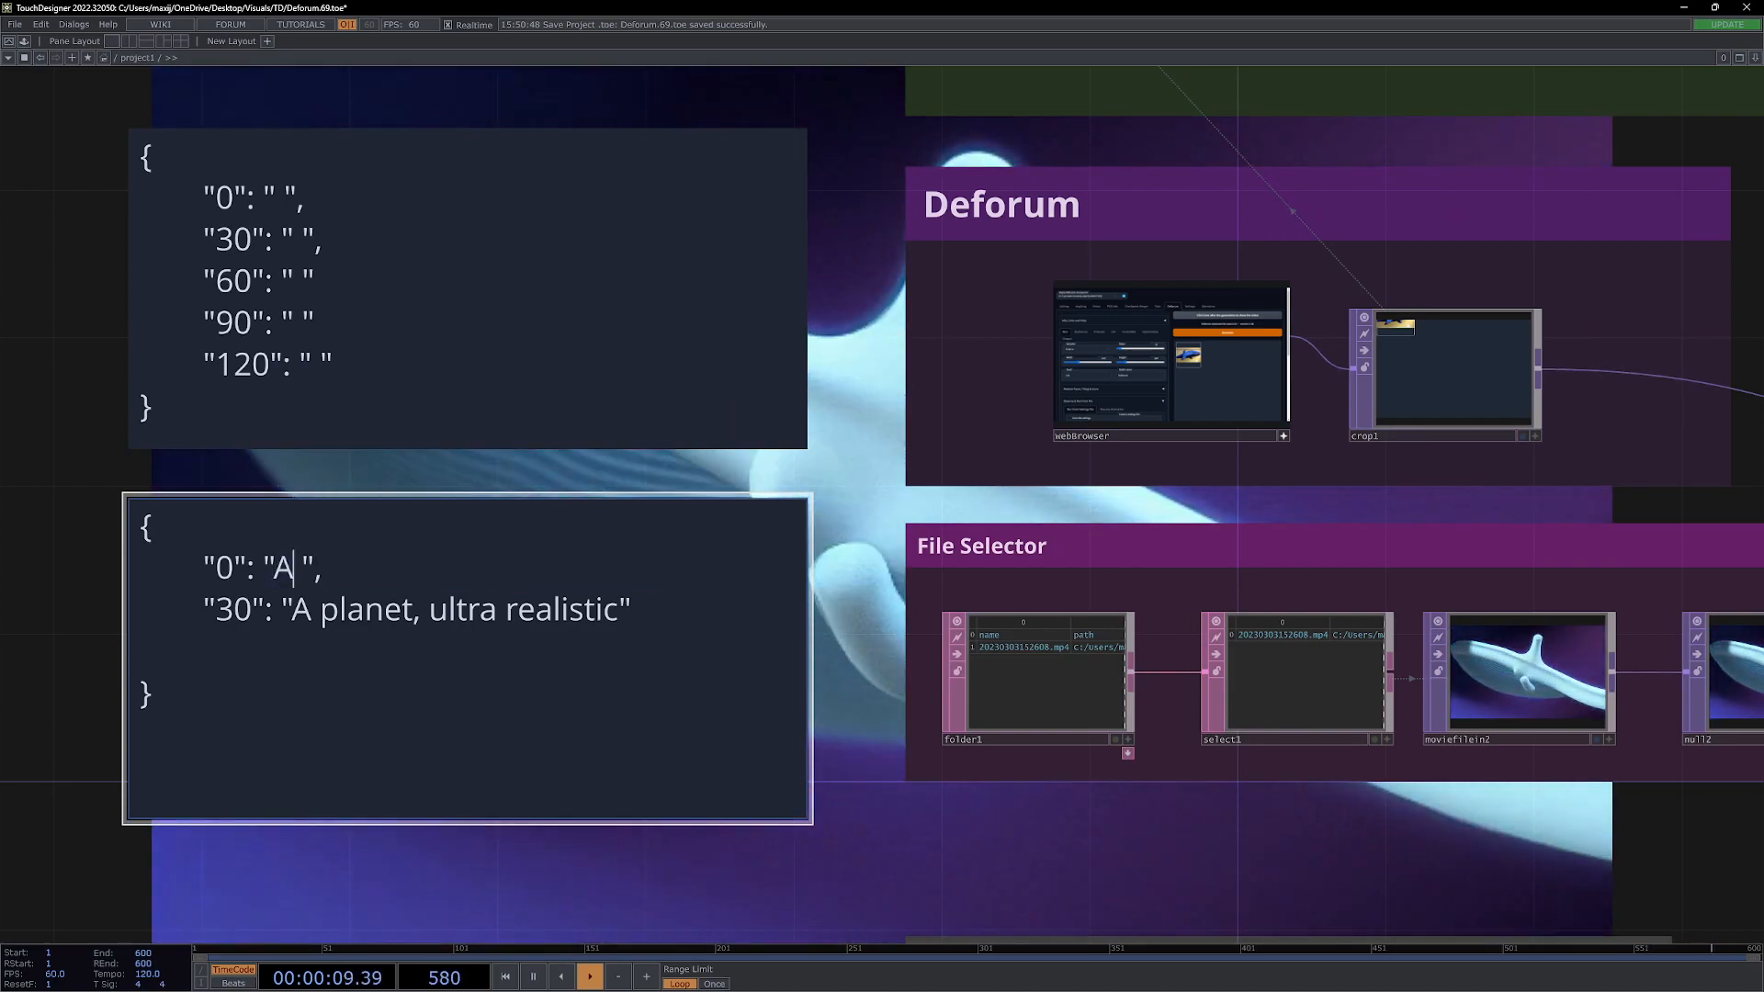
{"action": "type", "text": "n app"}
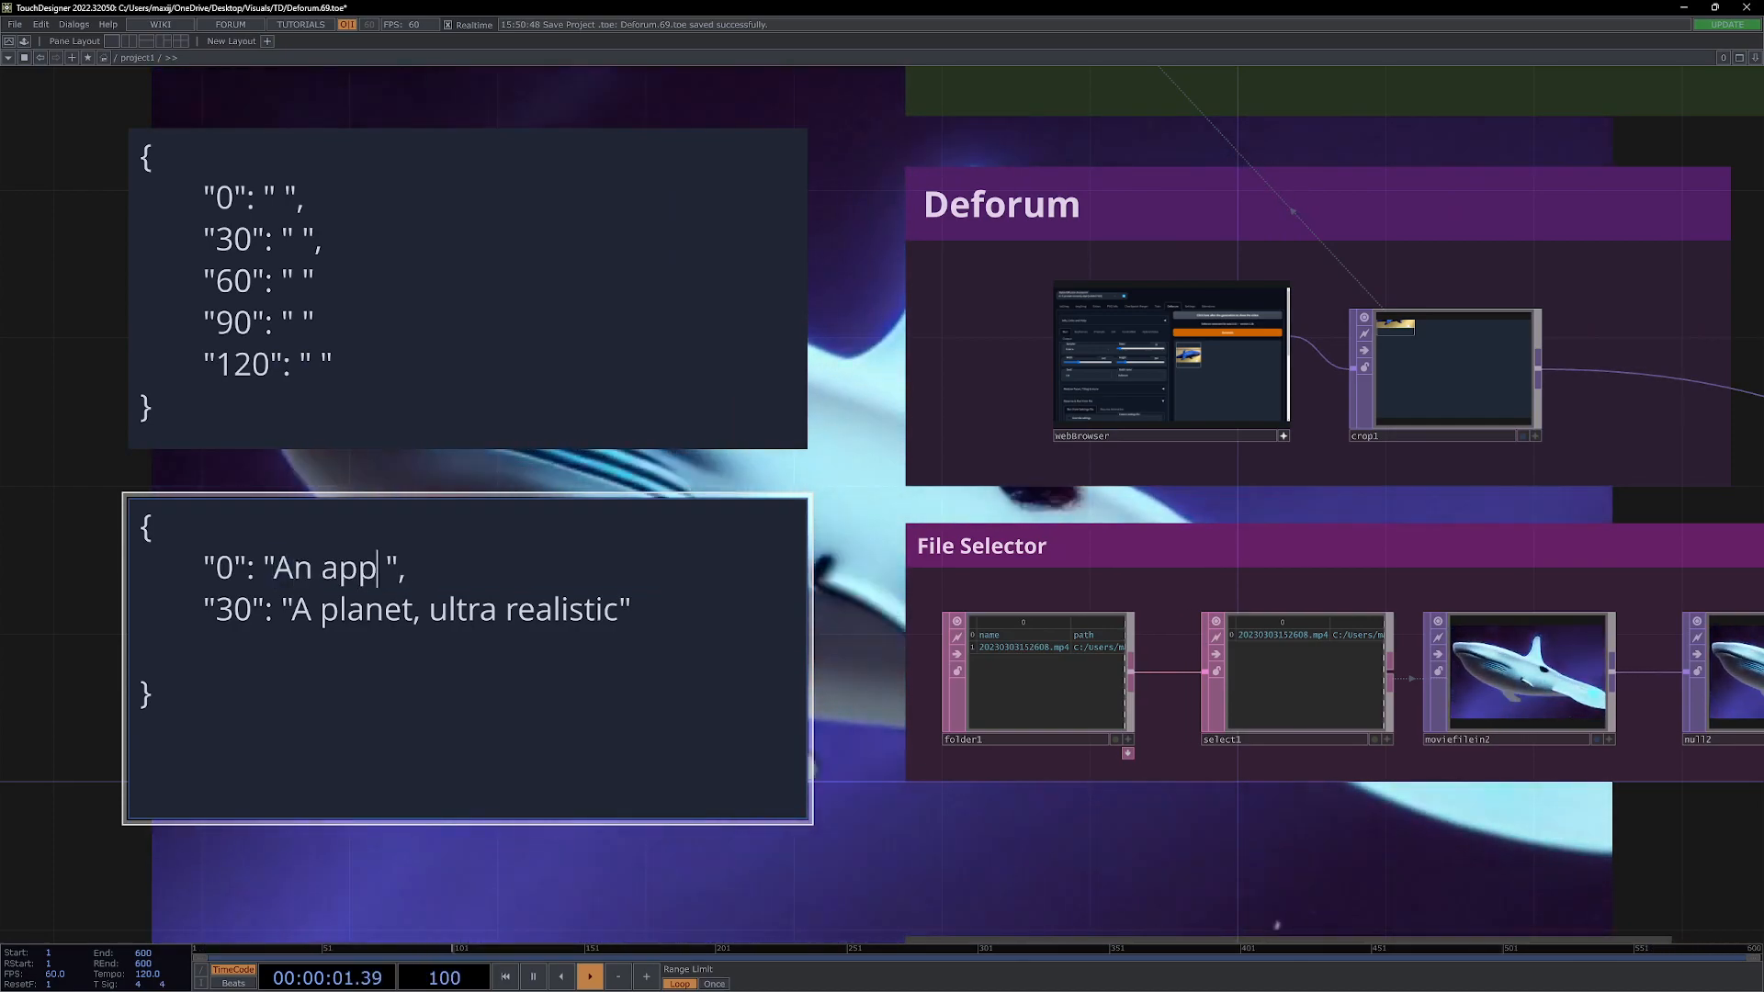
{"action": "type", "text": "le"}
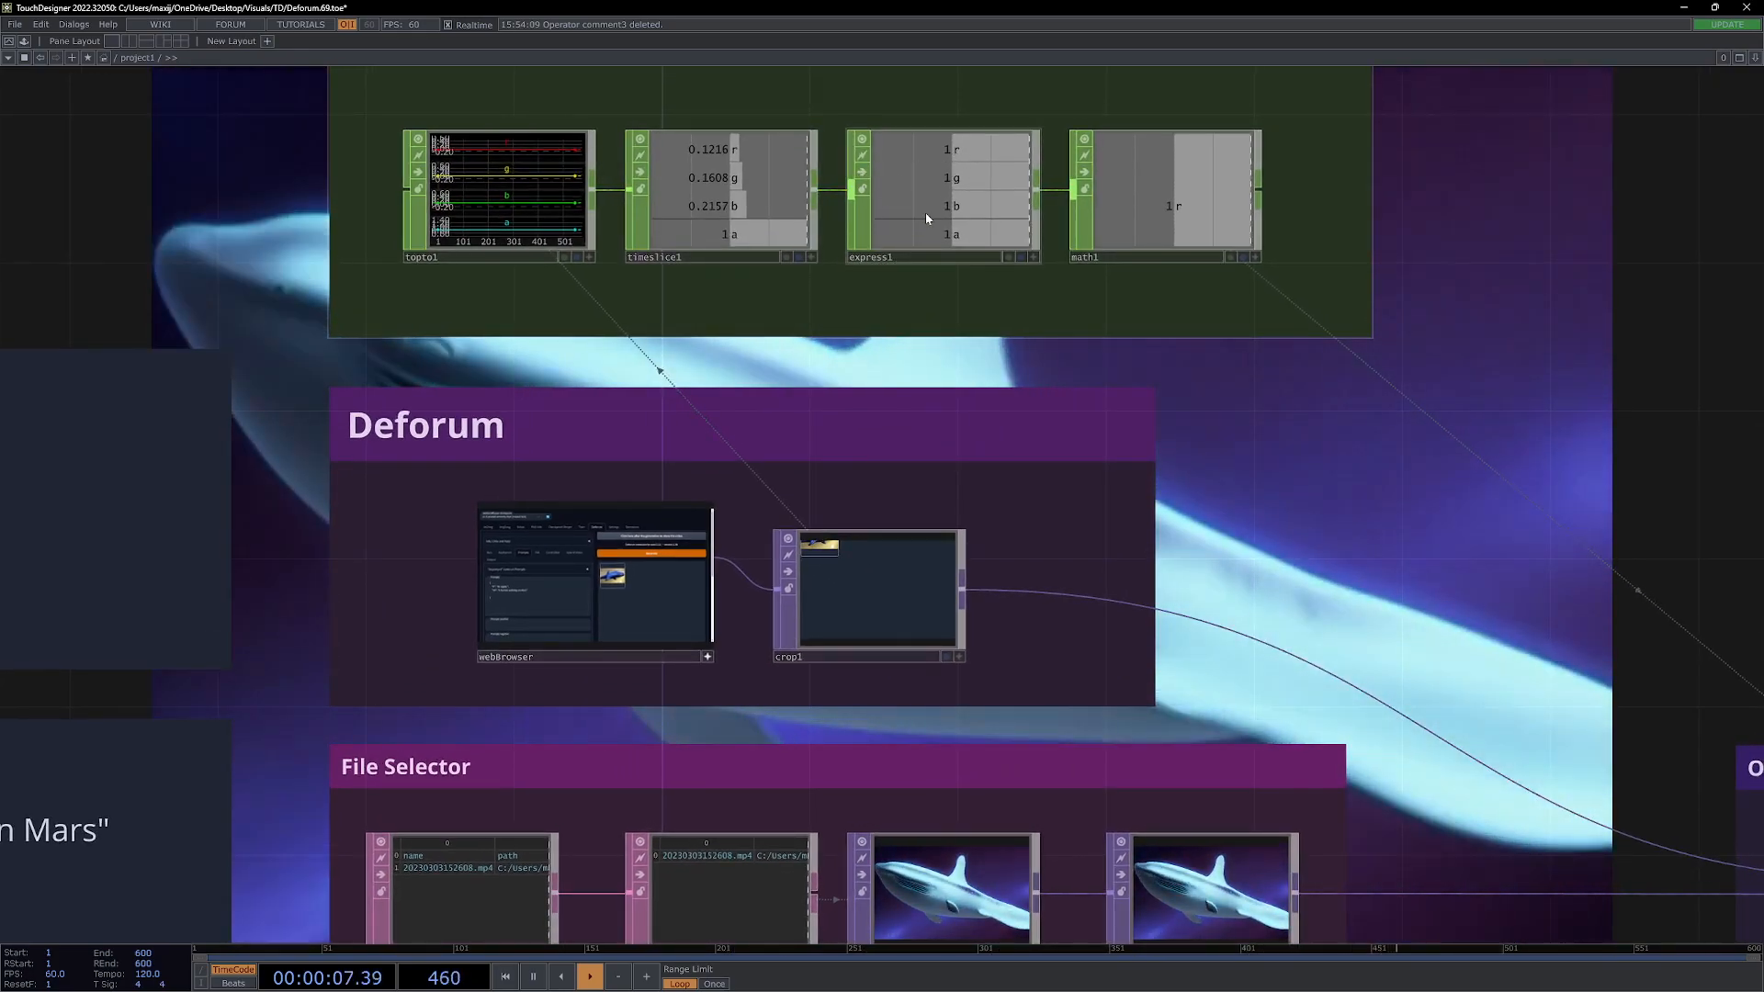
- Activate the webbrowser COMP showing Deforum's Prompts tab with the apple and Mars prompts
{"action": "left_click", "coordinate": [720, 197]}
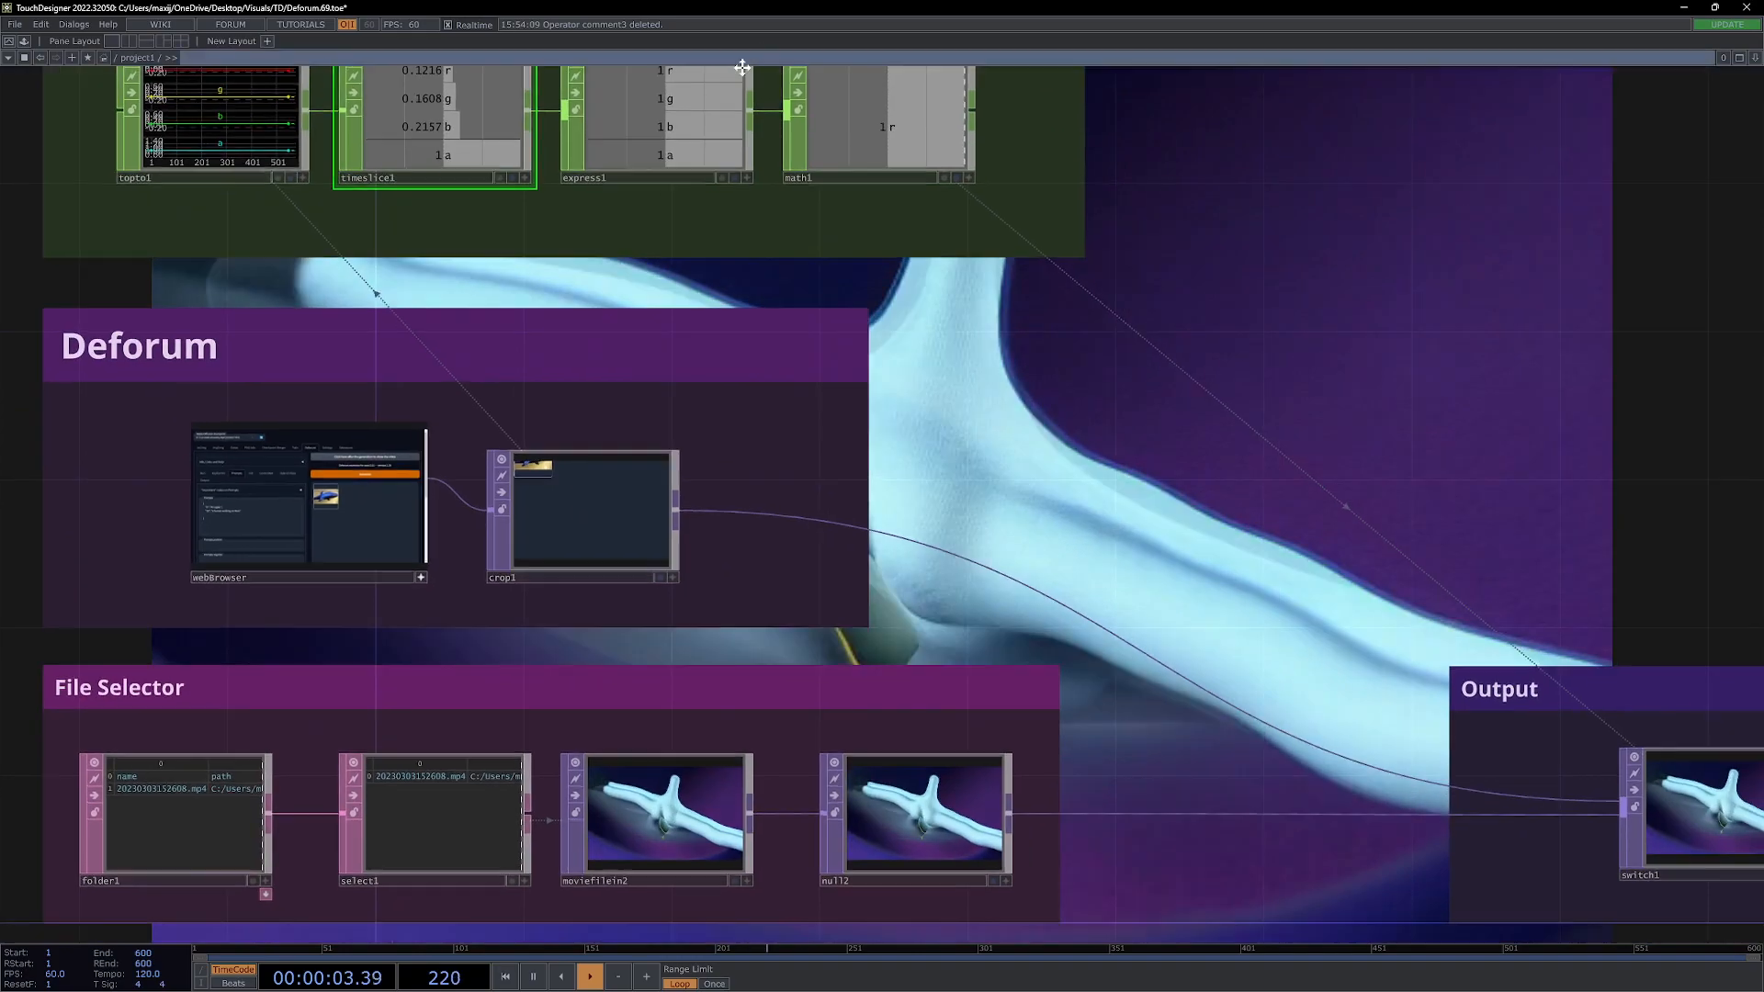
{"action": "left_click", "coordinate": [1680, 799]}
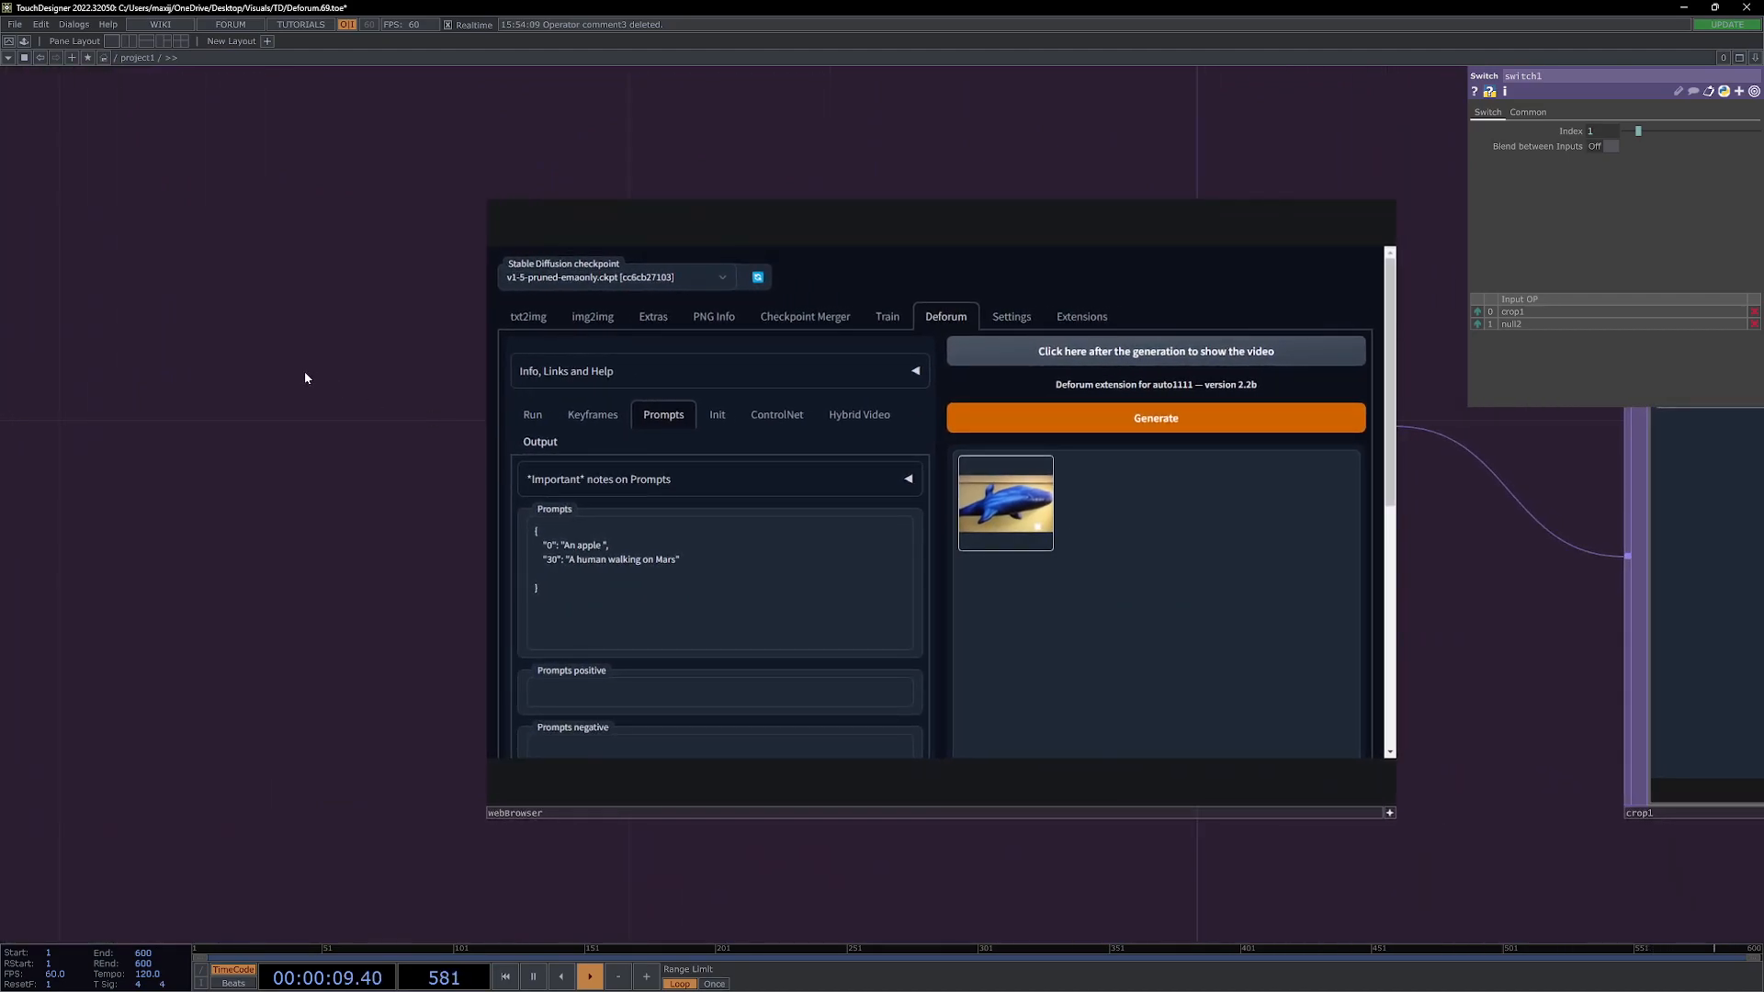
- Navigate the web UI to Settings > Live previews
{"action": "left_click", "coordinate": [1008, 316]}
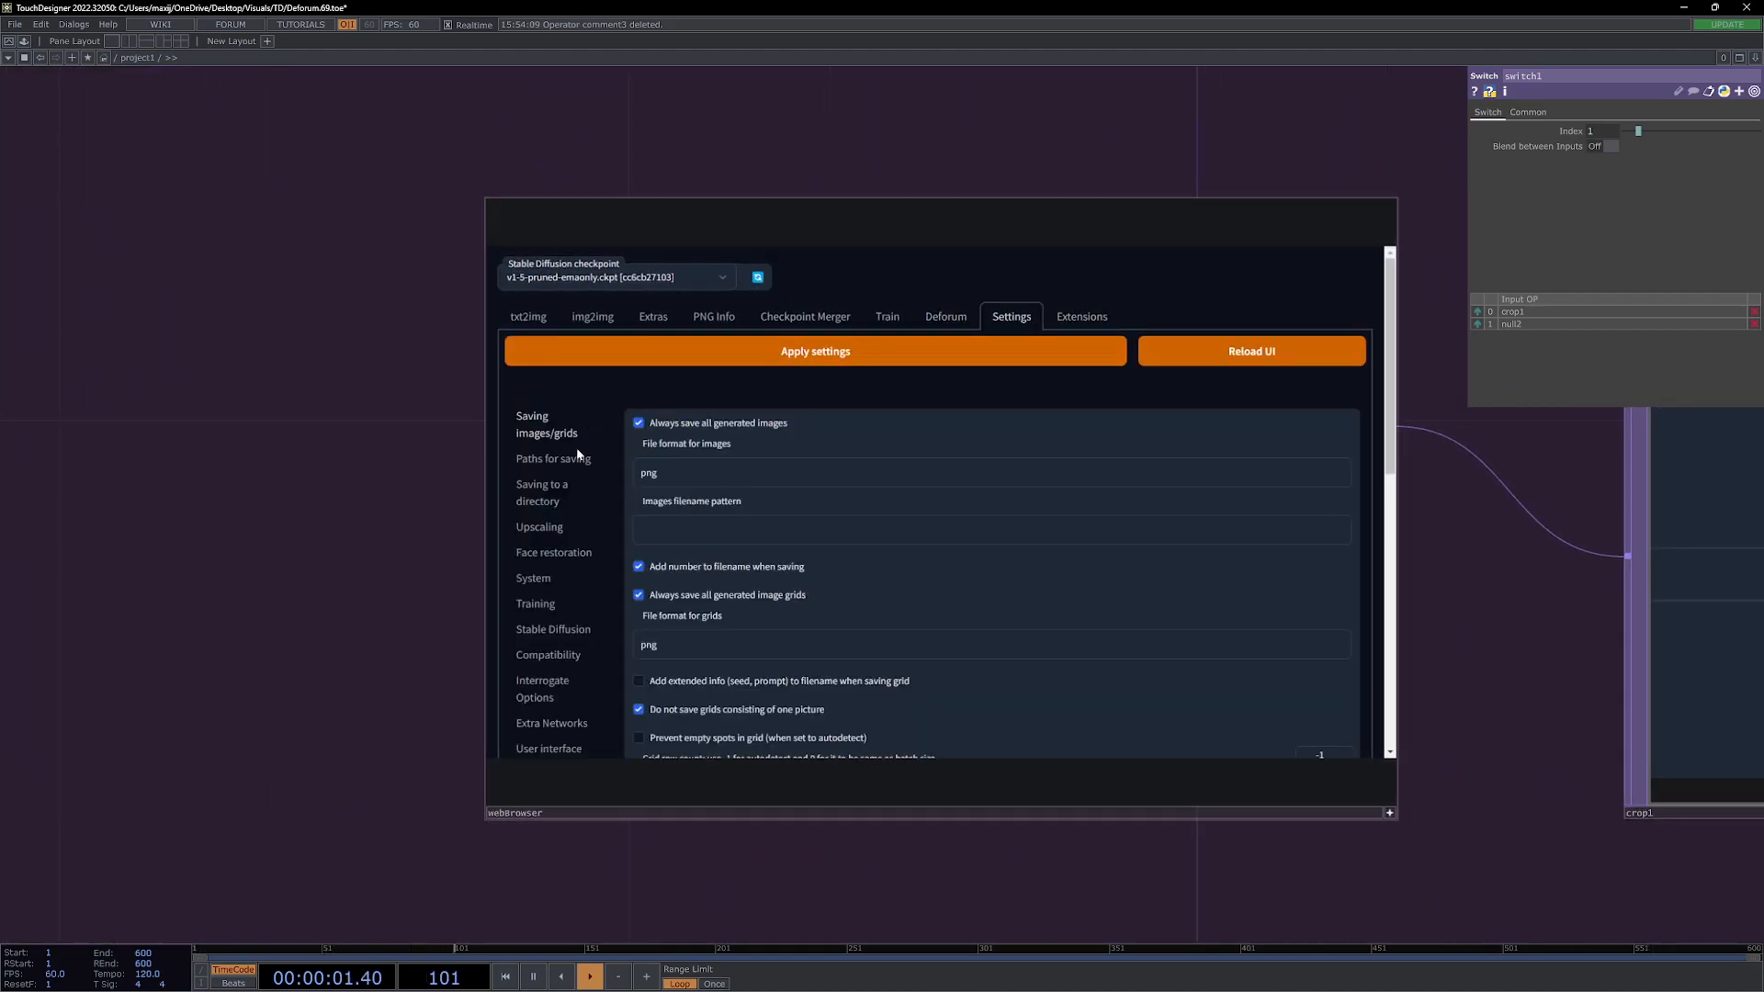
{"action": "scroll", "scroll_direction": "down", "scroll_amount": 3}
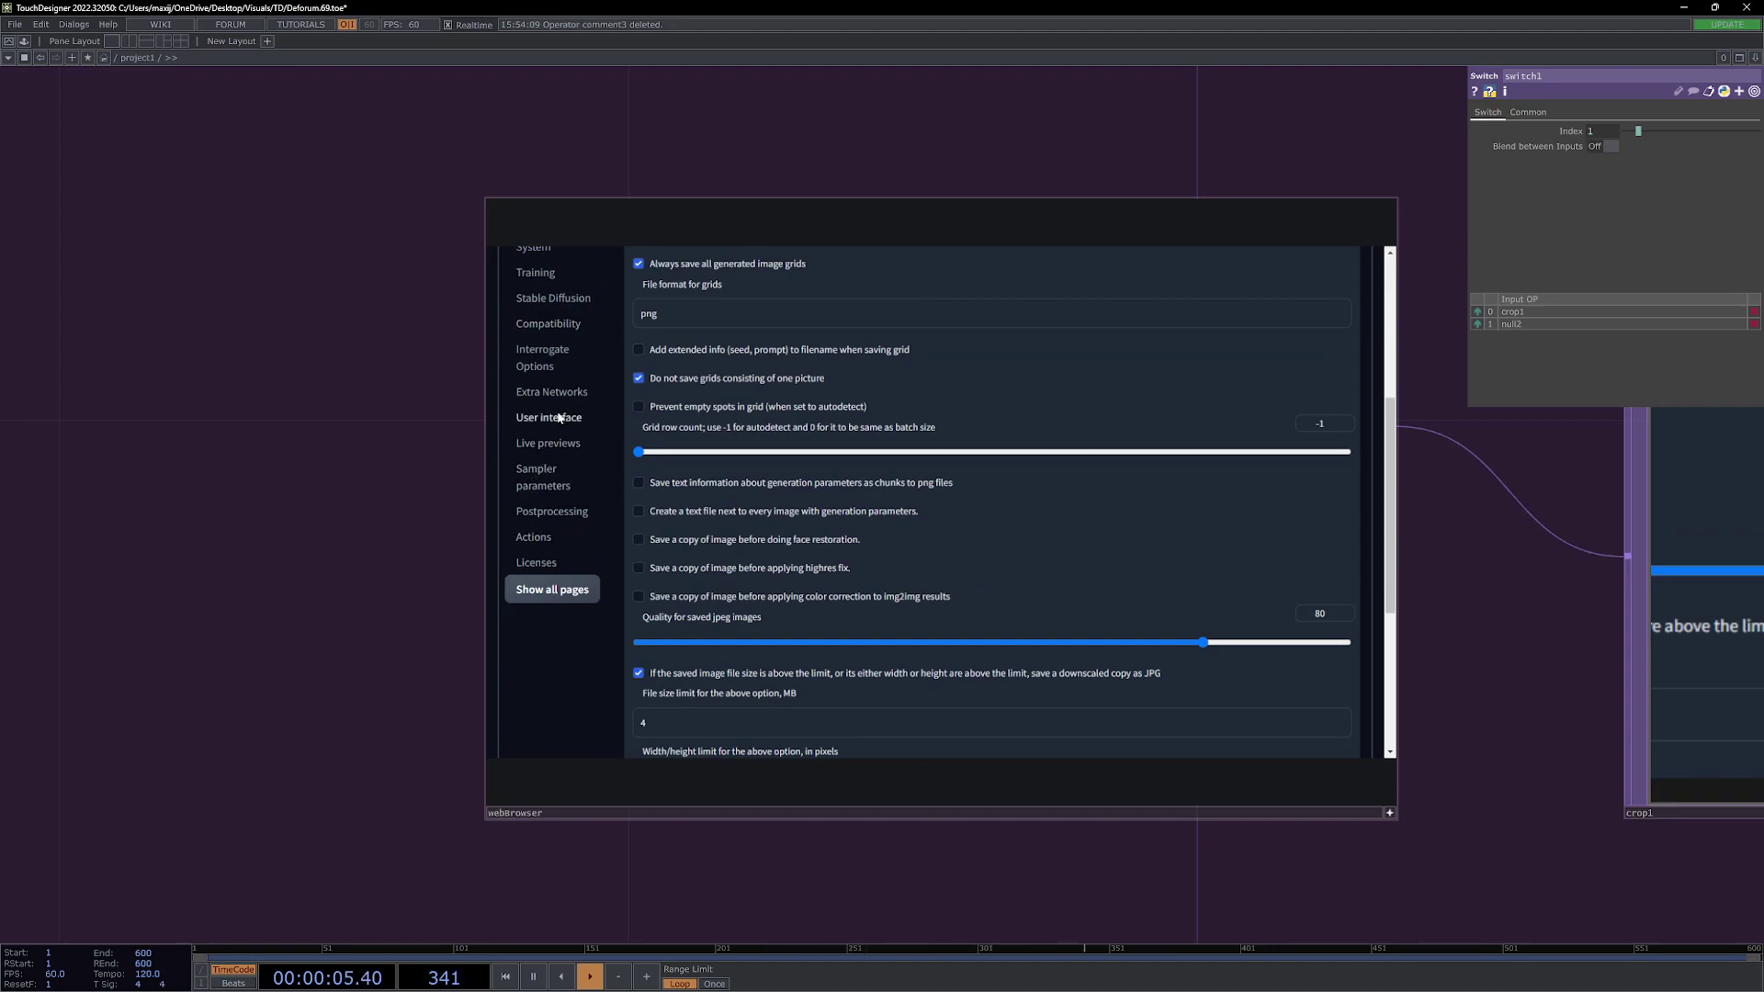
{"action": "left_click", "coordinate": [547, 533]}
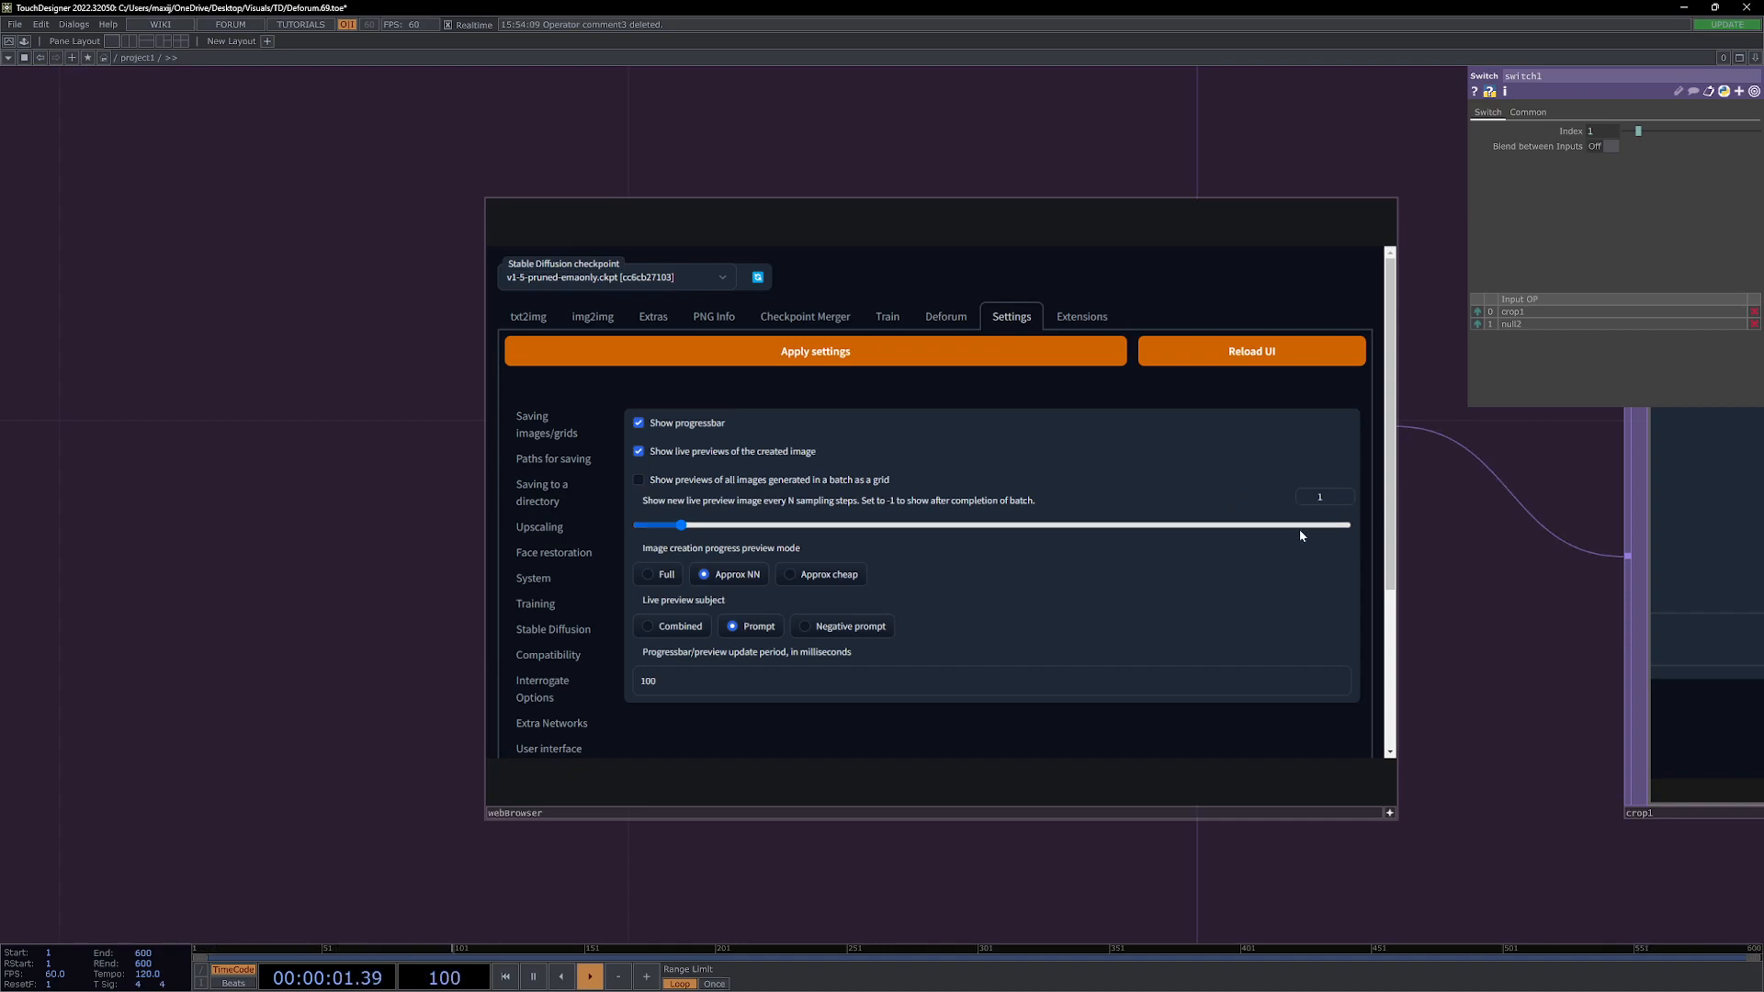
{"action": "mouse_move", "coordinate": [719, 596]}
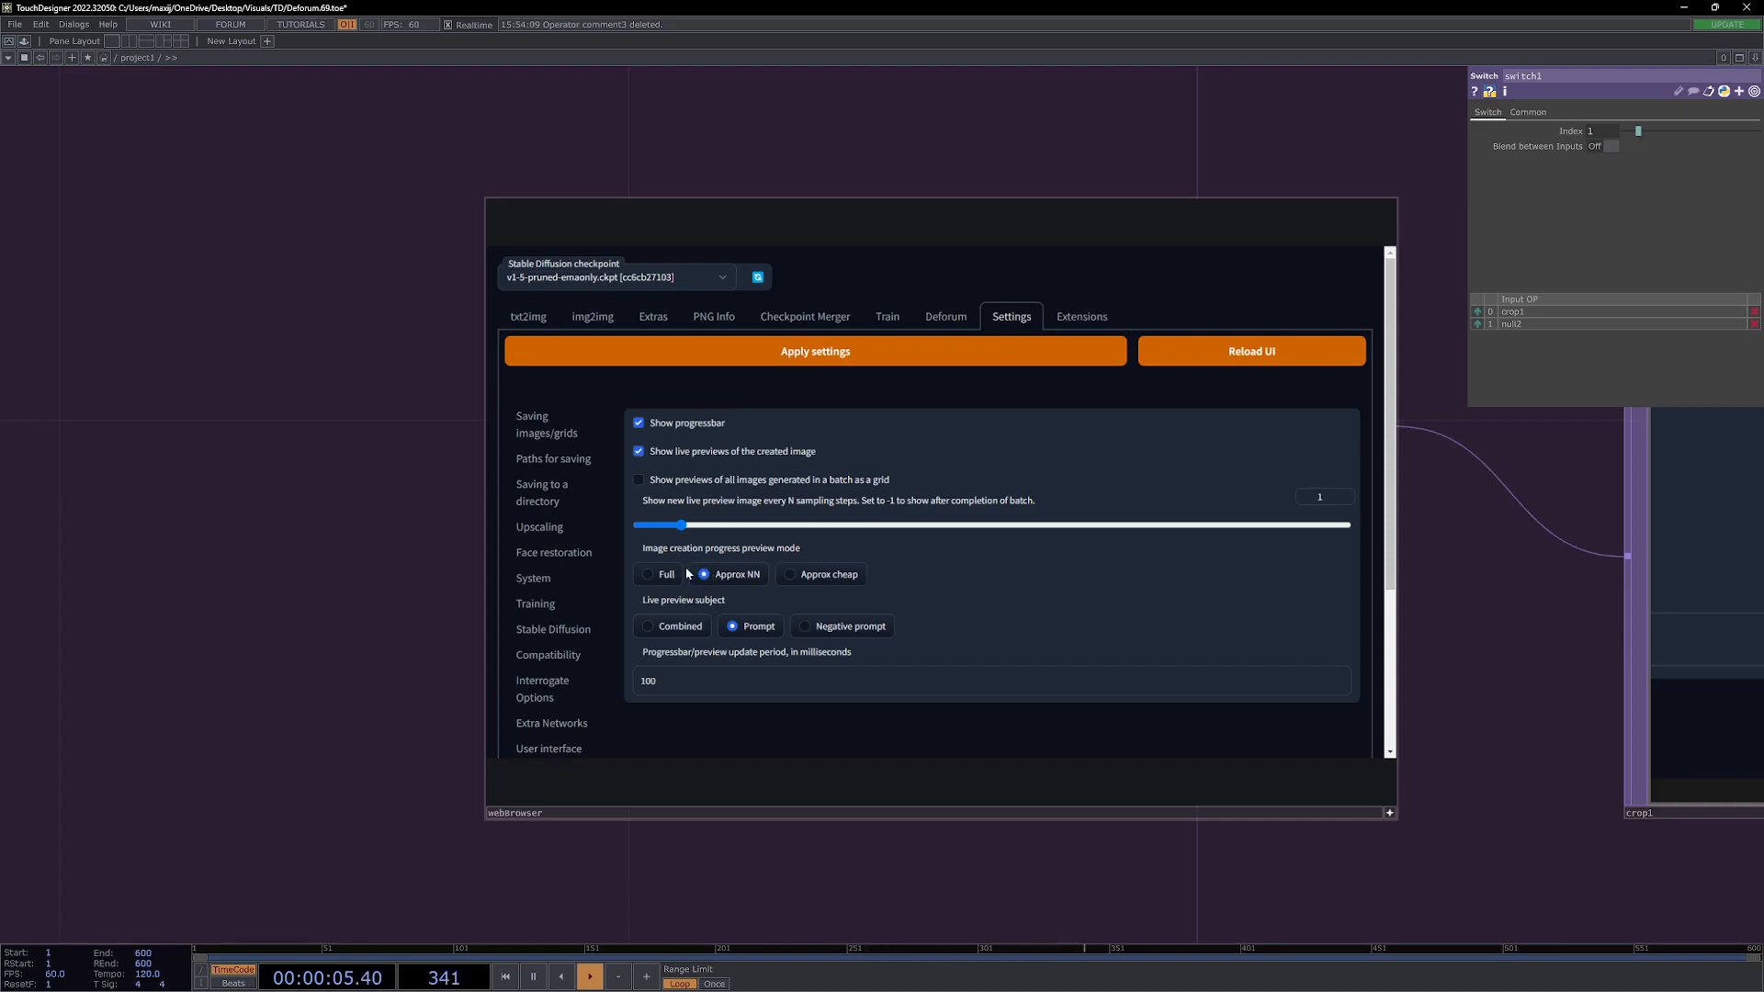
{"action": "mouse_move", "coordinate": [750, 573]}
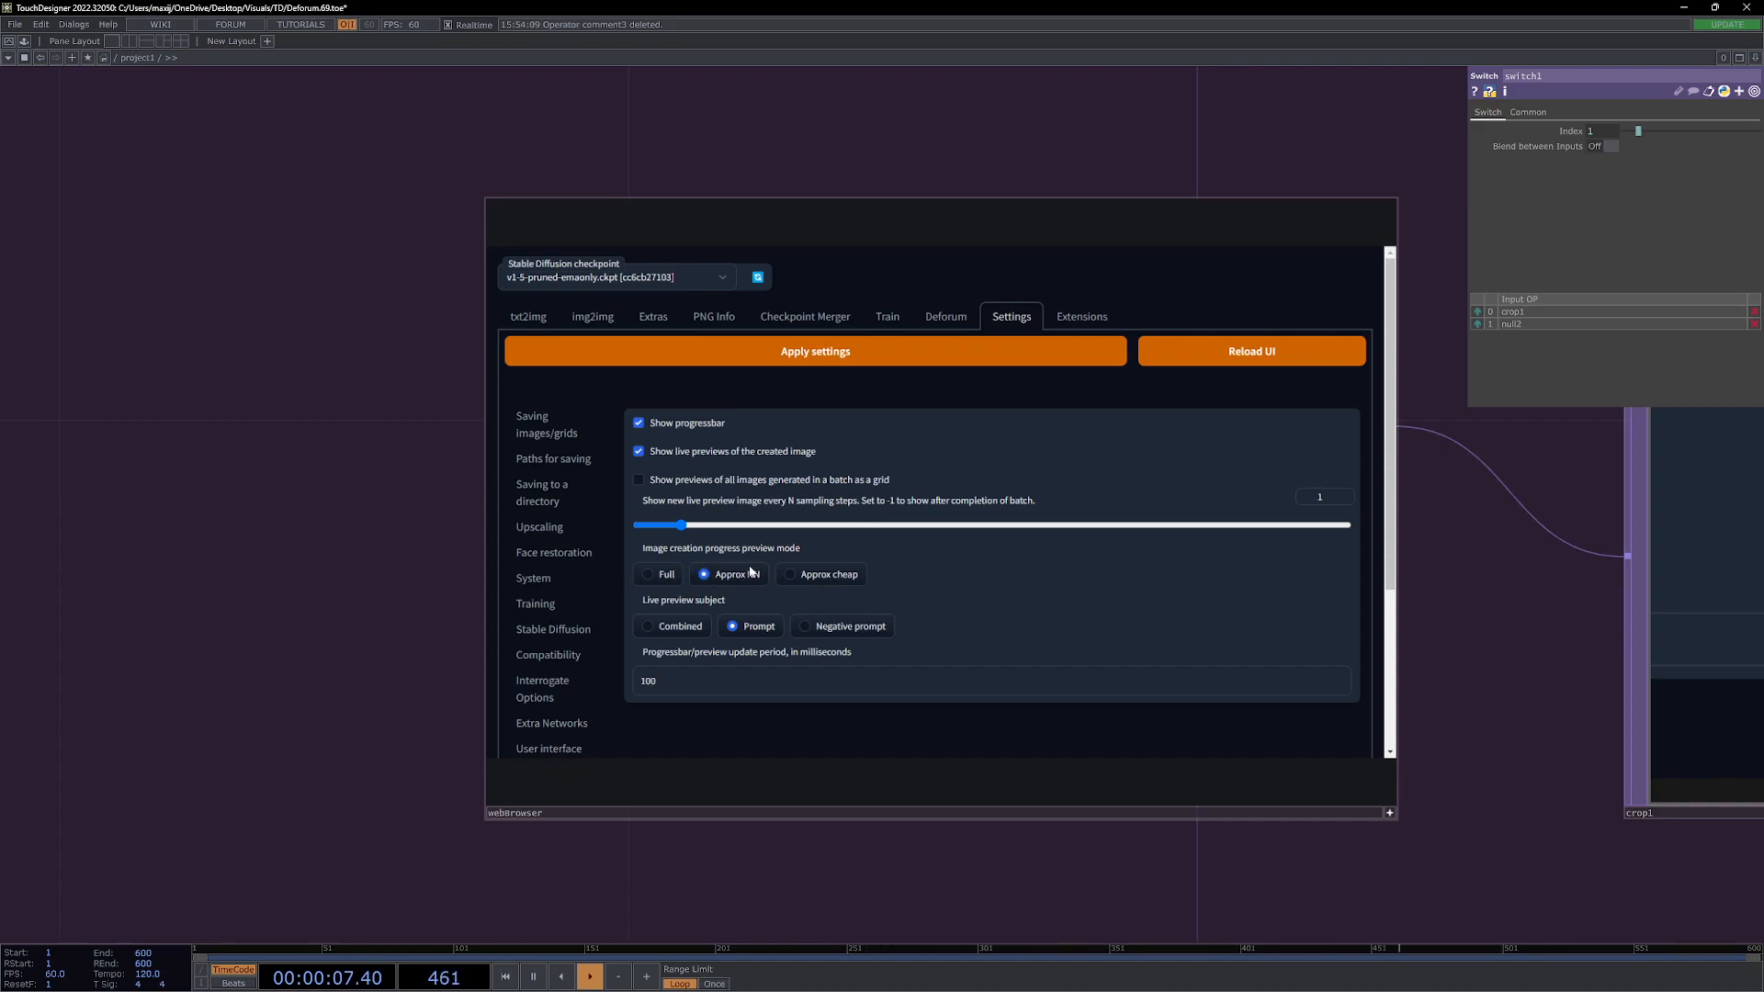
- Keep previews every 1 step, Approx NN, Prompt subject and apply the settings
{"action": "scroll", "scroll_direction": "down", "scroll_amount": 3}
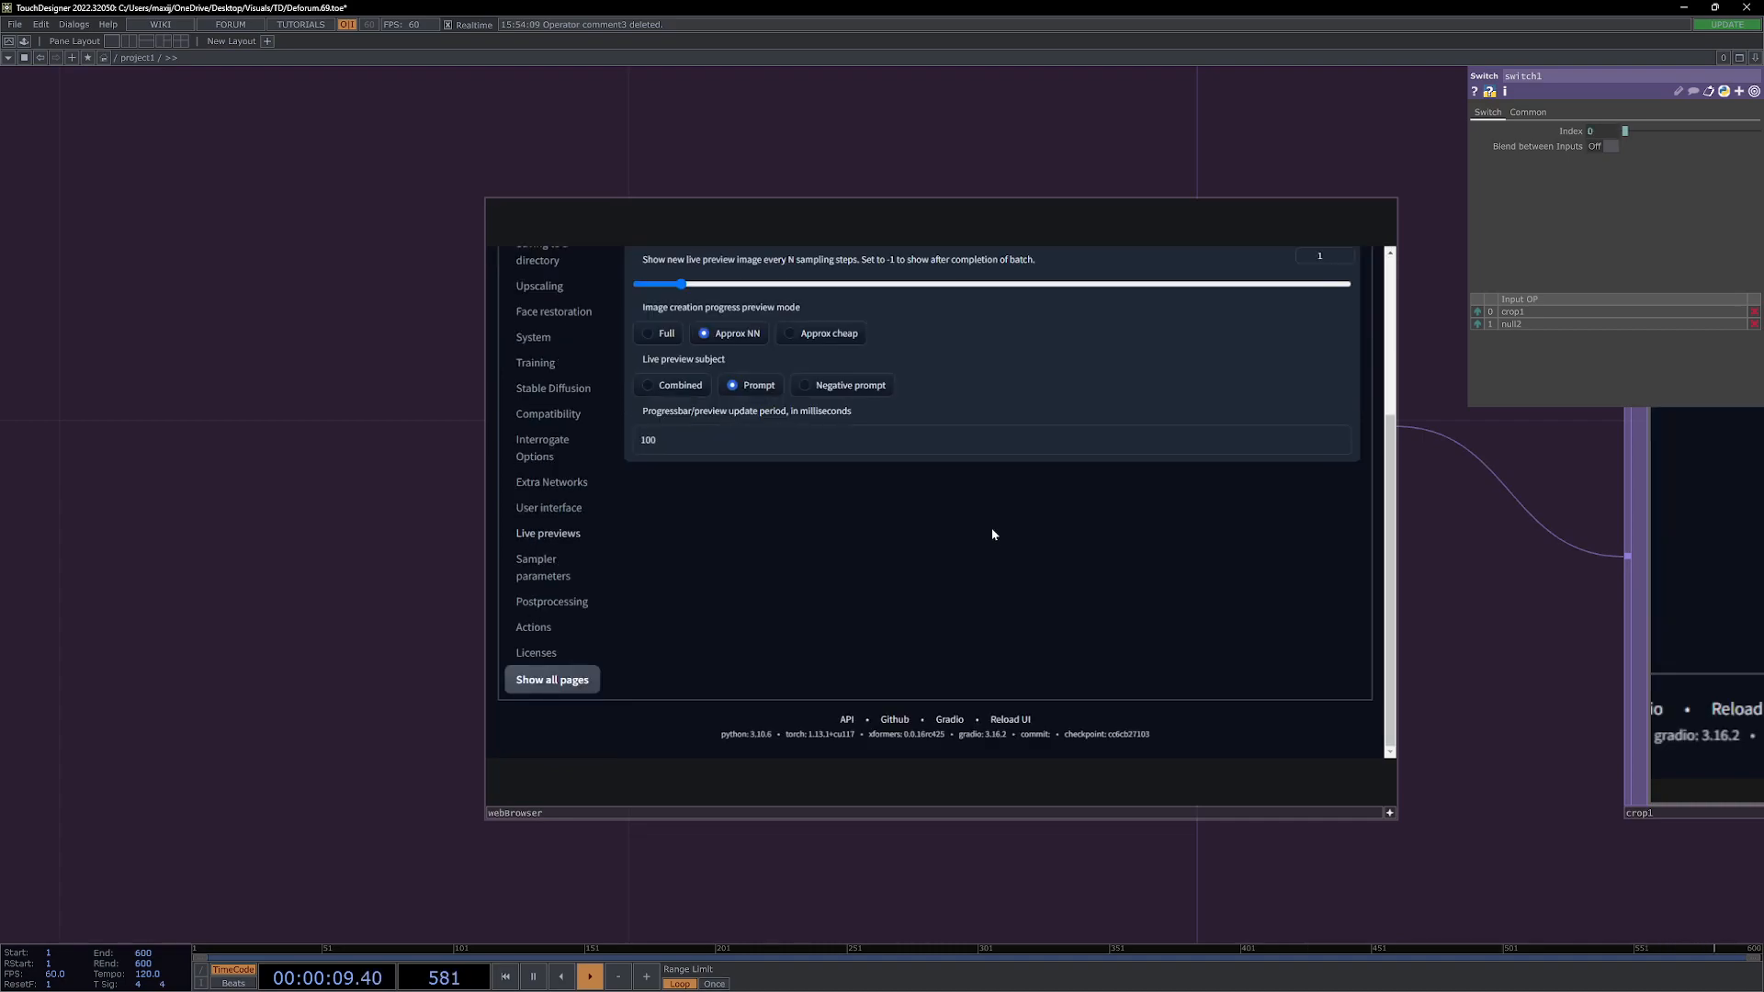
{"action": "scroll", "scroll_direction": "up", "scroll_amount": 3}
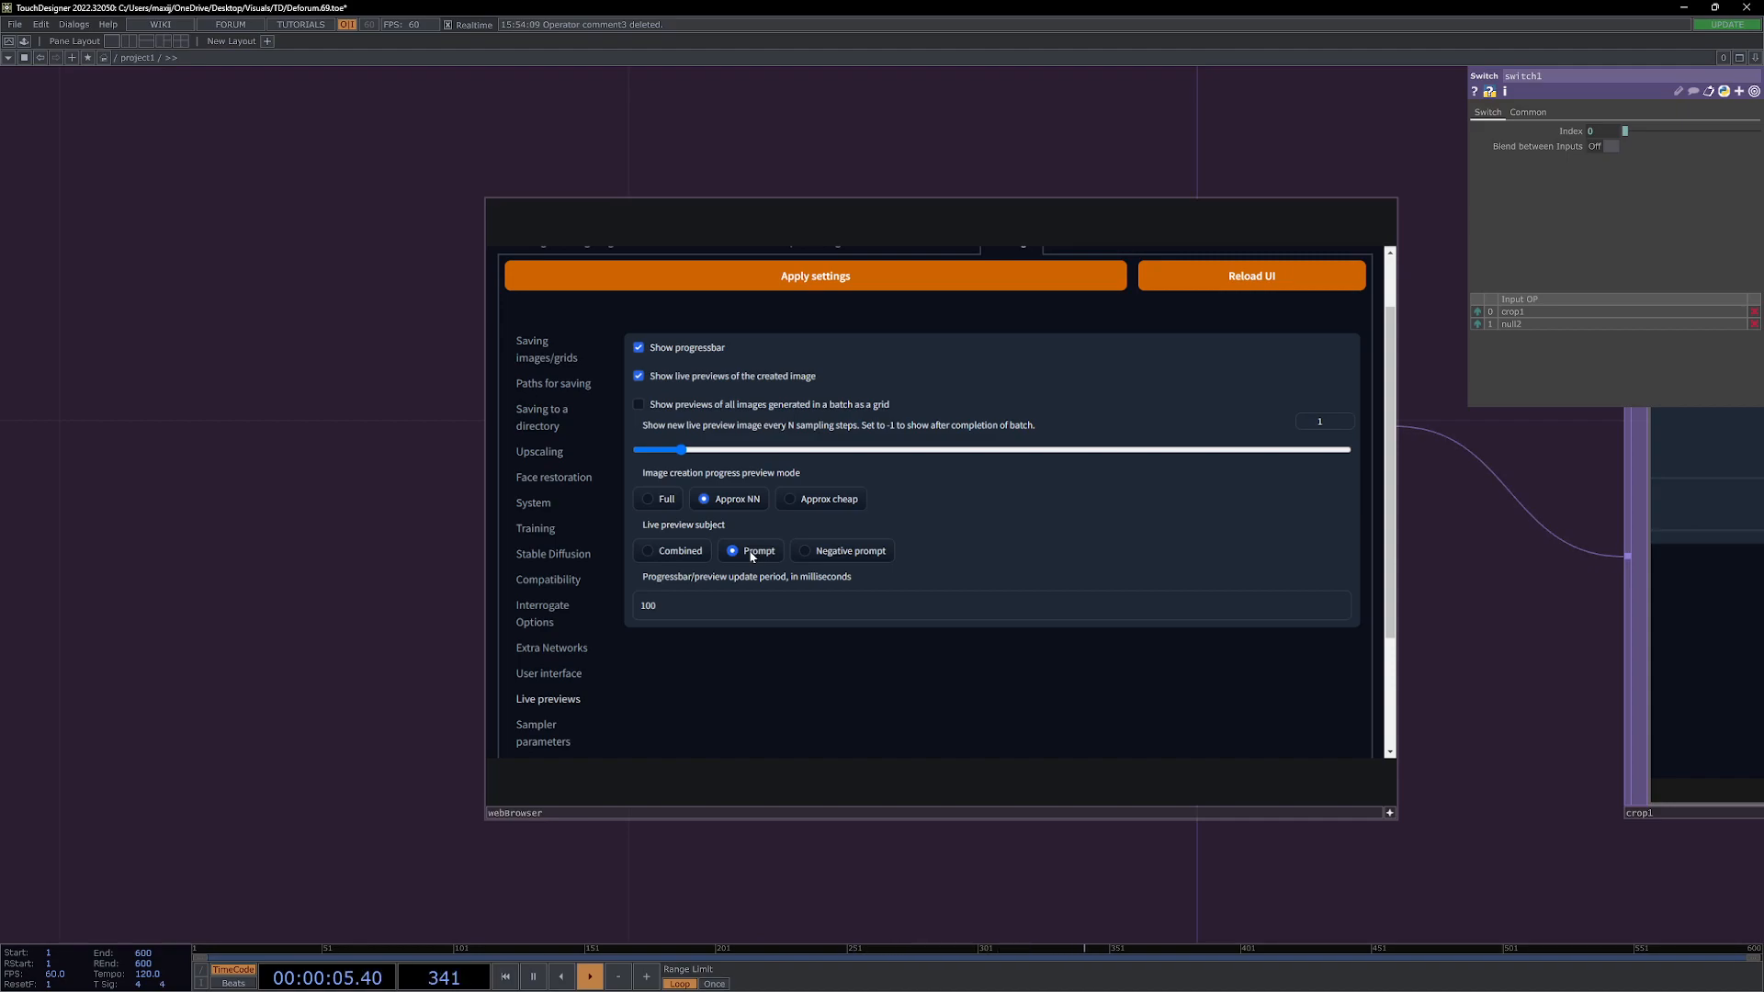
{"action": "mouse_move", "coordinate": [685, 613]}
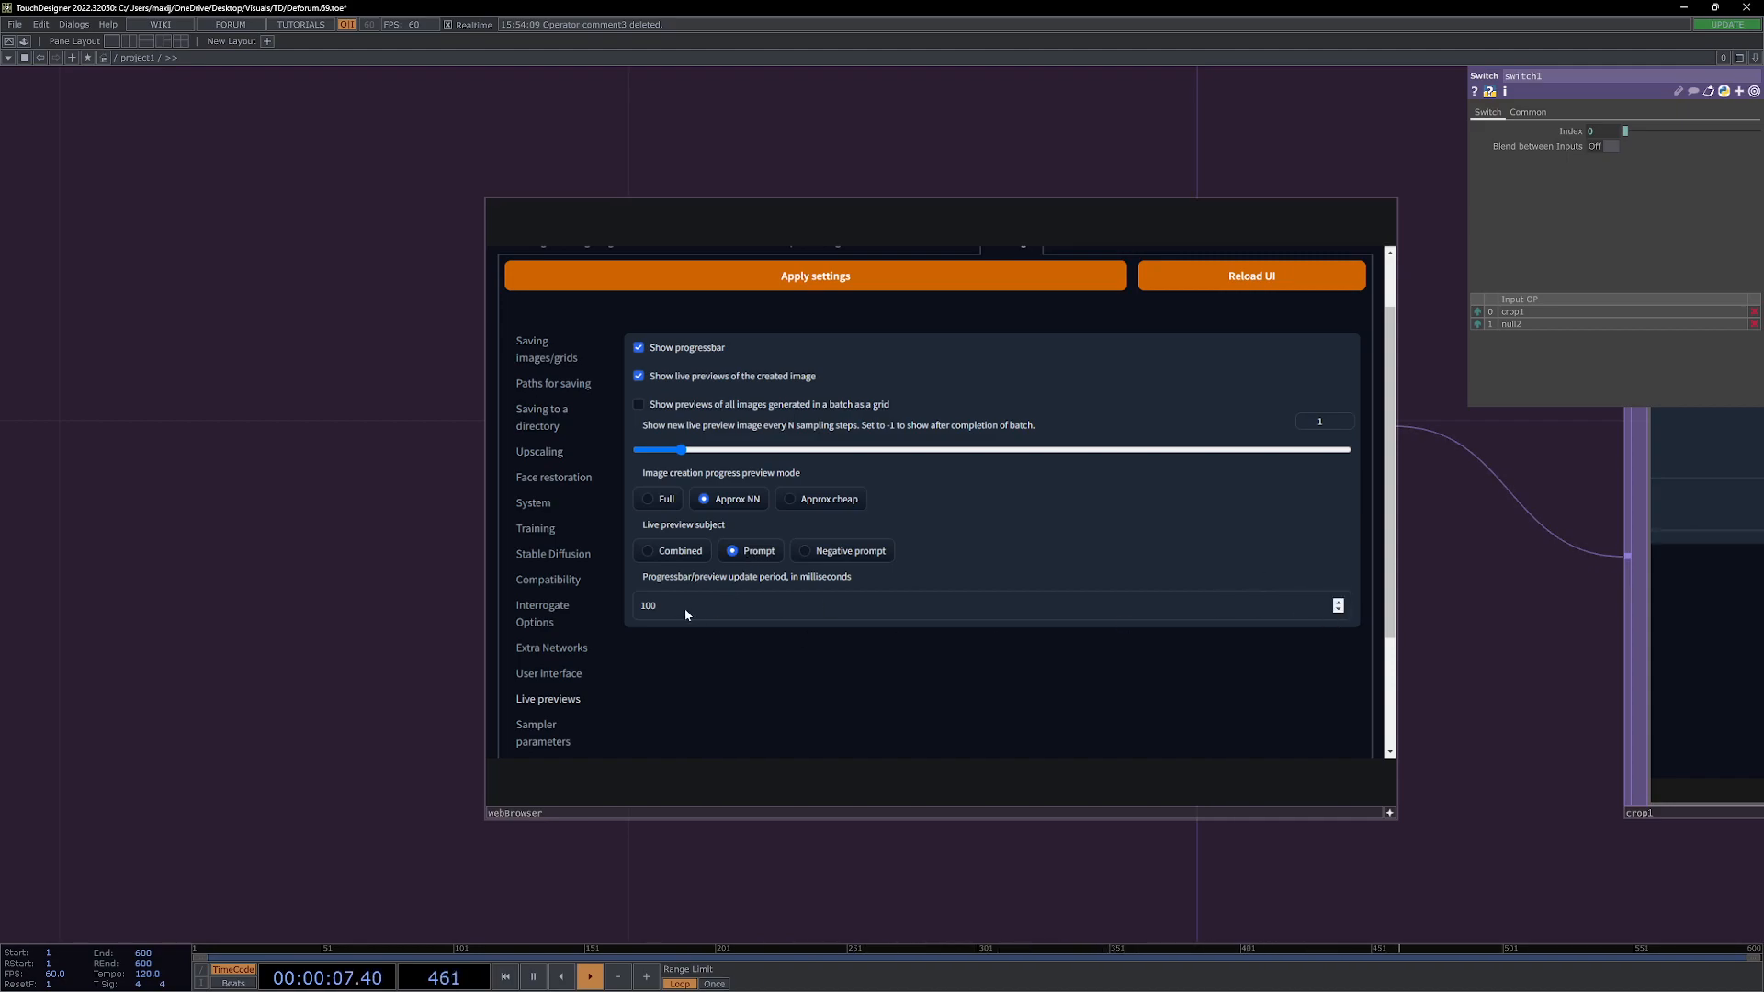
{"action": "mouse_move", "coordinate": [789, 619]}
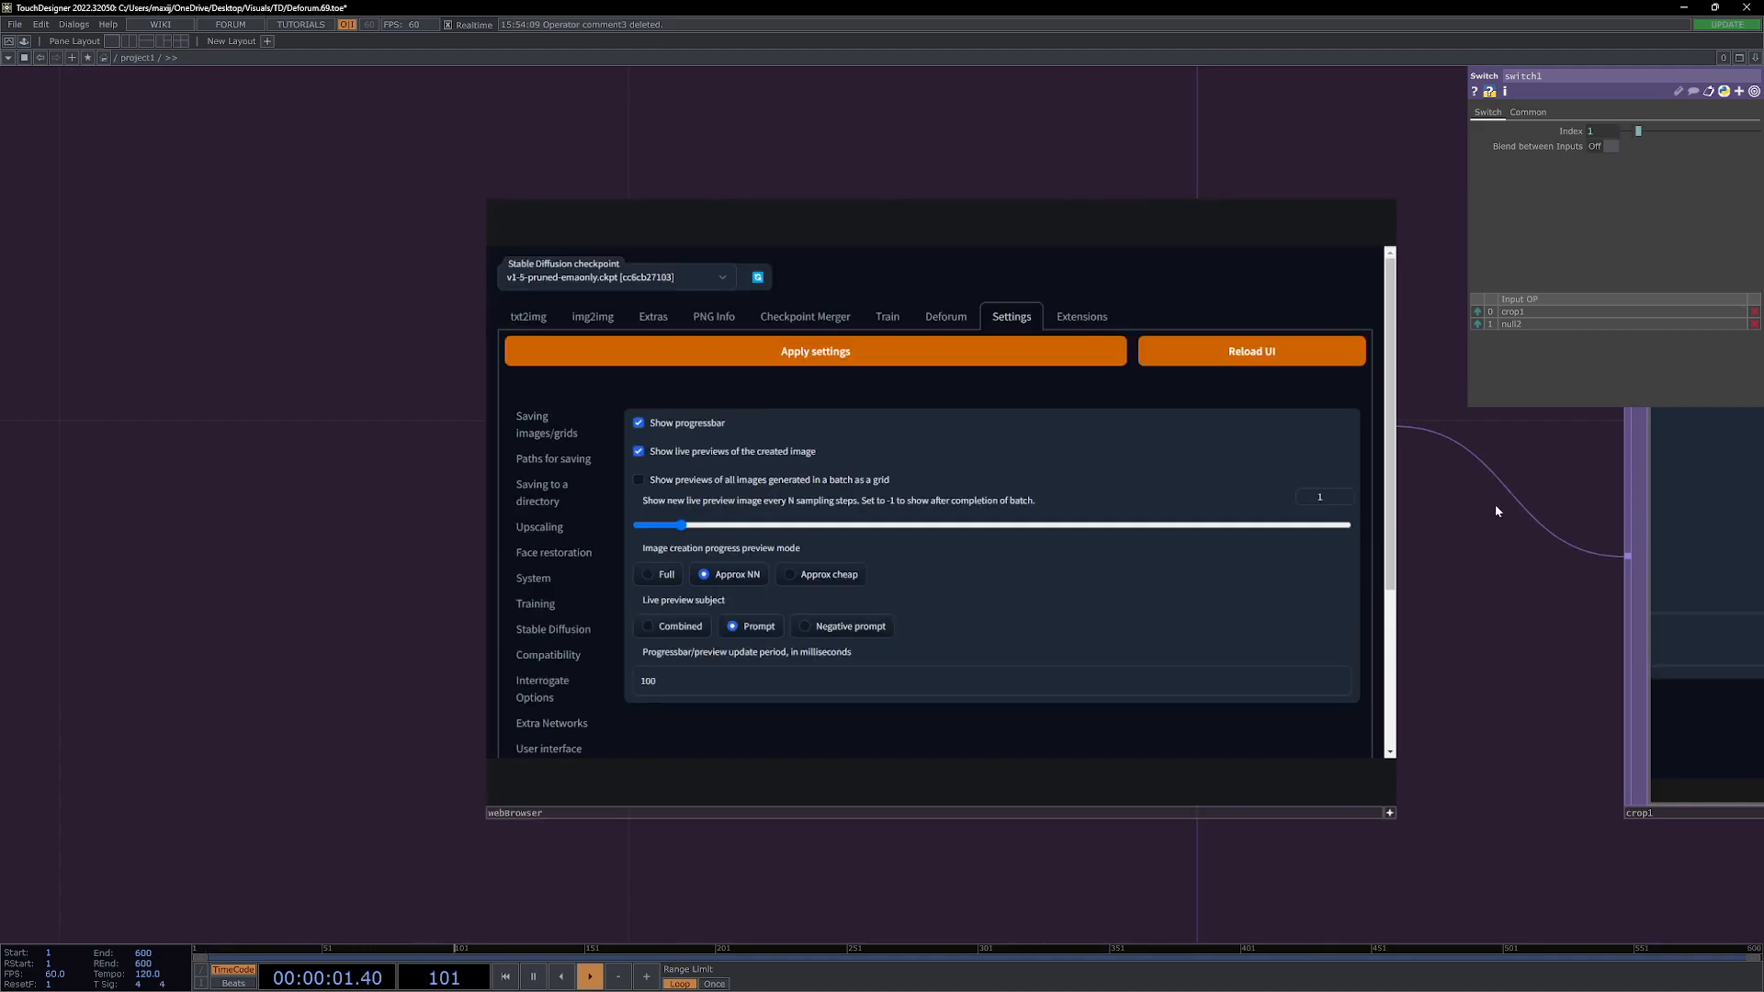
{"action": "left_click", "coordinate": [813, 351]}
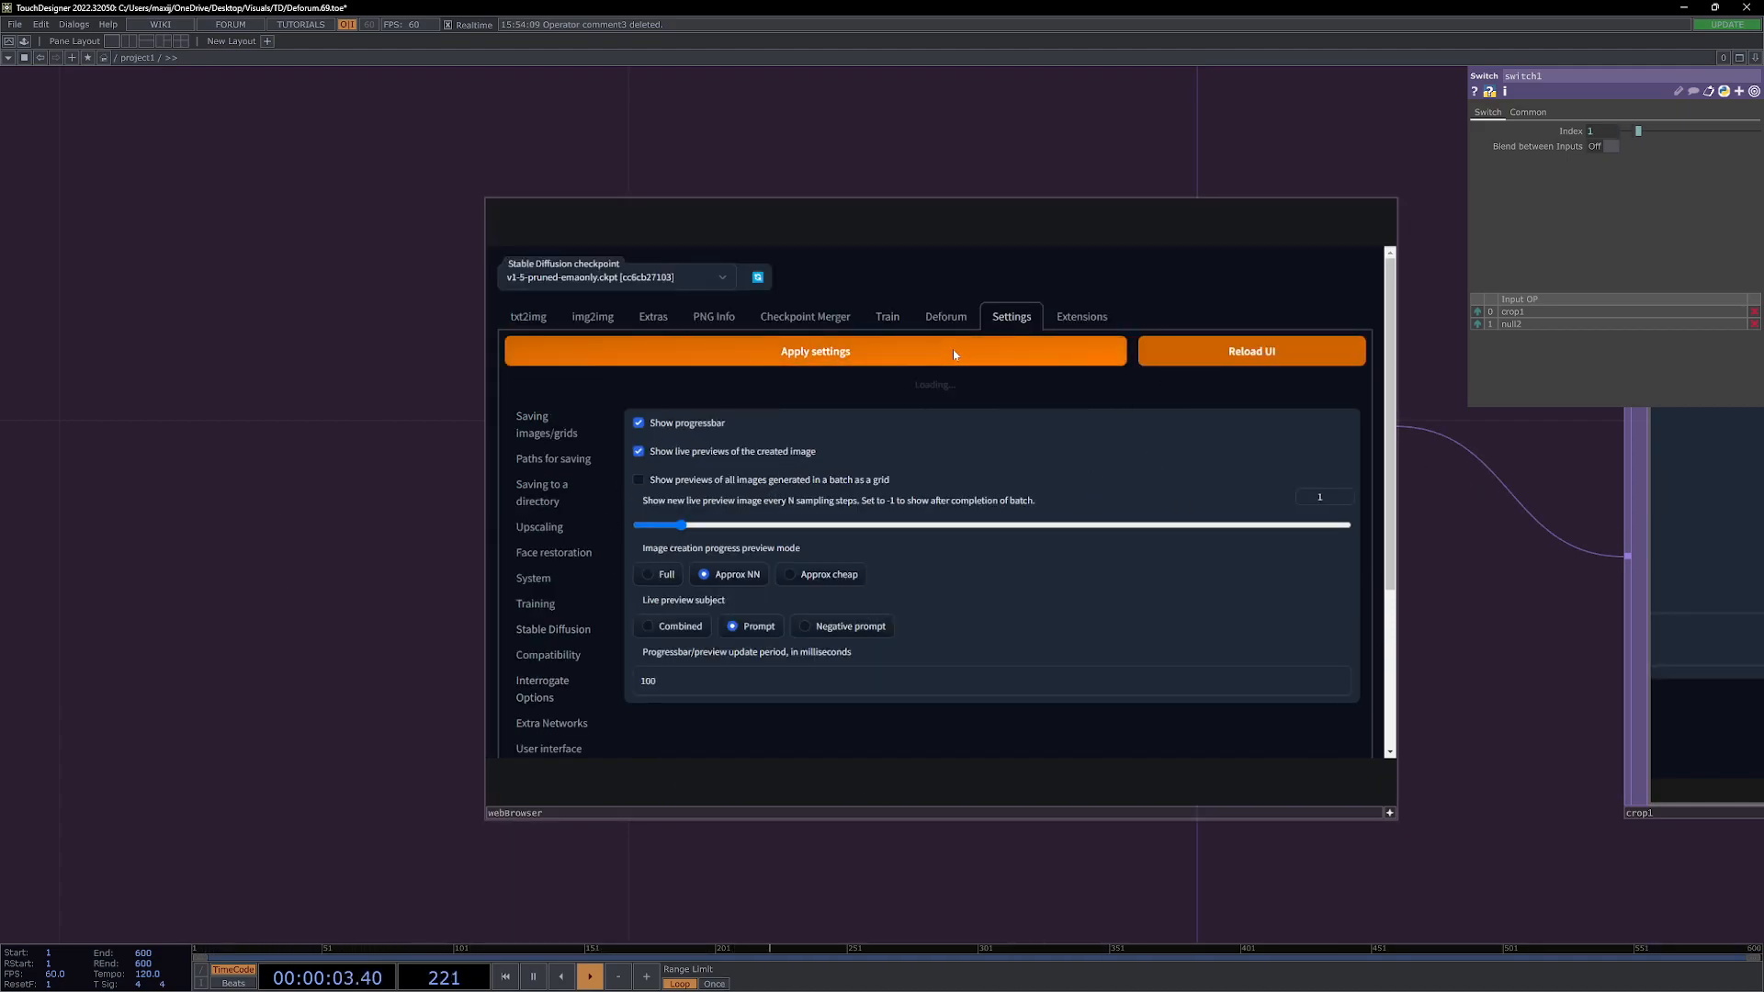
{"action": "left_click", "coordinate": [814, 349]}
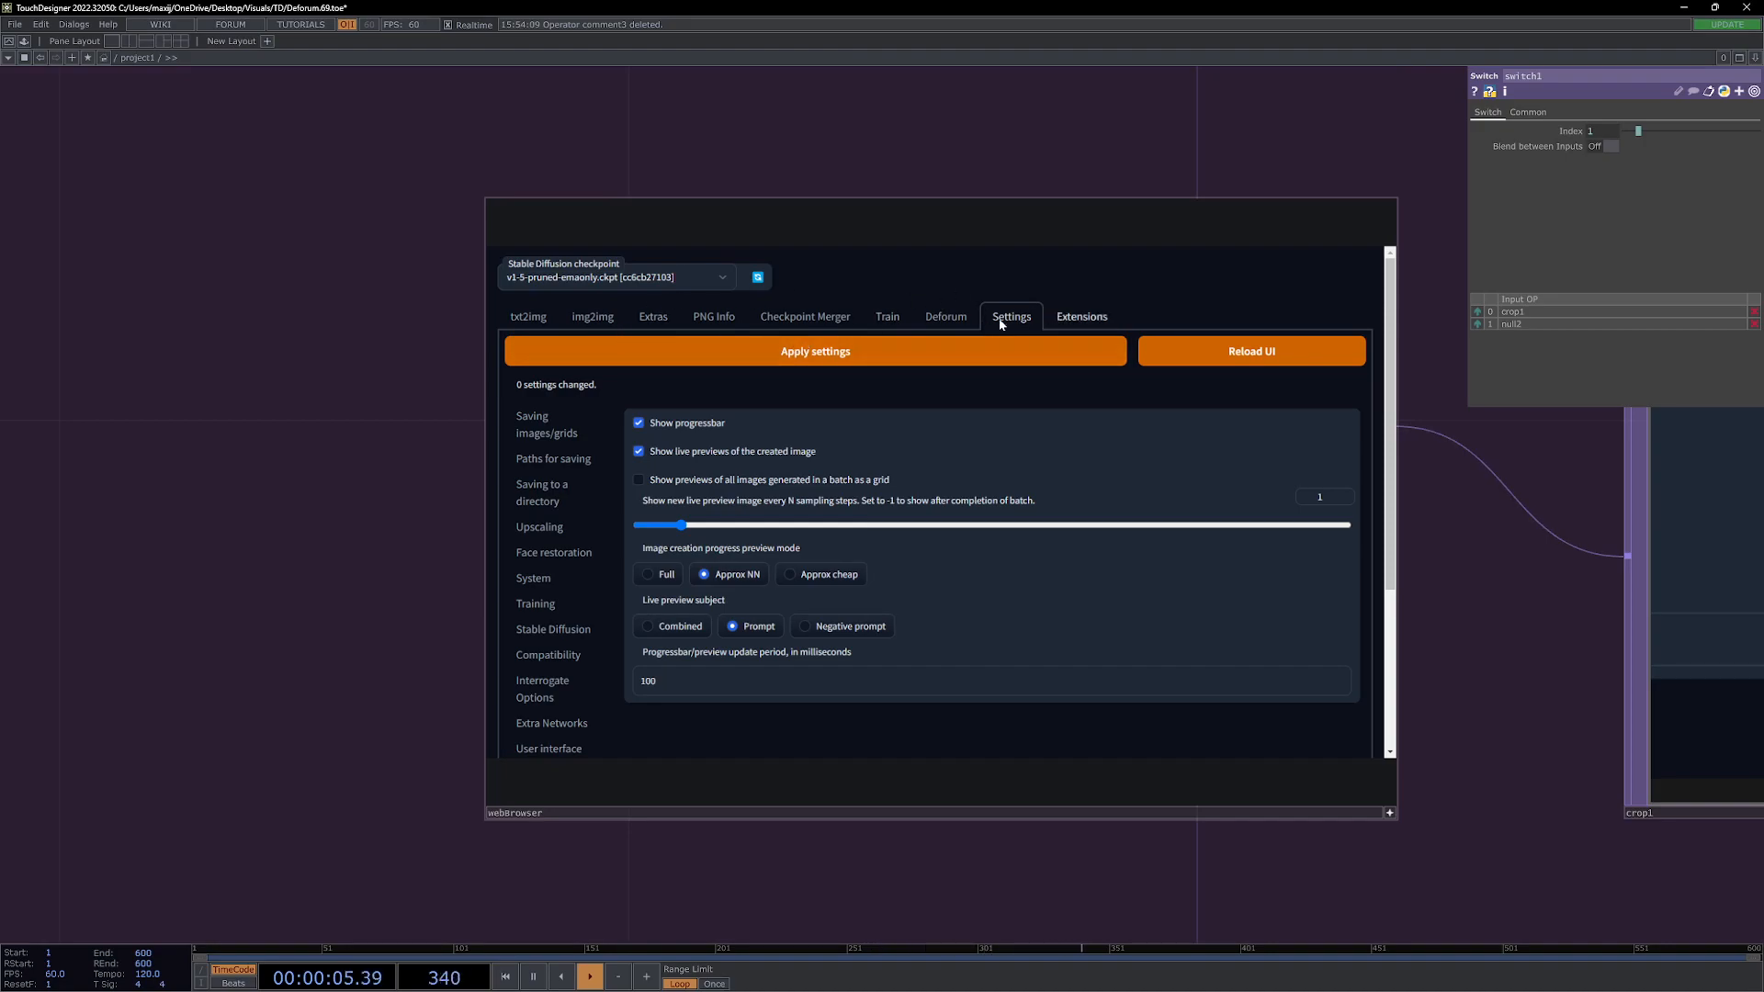
- Exit the webbrowser COMP to the network and check the switch/null output showing the apple
{"action": "left_click", "coordinate": [944, 316]}
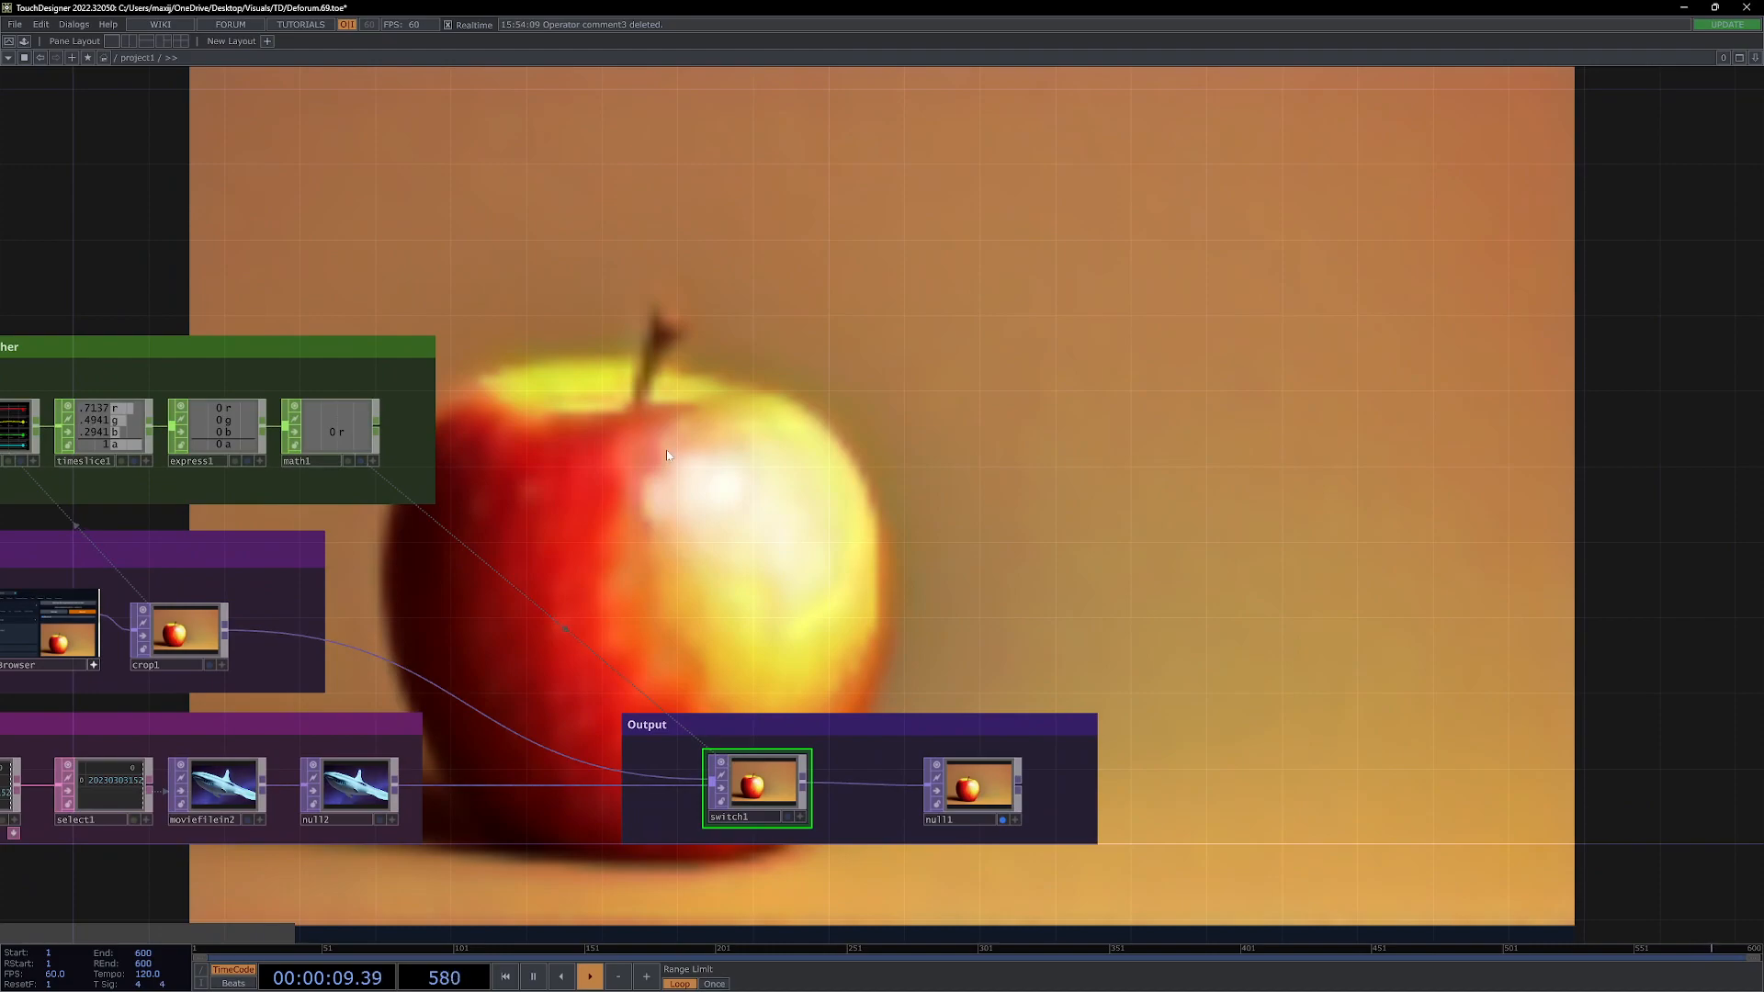
{"action": "left_click", "coordinate": [504, 975]}
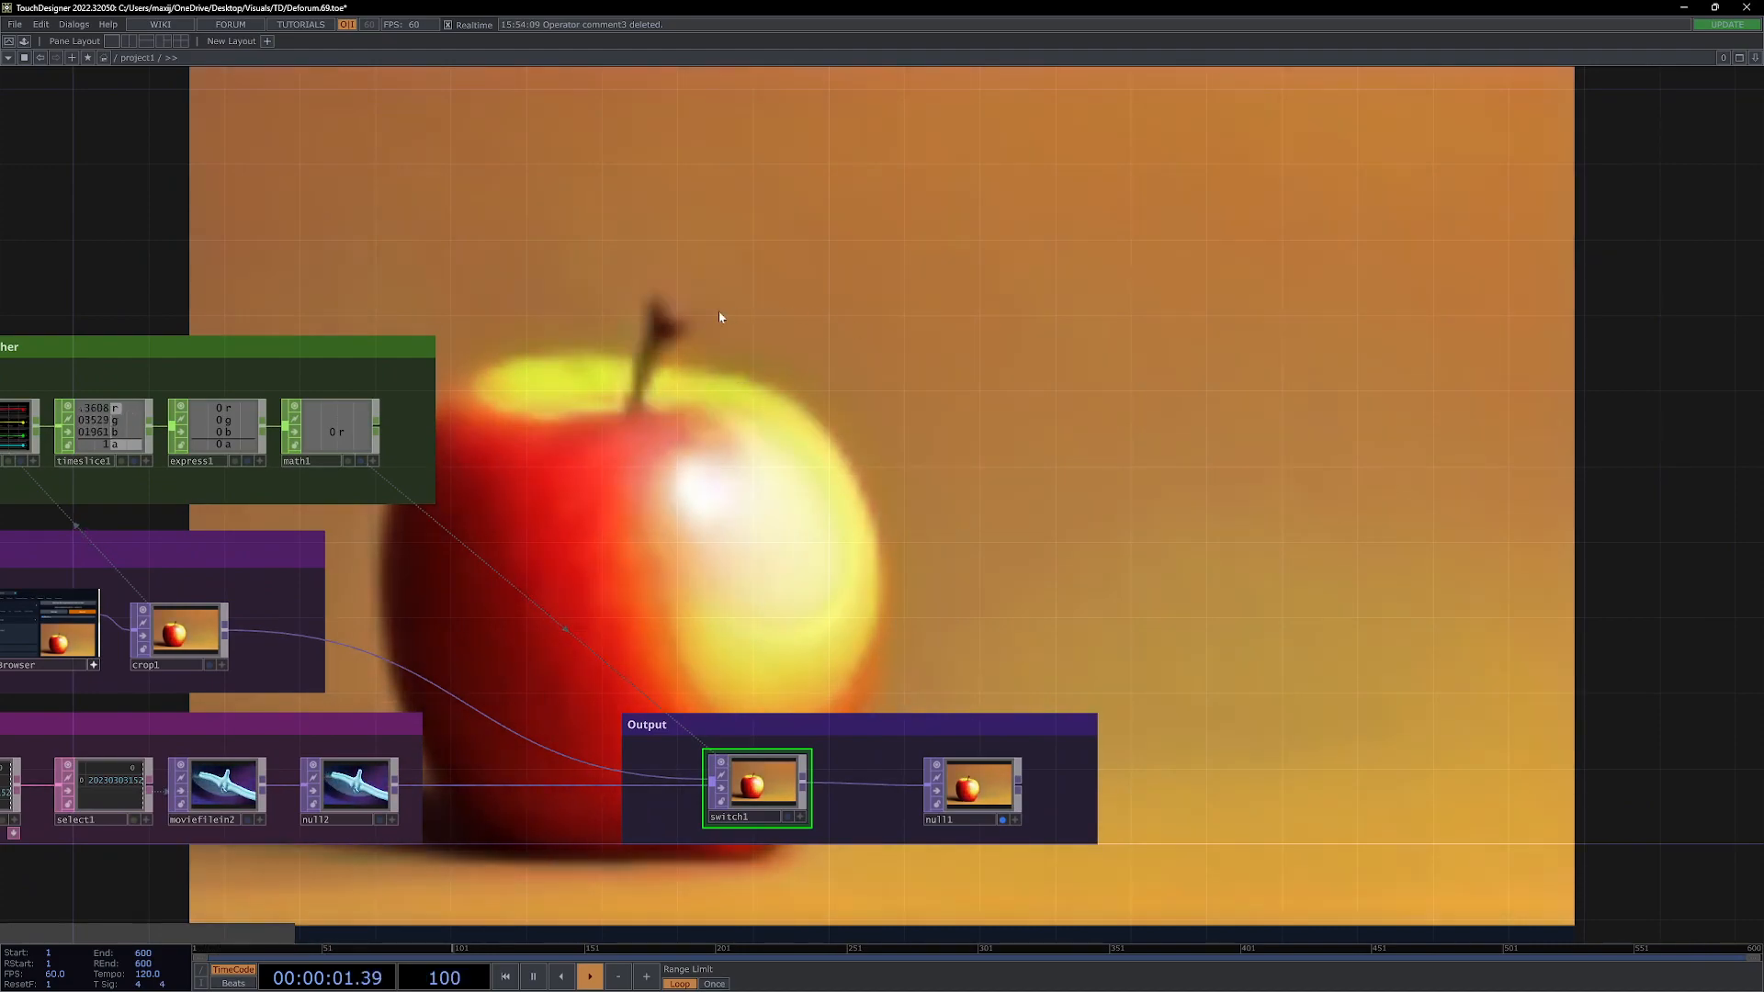